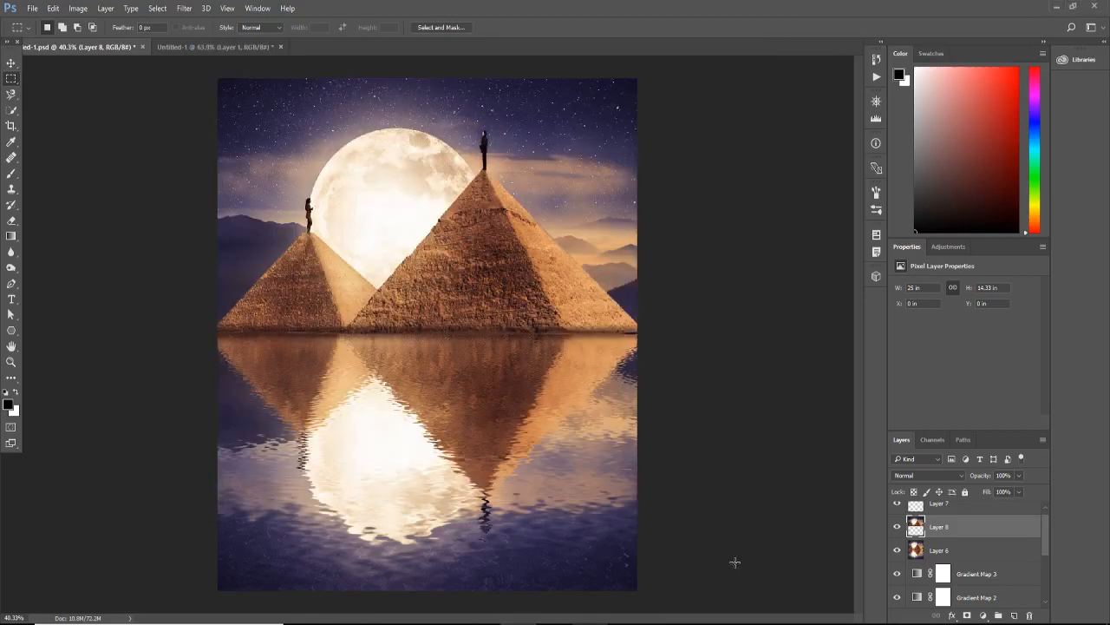
{"action": "mouse_move", "coordinate": [719, 553]}
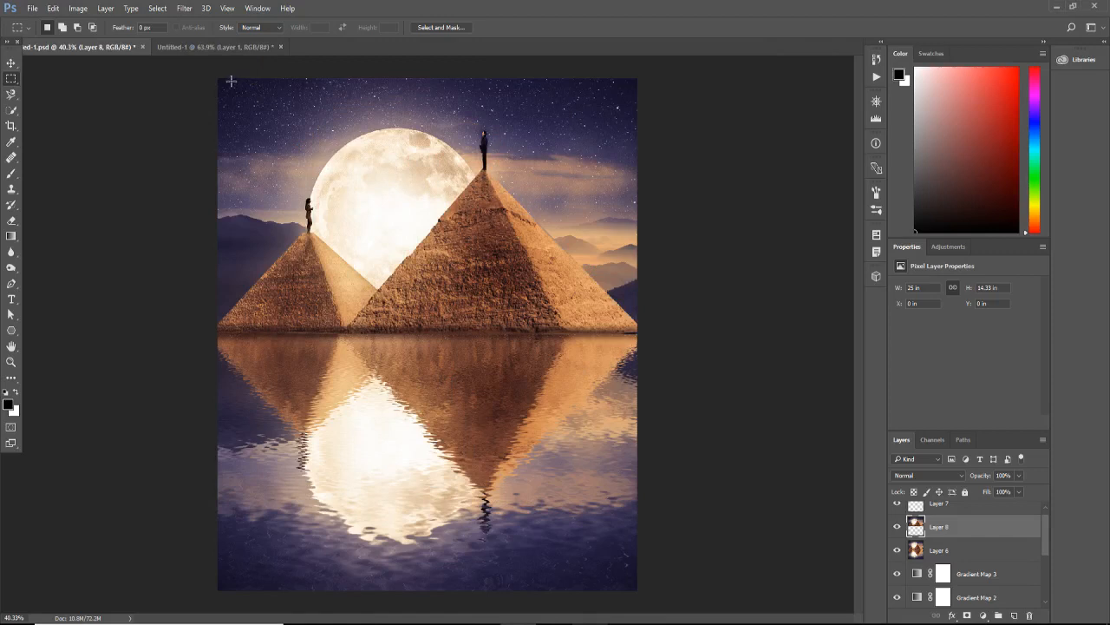
{"action": "mouse_move", "coordinate": [392, 155]}
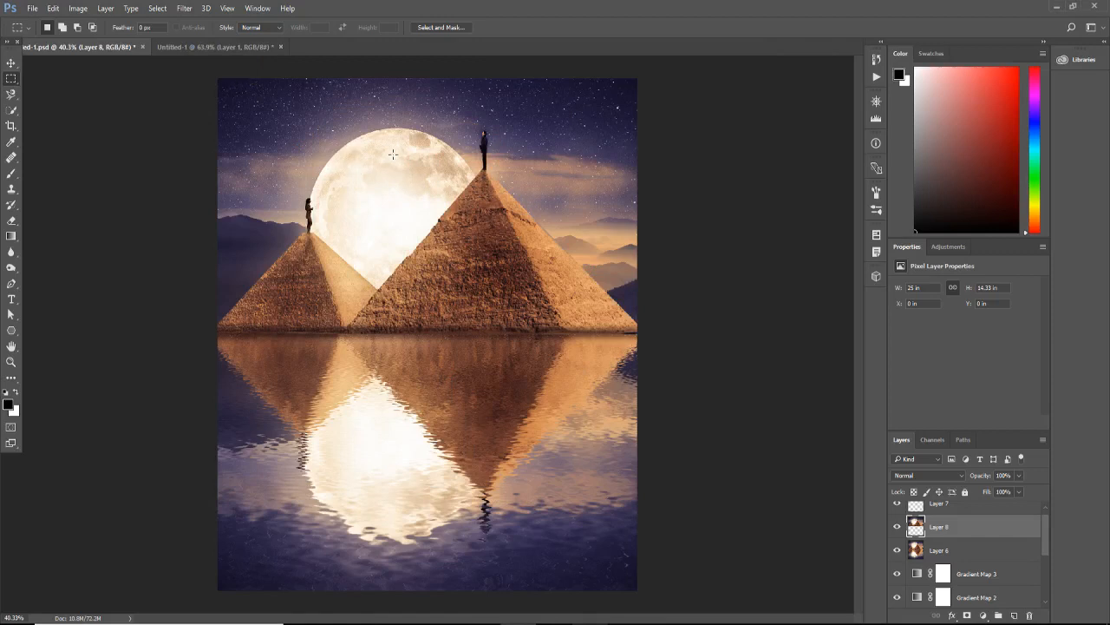
{"action": "mouse_move", "coordinate": [395, 169]}
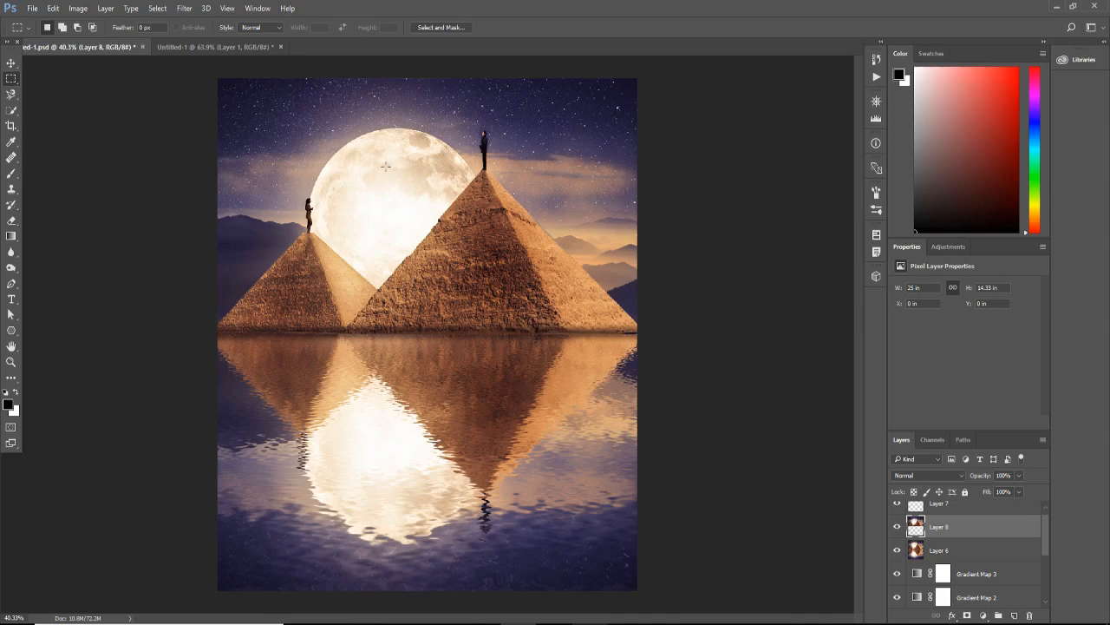
{"action": "mouse_move", "coordinate": [333, 170]}
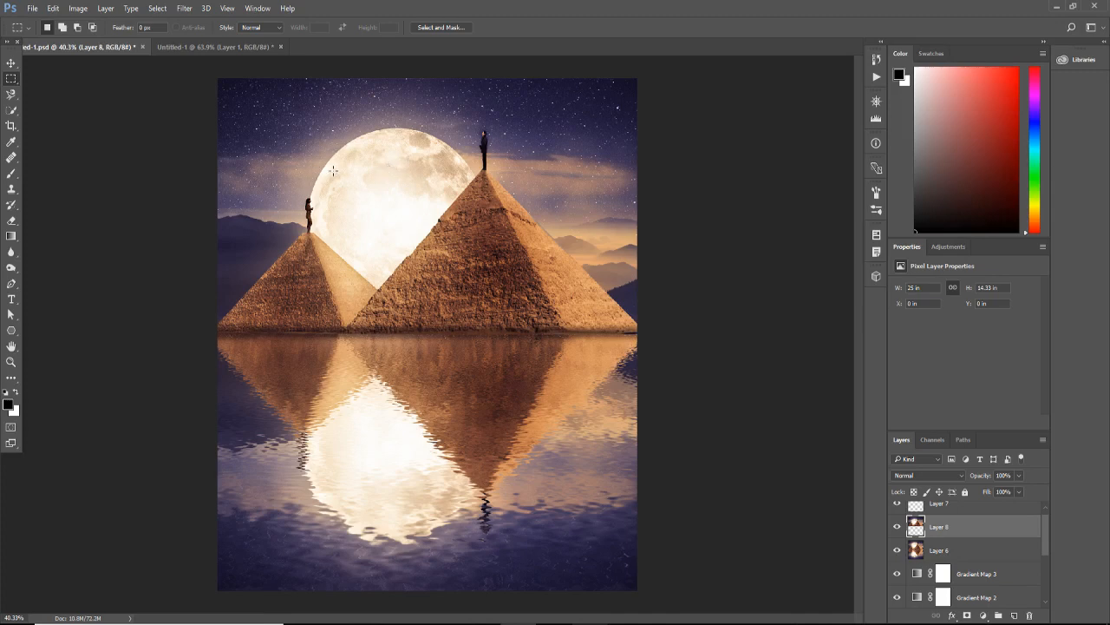
{"action": "mouse_move", "coordinate": [343, 172]}
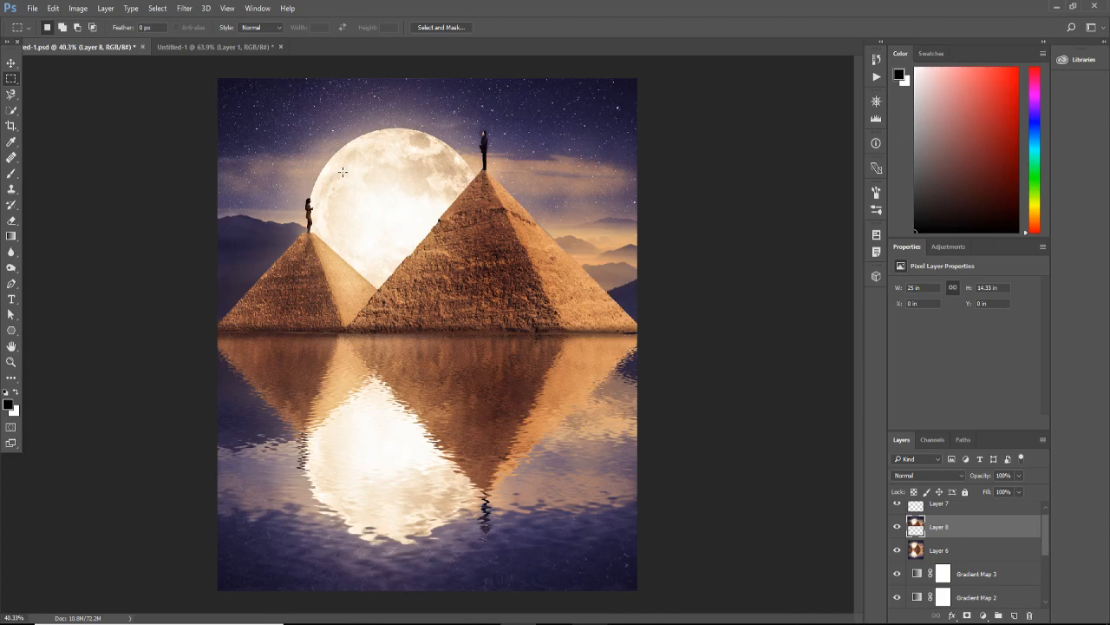
{"action": "mouse_move", "coordinate": [306, 179]}
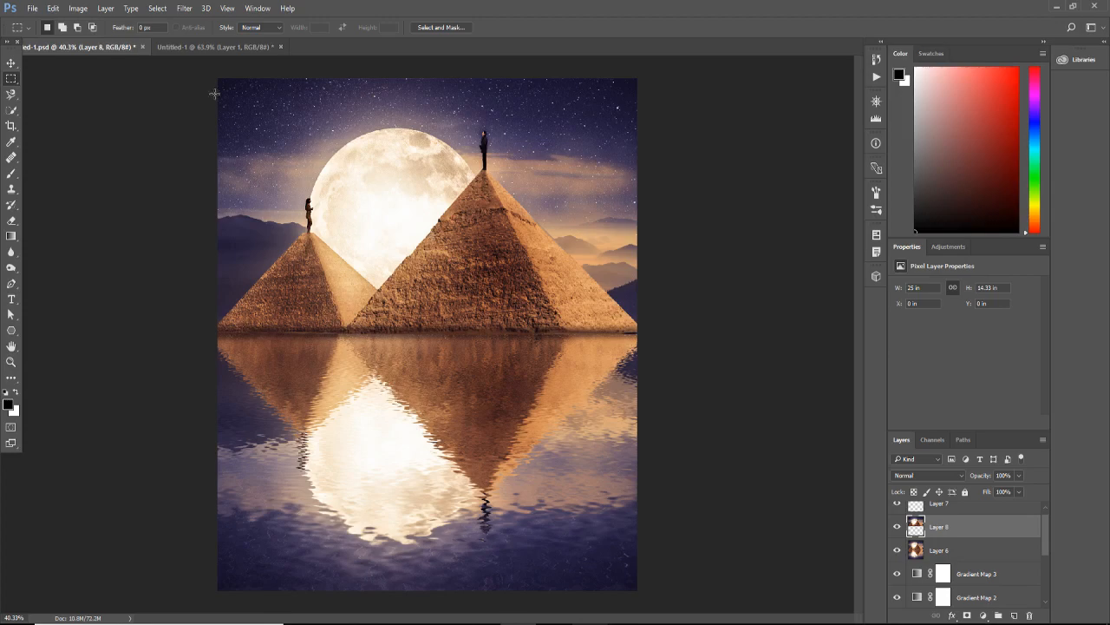
- Flip between the composite and Untitled-1 tabs, settling on the original pyramids photo
{"action": "left_click", "coordinate": [217, 47]}
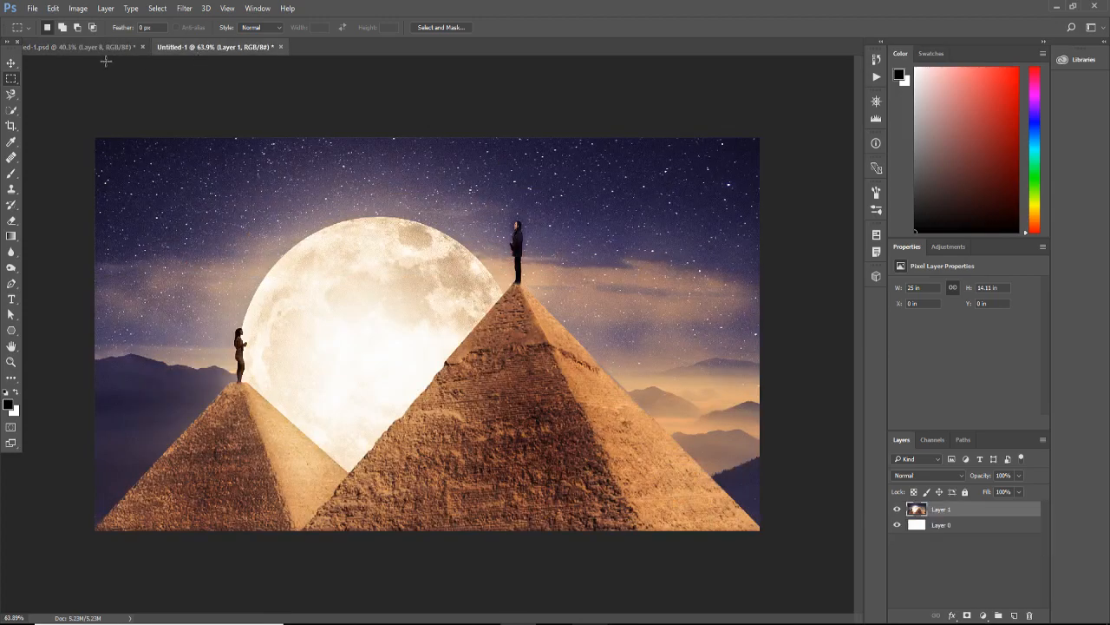
{"action": "left_click", "coordinate": [79, 47]}
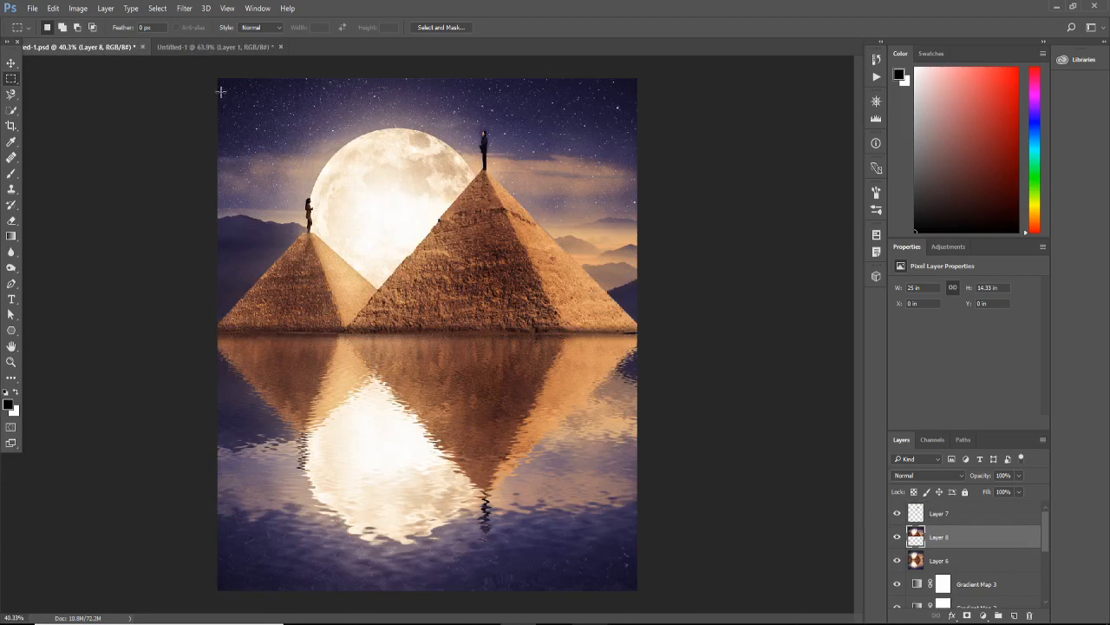
{"action": "mouse_move", "coordinate": [666, 293]}
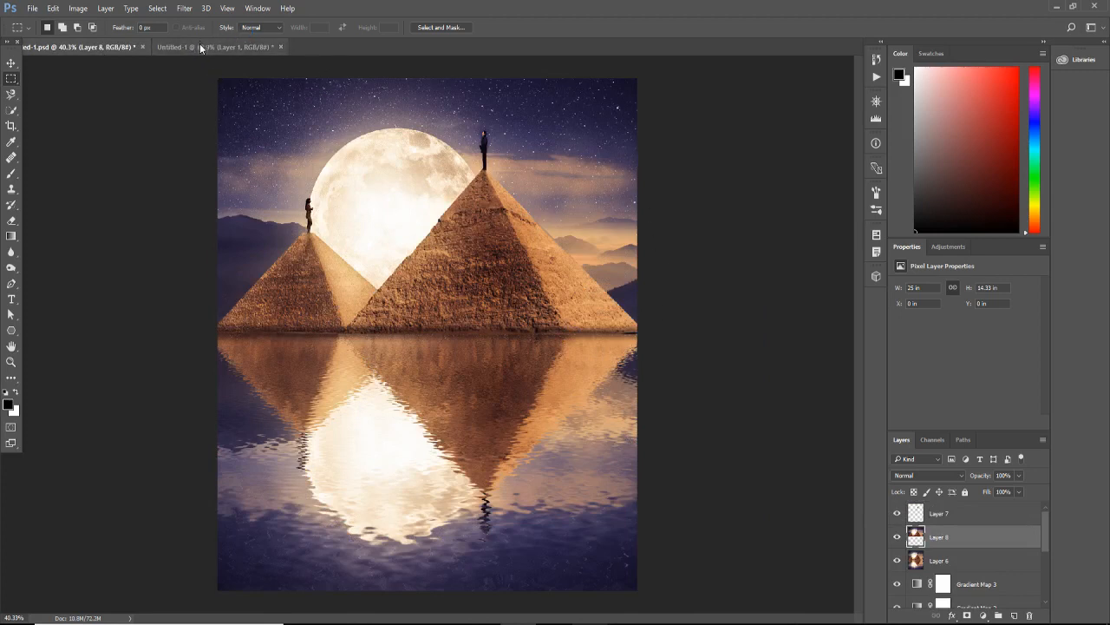
{"action": "left_click", "coordinate": [174, 47]}
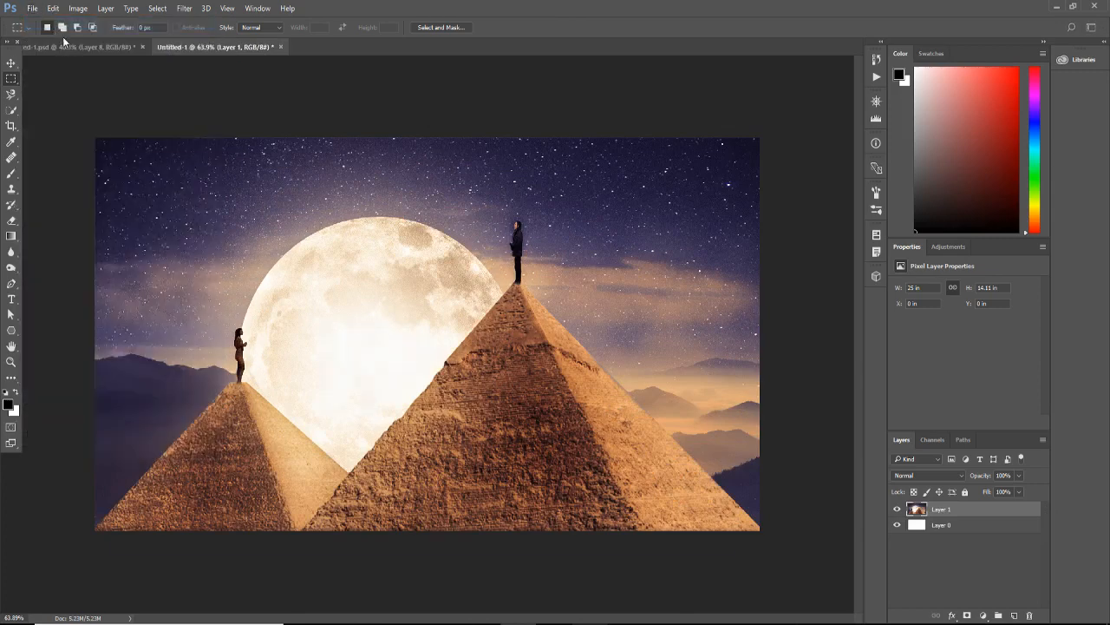
- Create a new blank white 1800 by 2000 pixel portrait document
{"action": "left_click", "coordinate": [31, 7]}
{"action": "type", "text": "200"}
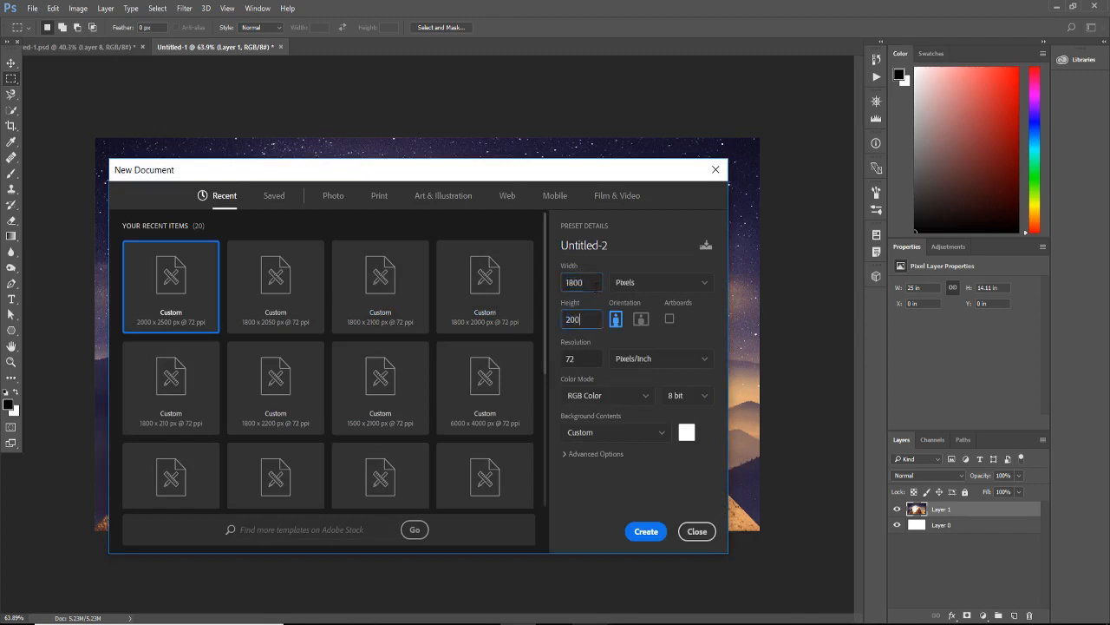
{"action": "key", "text": "Backspace"}
{"action": "type", "text": "0"}
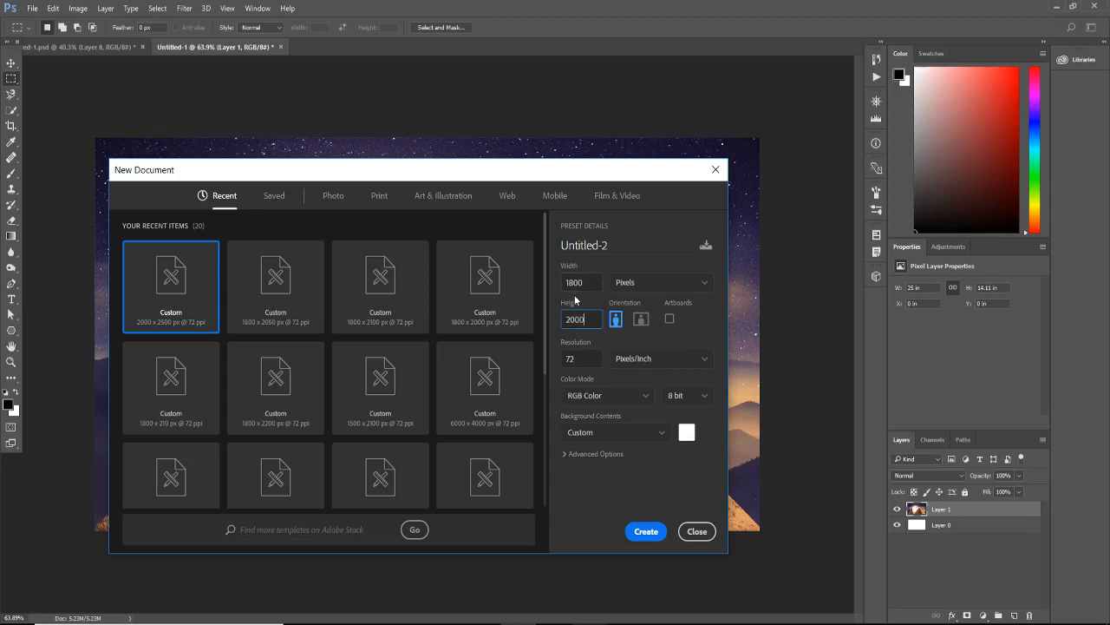
{"action": "left_click", "coordinate": [645, 531]}
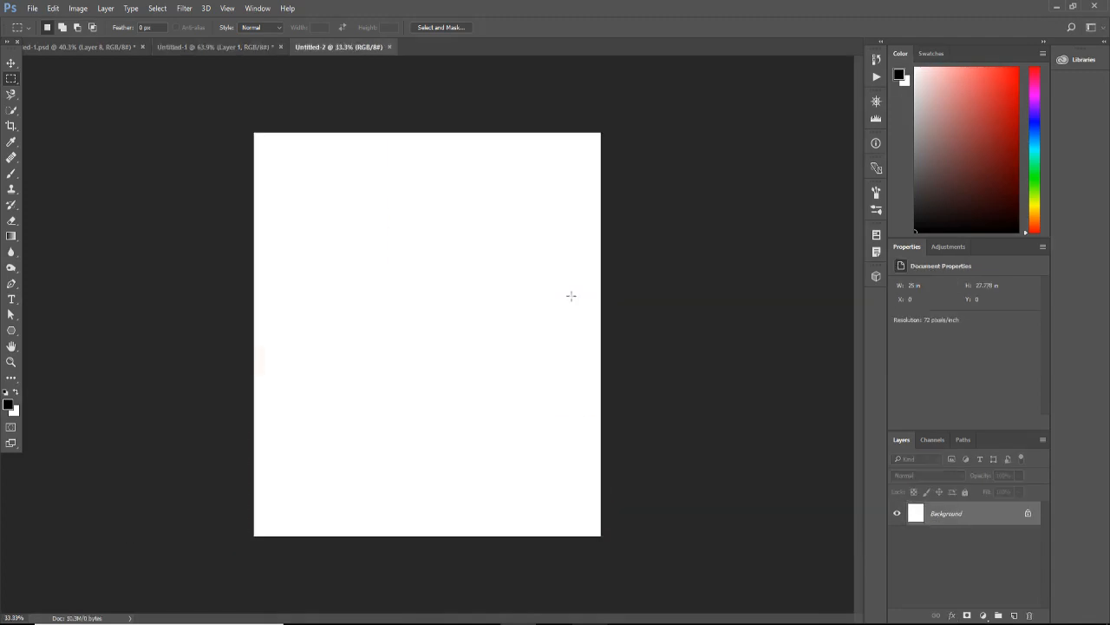
{"action": "mouse_move", "coordinate": [597, 302]}
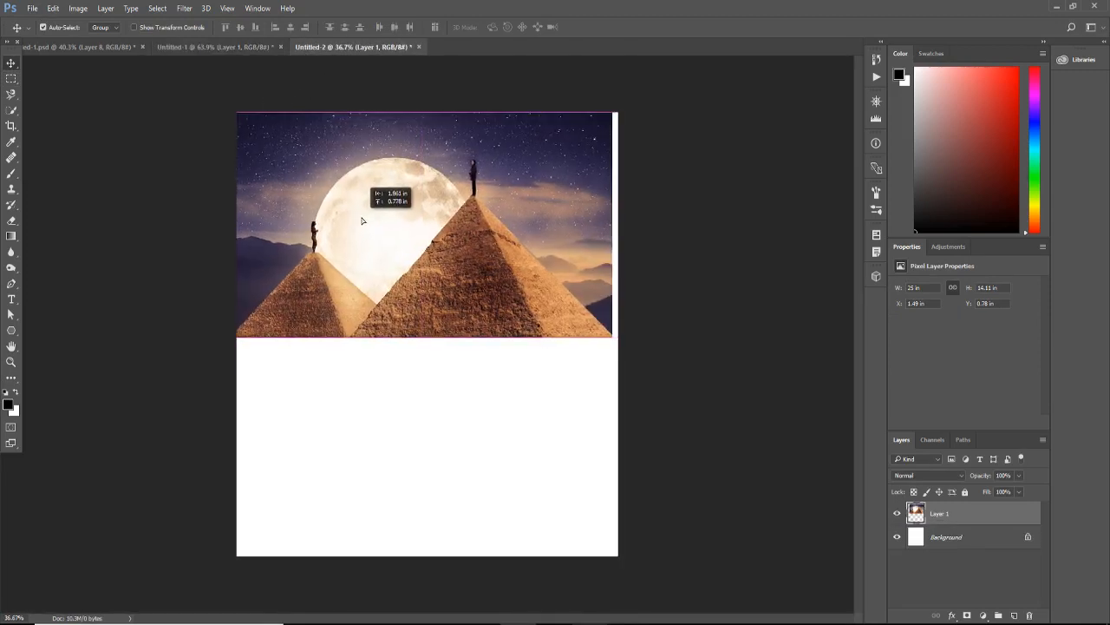
- Position the pyramids-and-moon photo layer along the top edge of the new canvas
{"action": "left_click_drag", "start_coordinate": [362, 220], "coordinate": [386, 233]}
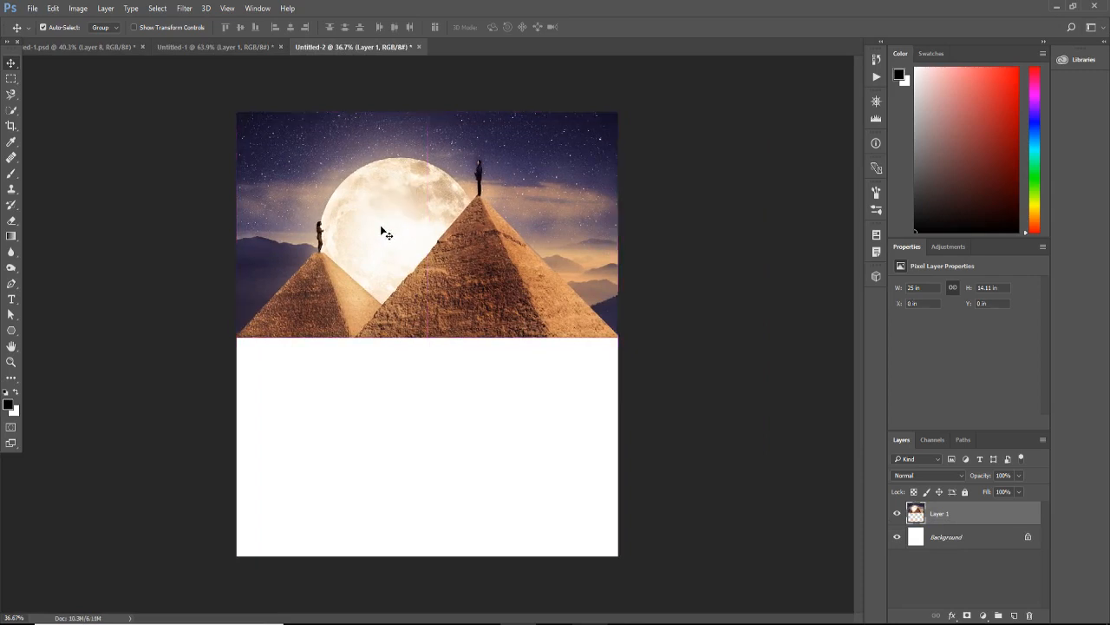
{"action": "mouse_move", "coordinate": [402, 239]}
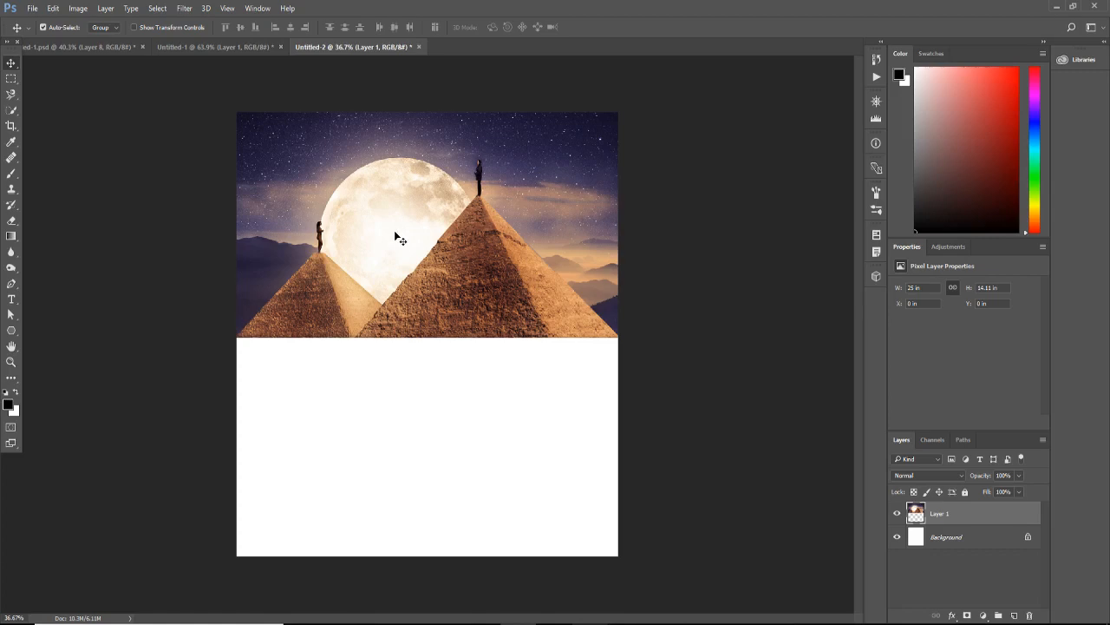
- Duplicate the pyramids layer with Ctrl+J and start a Free Transform on the copy
{"action": "key", "text": "ctrl+j"}
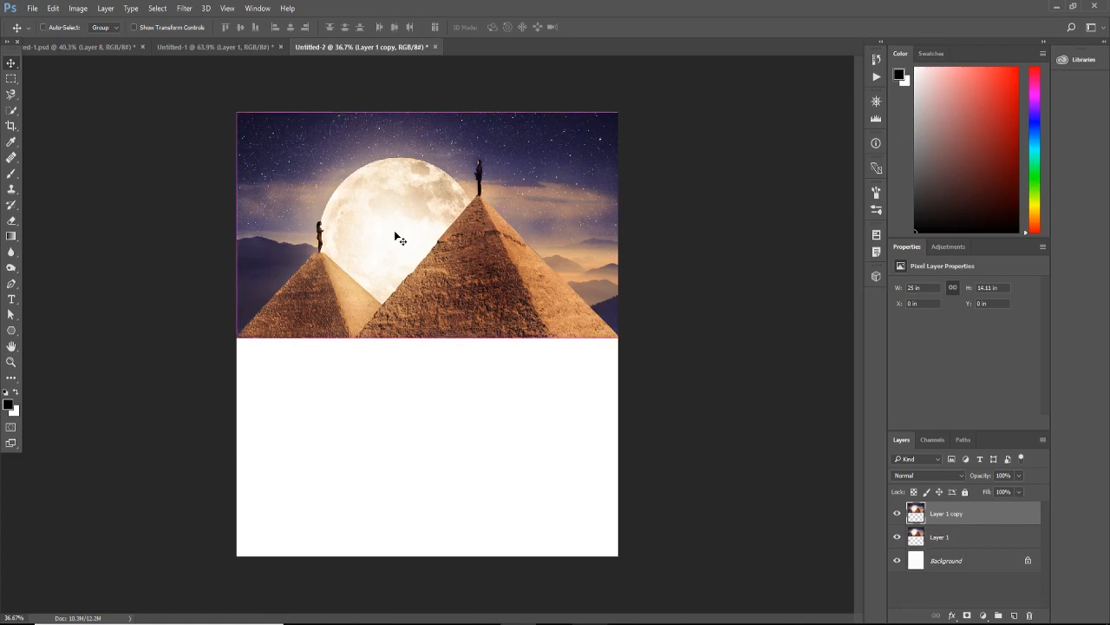
{"action": "left_click", "coordinate": [52, 7]}
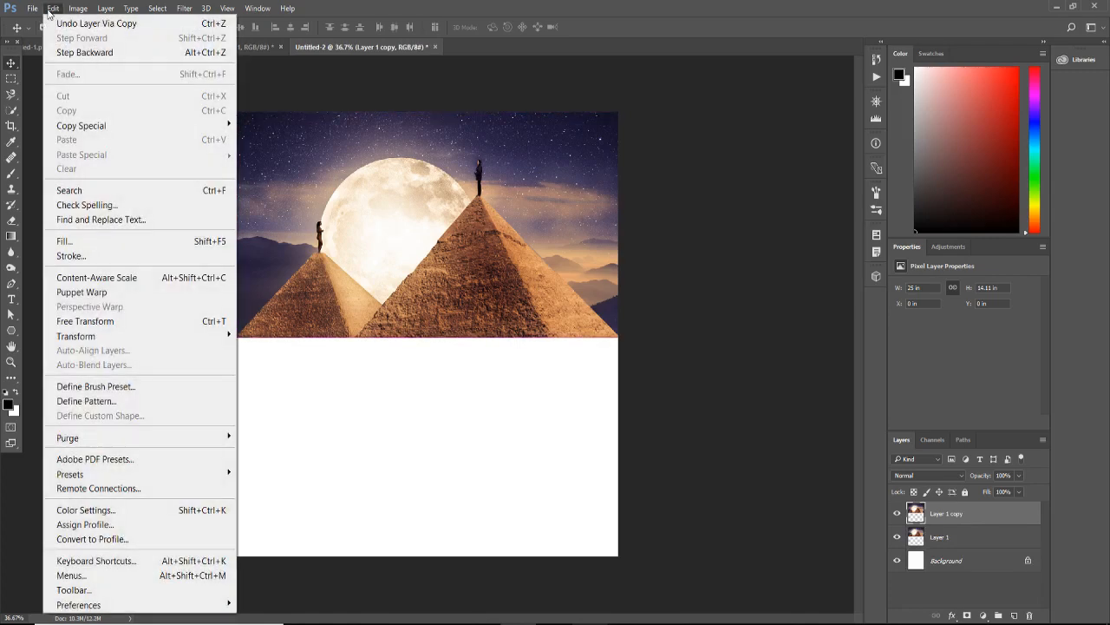
{"action": "mouse_move", "coordinate": [77, 337]}
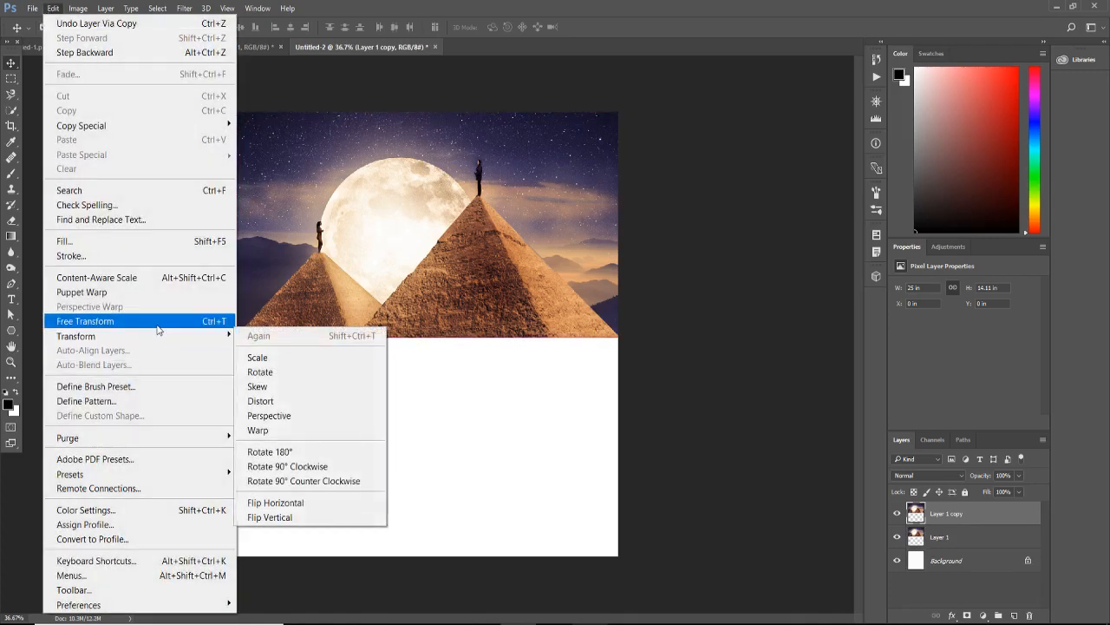
{"action": "left_click", "coordinate": [85, 321]}
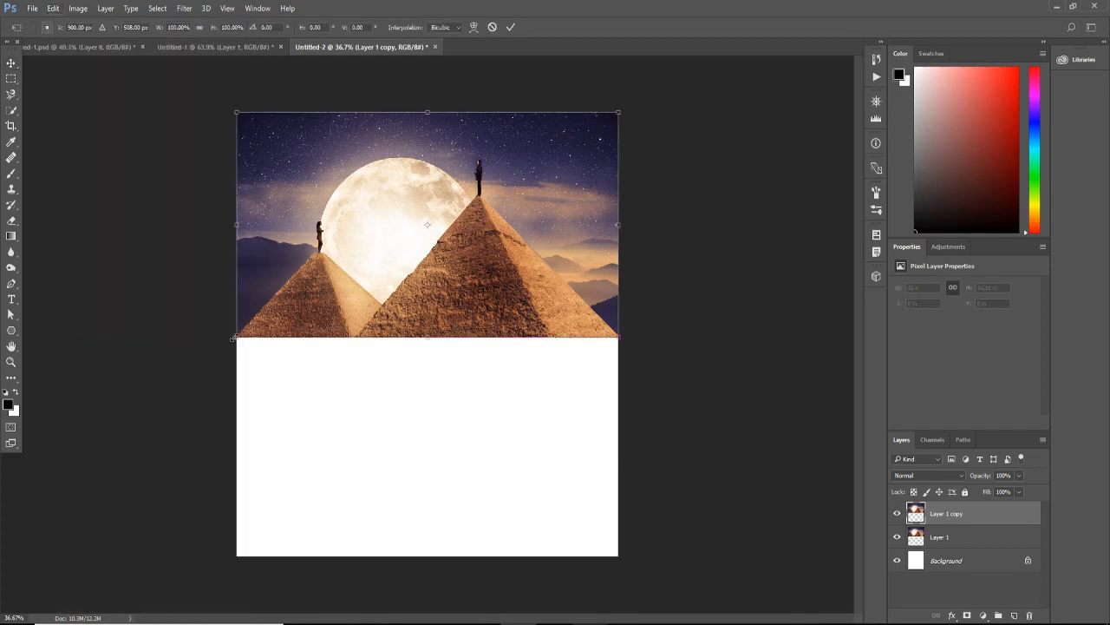
{"action": "mouse_move", "coordinate": [354, 292]}
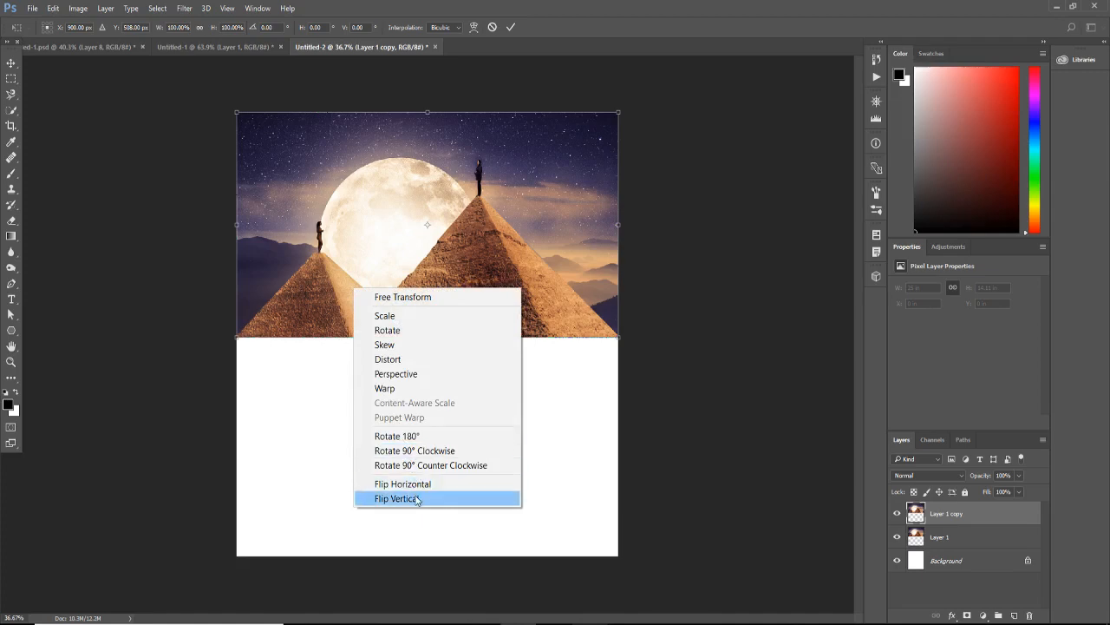
- Flip the copy vertically and place it directly beneath the original as a reflection
{"action": "left_click", "coordinate": [397, 498]}
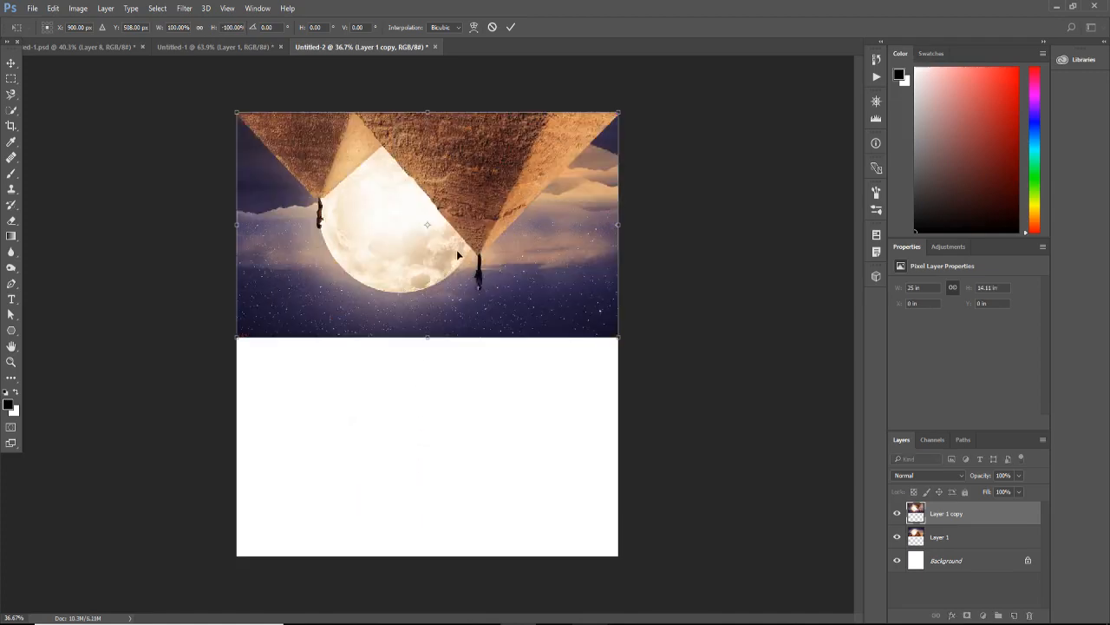
{"action": "left_click_drag", "start_coordinate": [427, 224], "coordinate": [422, 458]}
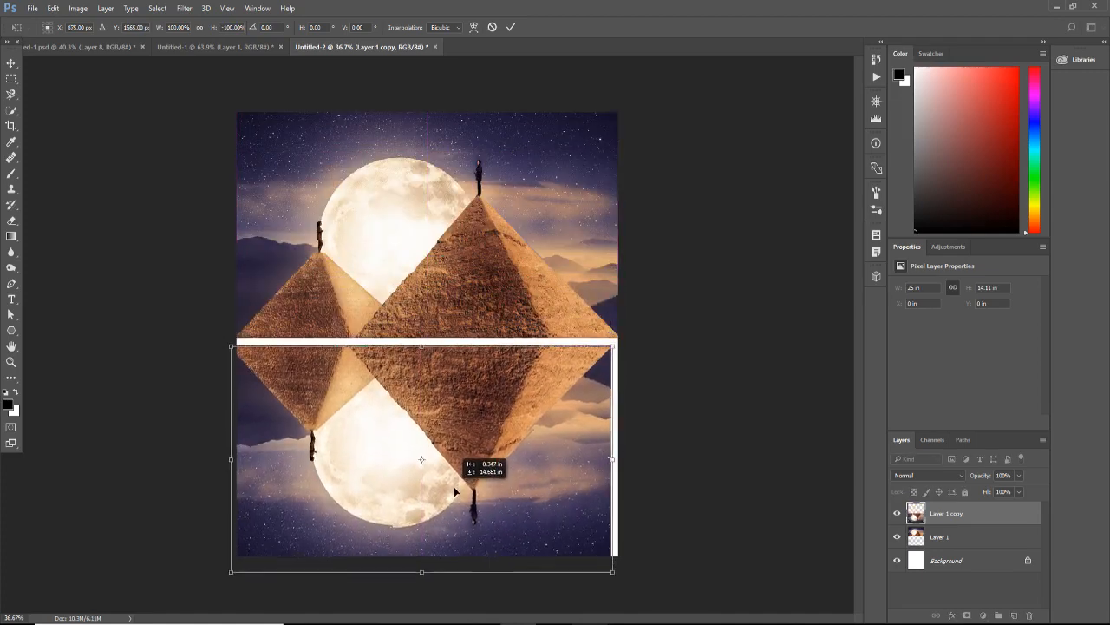
{"action": "left_click_drag", "start_coordinate": [420, 459], "coordinate": [425, 449]}
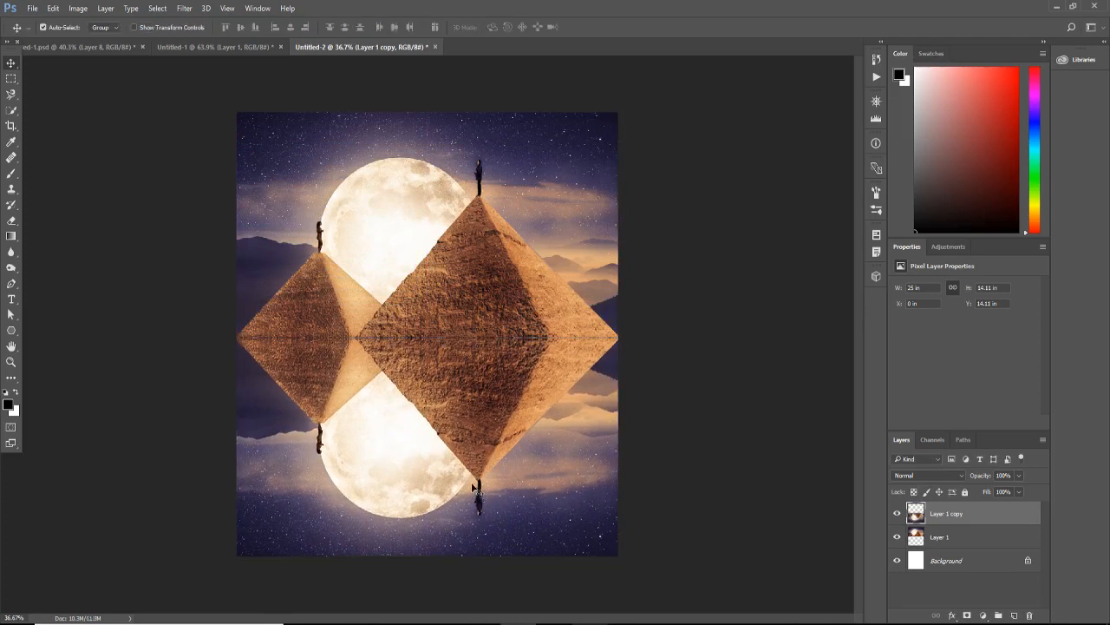
{"action": "mouse_move", "coordinate": [465, 449]}
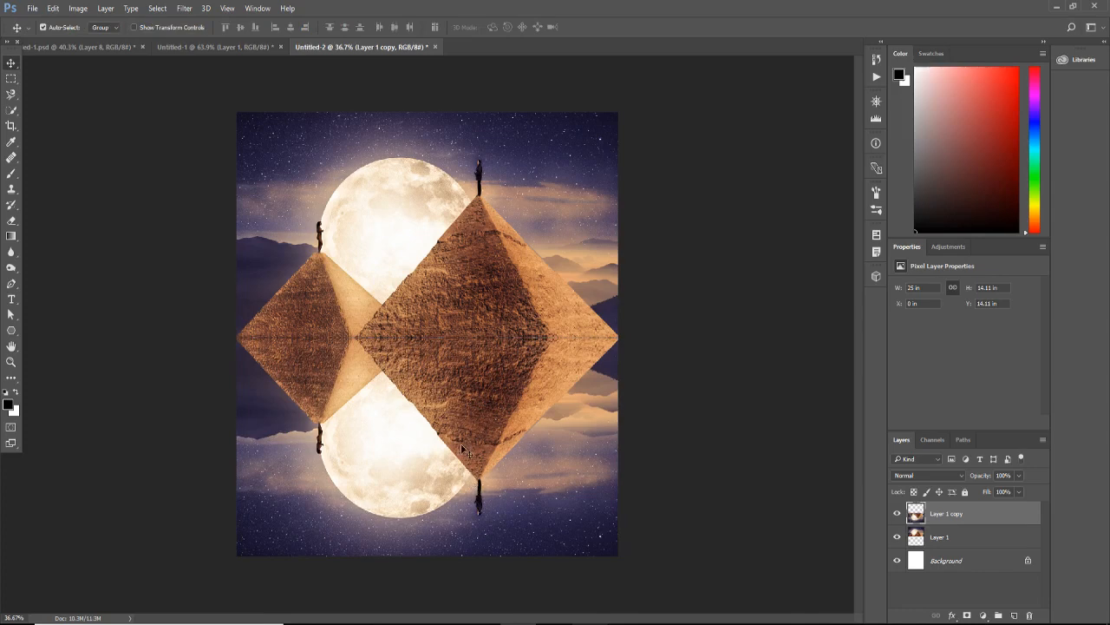
{"action": "mouse_move", "coordinate": [444, 412]}
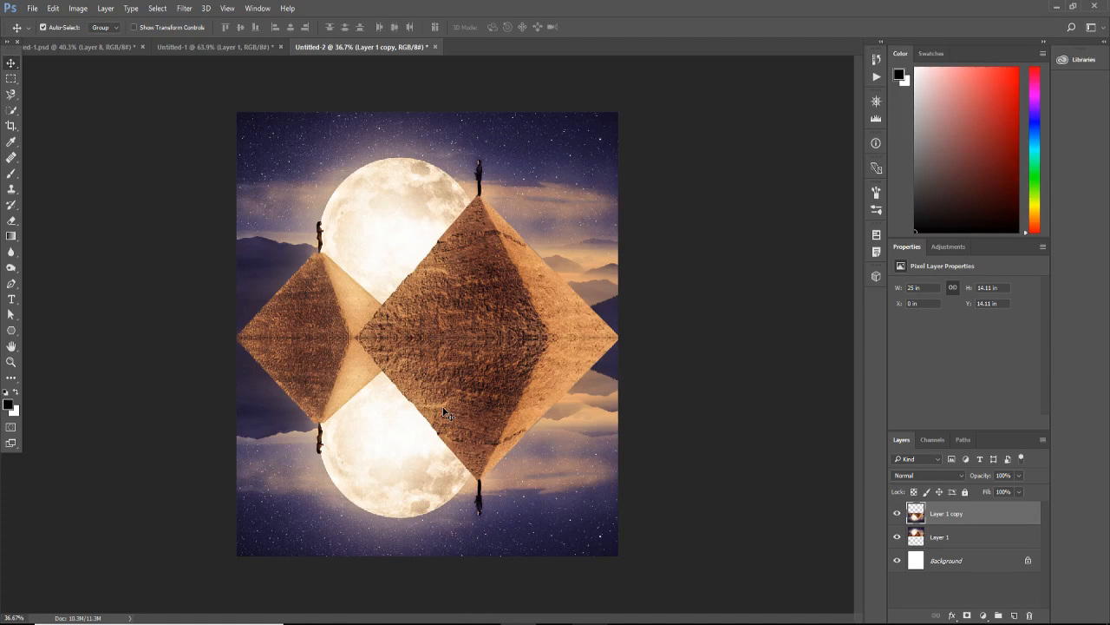
{"action": "mouse_move", "coordinate": [435, 461]}
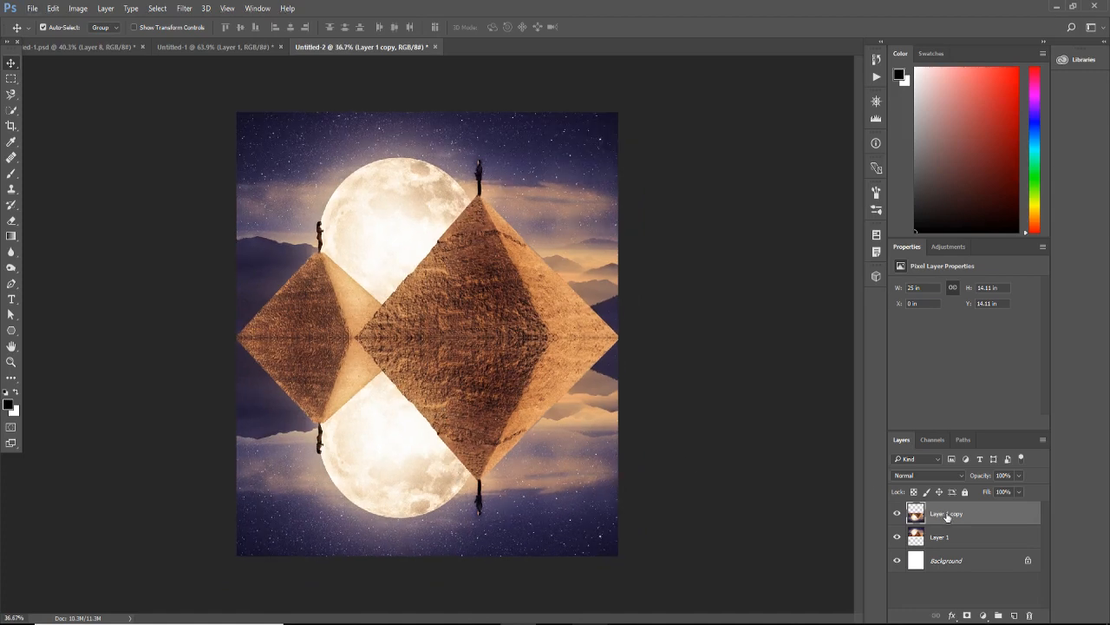
- Rename the flipped duplicate layer to 'reflection'
{"action": "double_click", "coordinate": [947, 514]}
{"action": "type", "text": "reflection"}
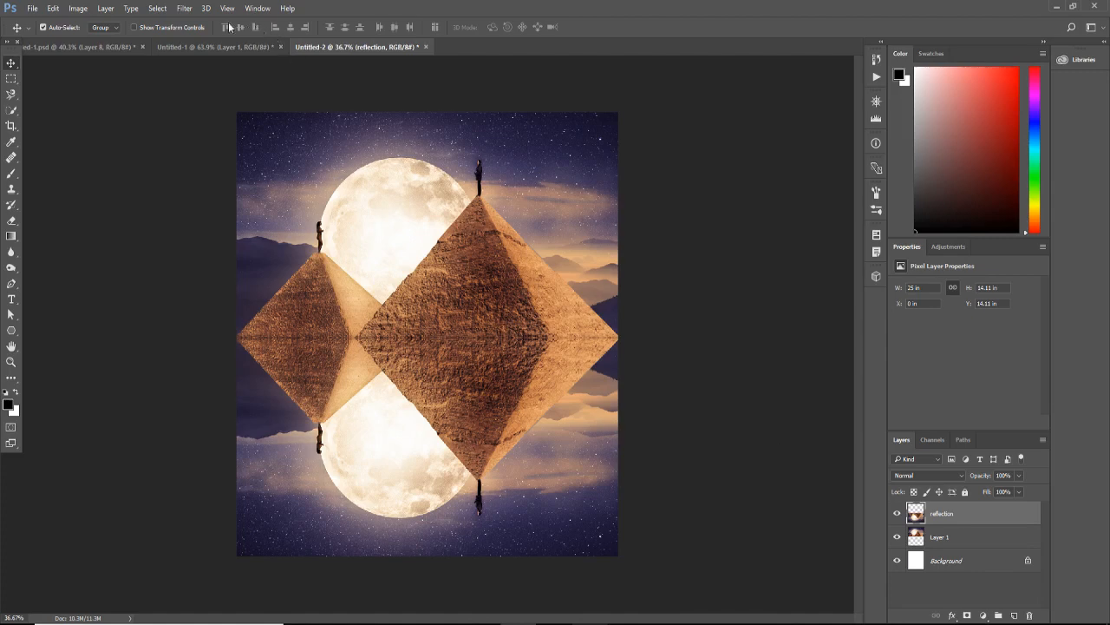
{"action": "left_click", "coordinate": [184, 7]}
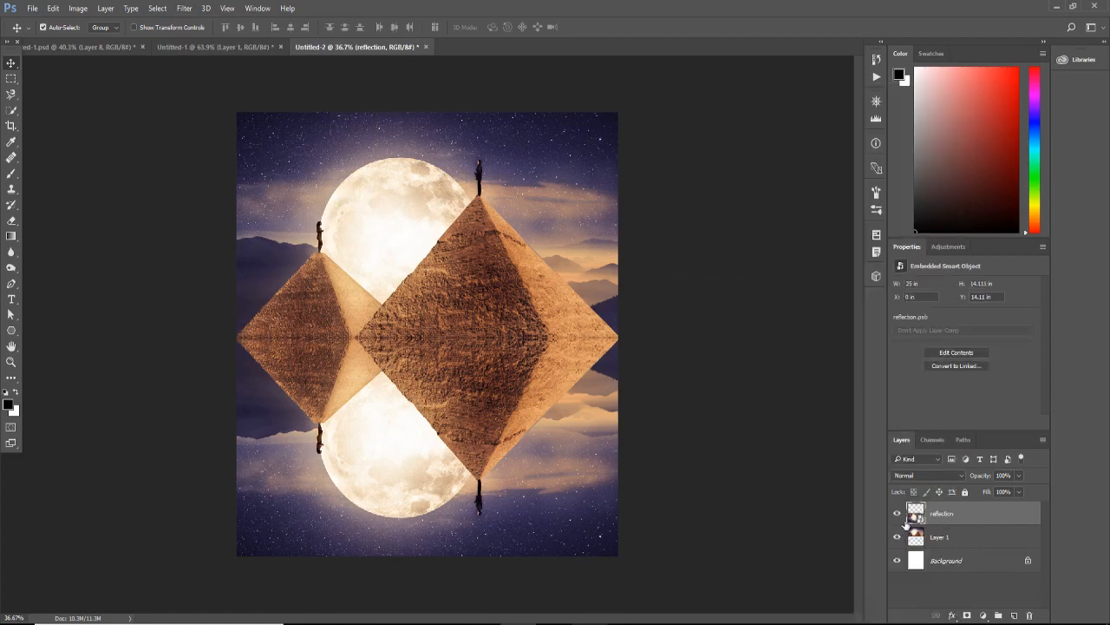
{"action": "mouse_move", "coordinate": [579, 486]}
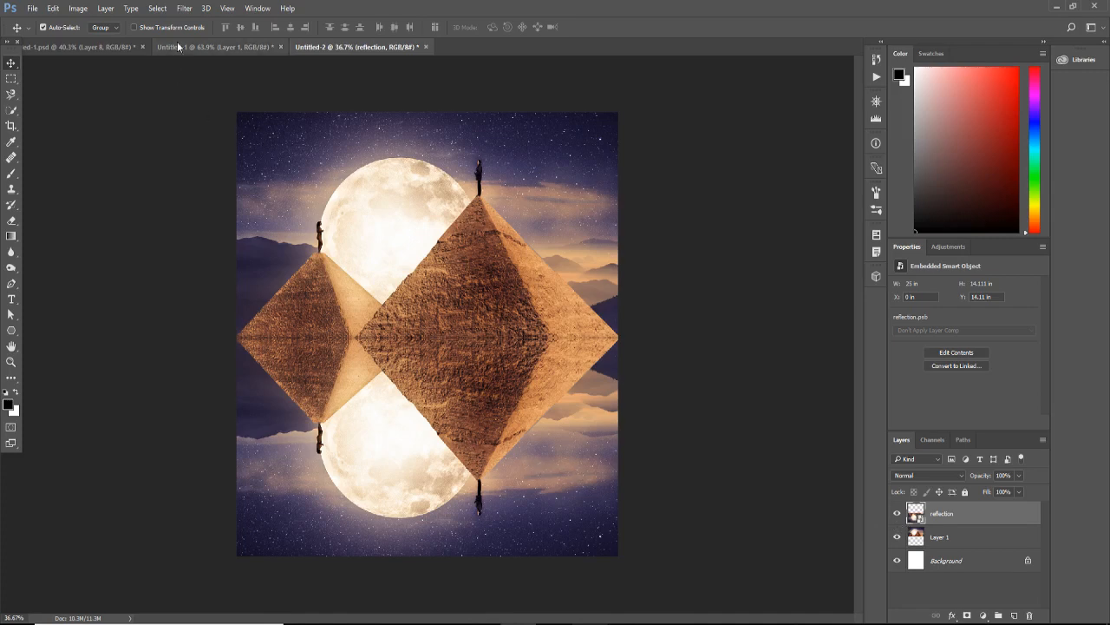
{"action": "mouse_move", "coordinate": [189, 16]}
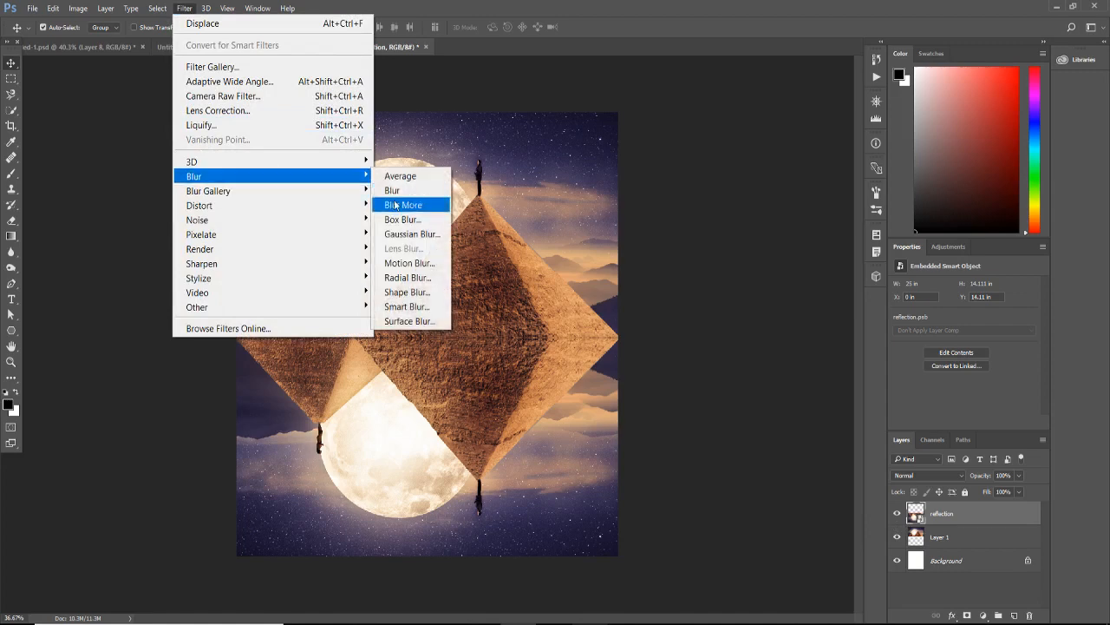
- Apply a vertical Motion Blur at 90° with adjusted distance to the reflection as a smart filter
{"action": "left_click", "coordinate": [410, 263]}
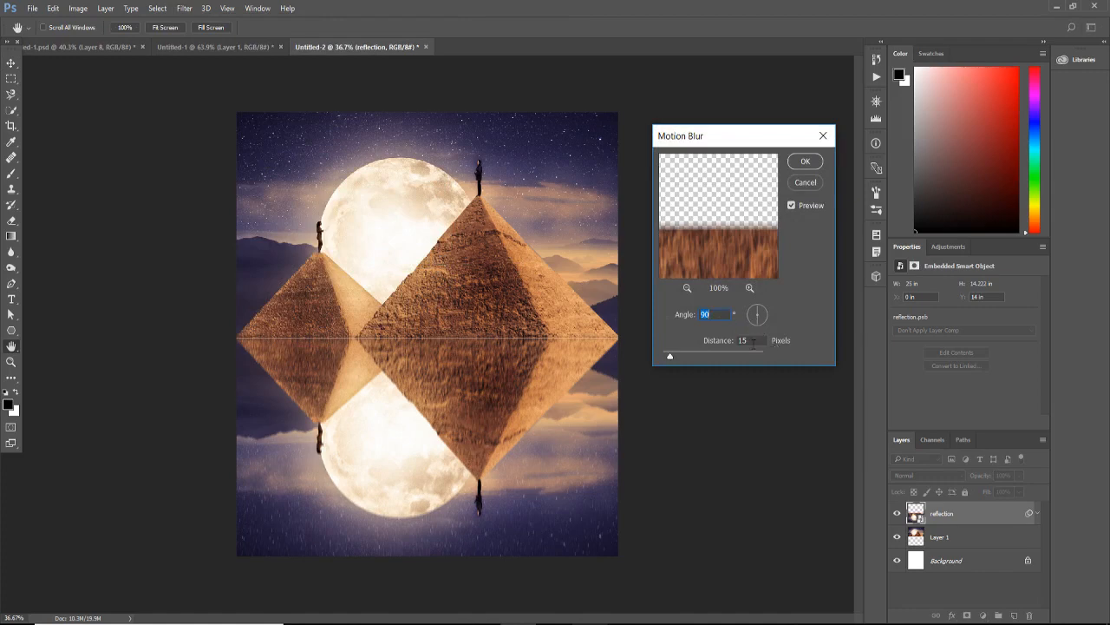
{"action": "left_click_drag", "start_coordinate": [669, 355], "coordinate": [673, 357]}
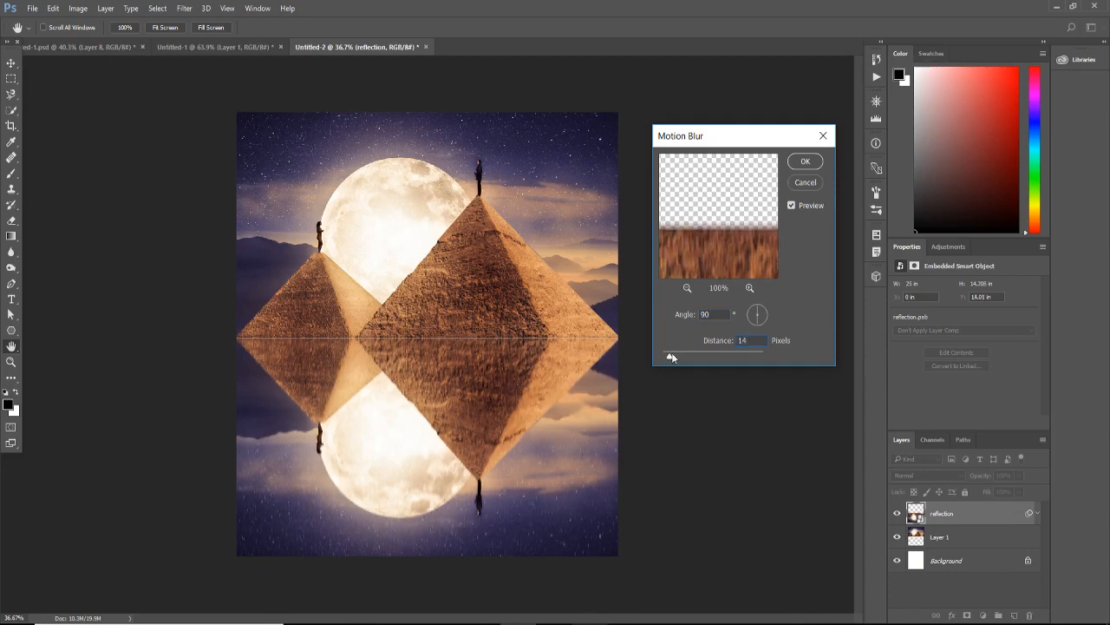
{"action": "left_click", "coordinate": [805, 160]}
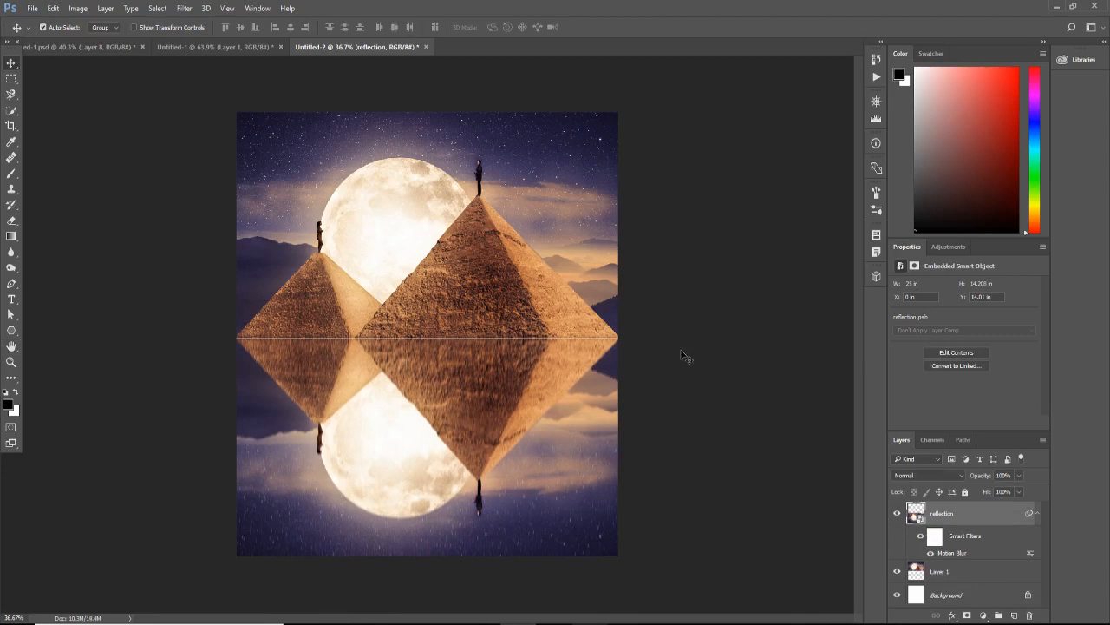
{"action": "mouse_move", "coordinate": [613, 399]}
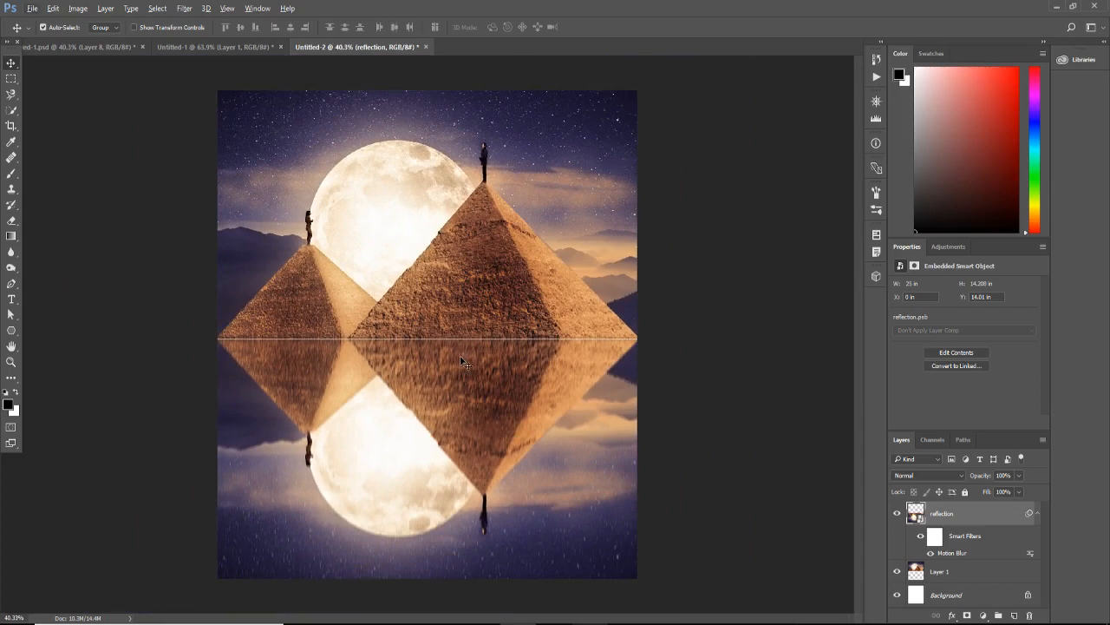
{"action": "mouse_move", "coordinate": [416, 382]}
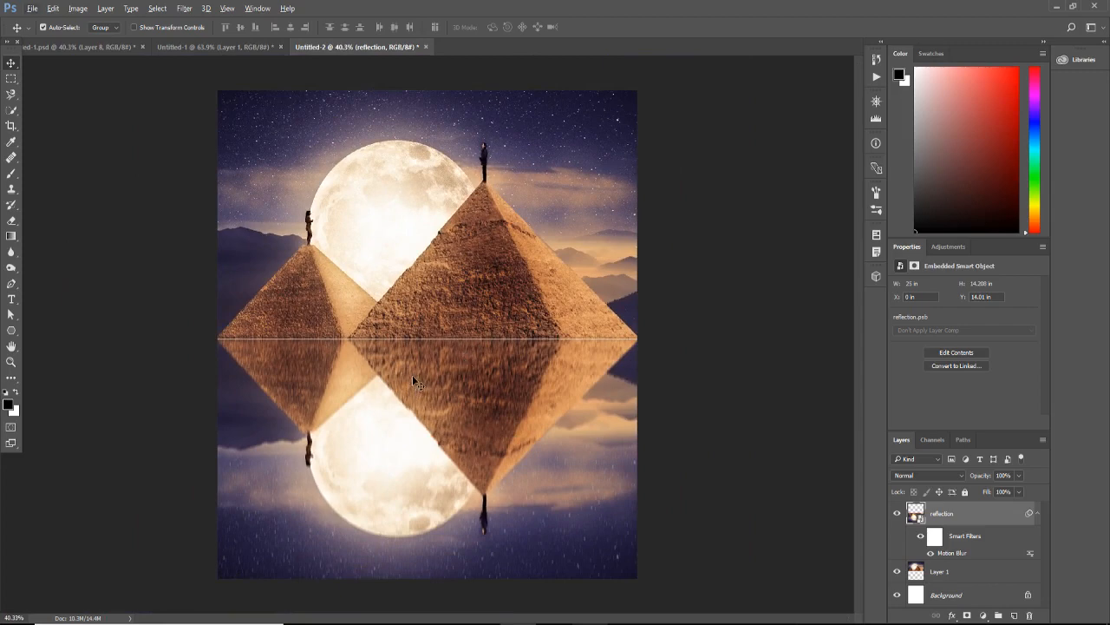
{"action": "mouse_move", "coordinate": [420, 379]}
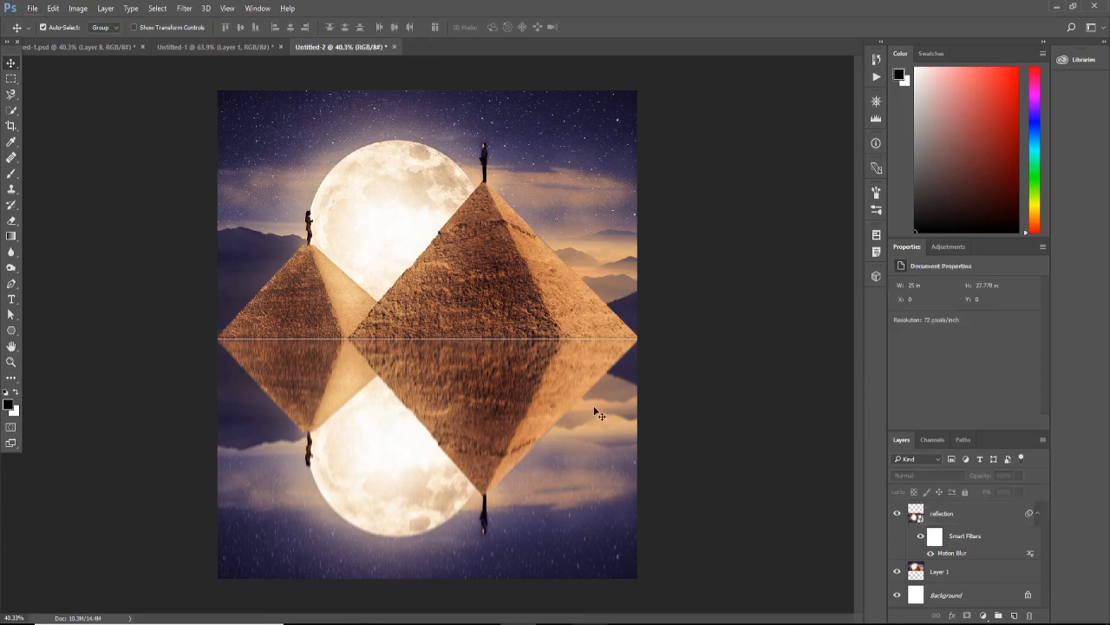
{"action": "mouse_move", "coordinate": [494, 375]}
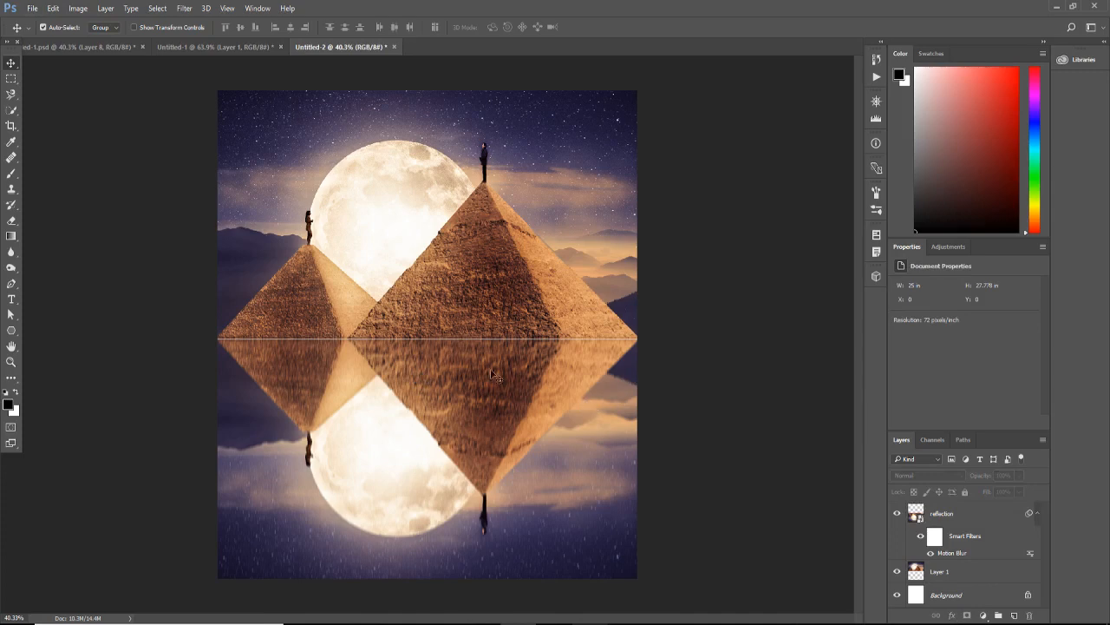
{"action": "mouse_move", "coordinate": [35, 16]}
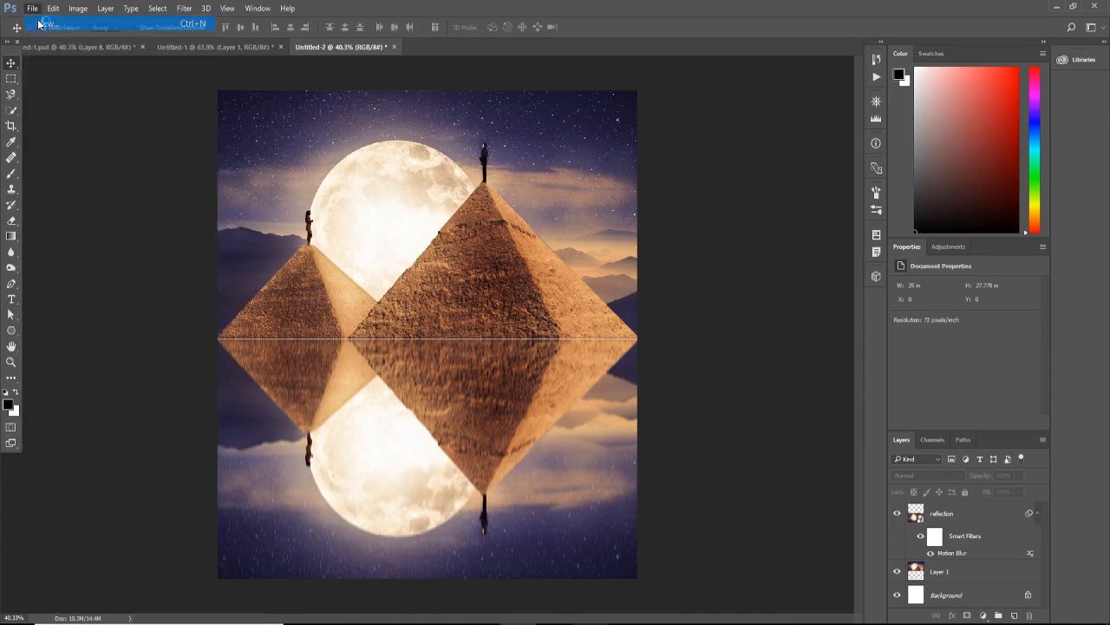
- Create a new blank white document from the recent 2000 by 2500 pixel preset
{"action": "left_click", "coordinate": [45, 21]}
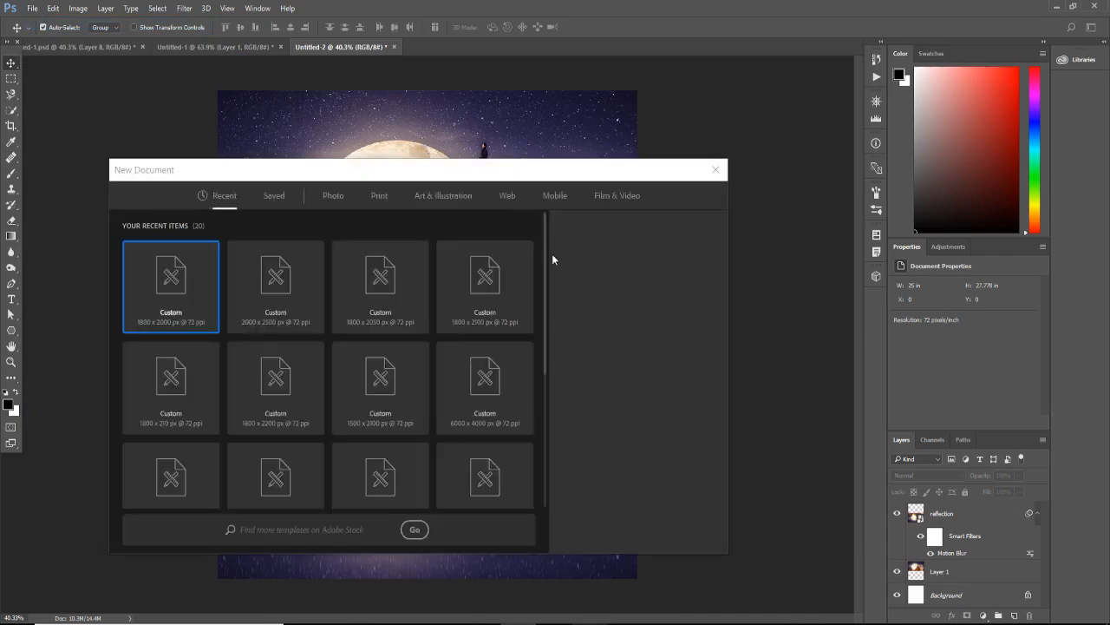
{"action": "left_click", "coordinate": [486, 287]}
{"action": "type", "text": "2500"}
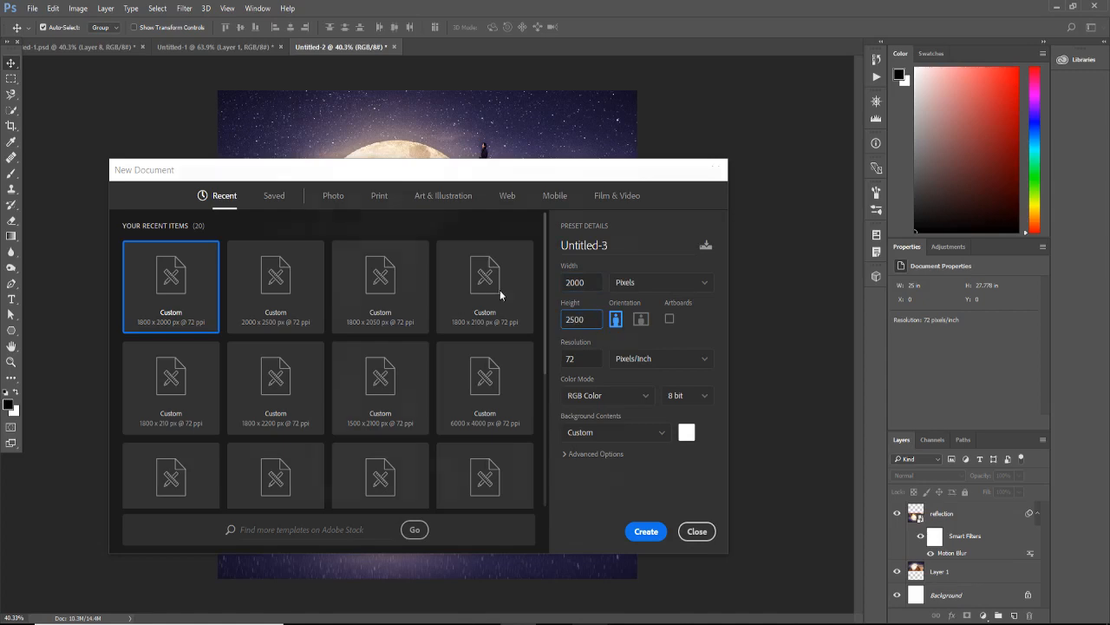
{"action": "left_click", "coordinate": [646, 531]}
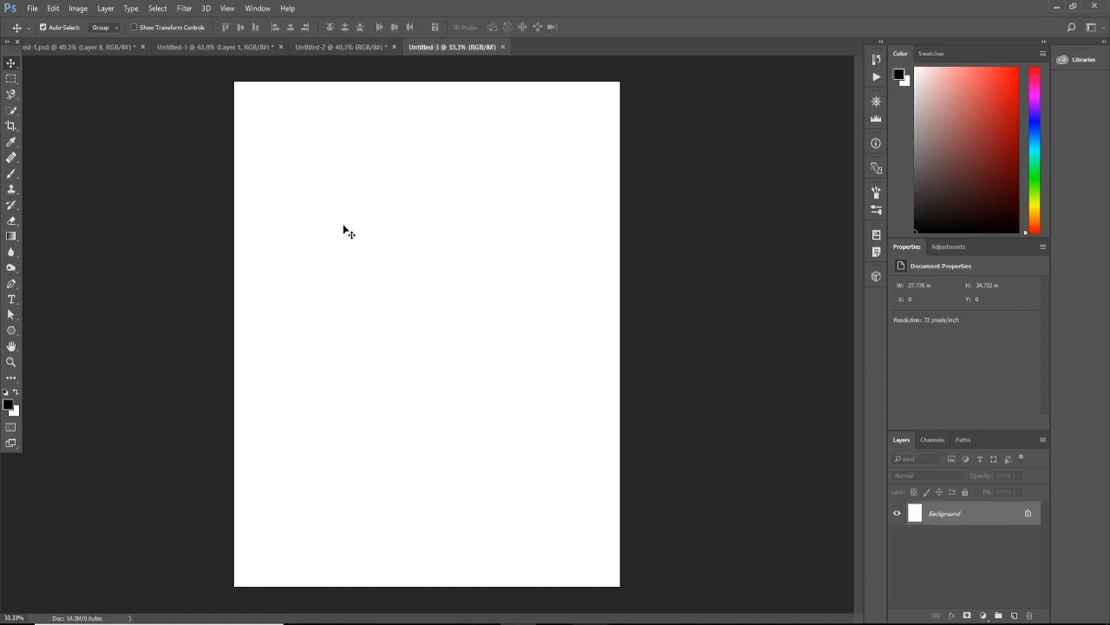
{"action": "mouse_move", "coordinate": [345, 215]}
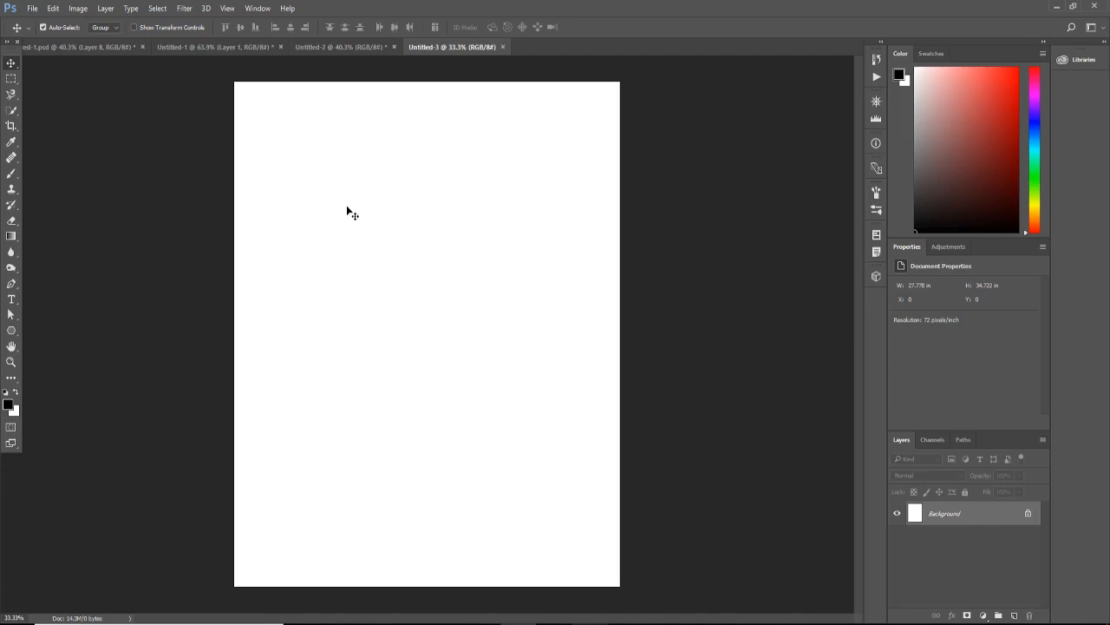
{"action": "mouse_move", "coordinate": [333, 218]}
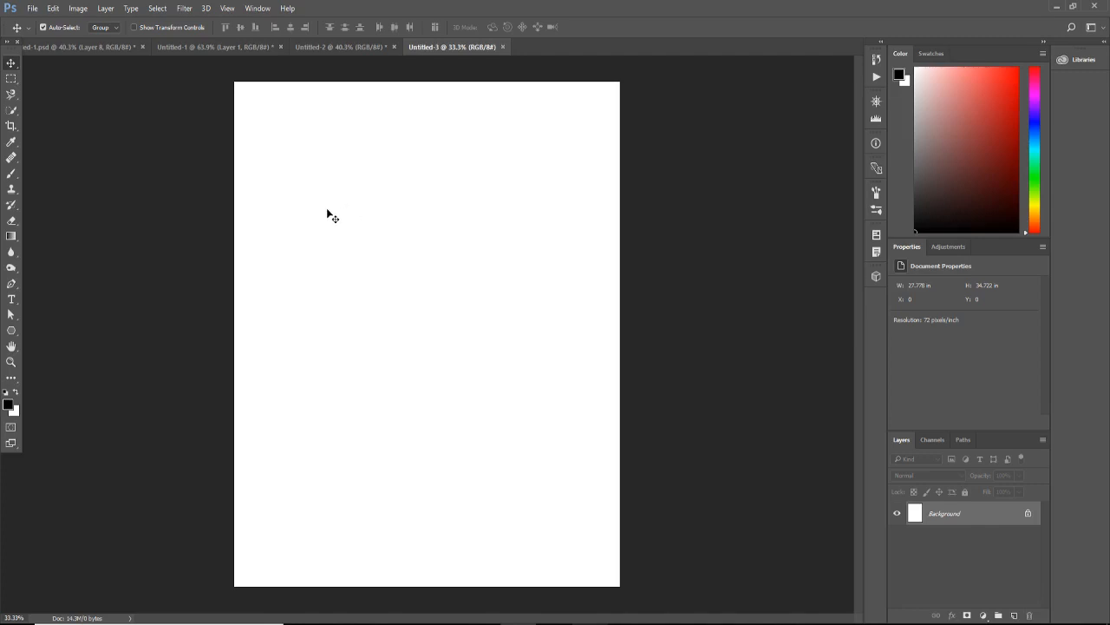
{"action": "mouse_move", "coordinate": [430, 322]}
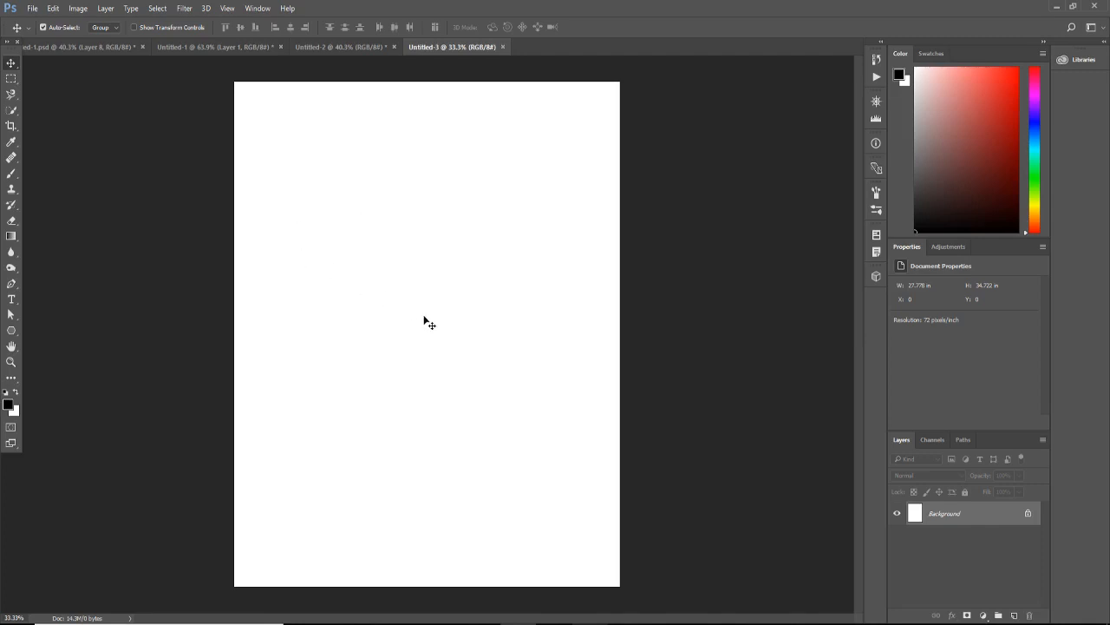
{"action": "mouse_move", "coordinate": [475, 269]}
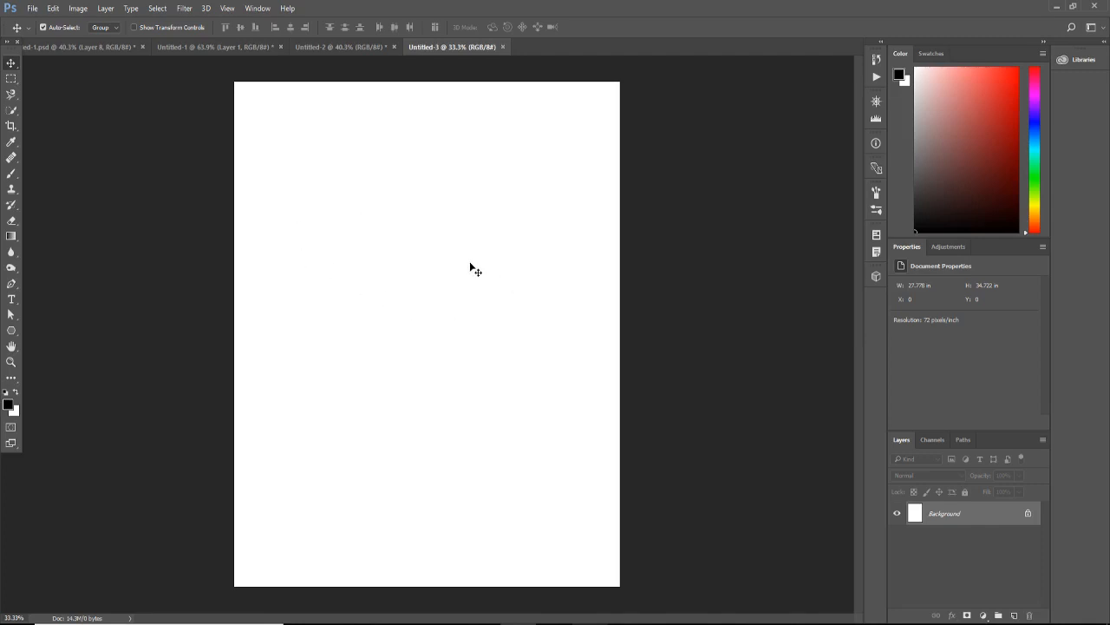
{"action": "mouse_move", "coordinate": [472, 239]}
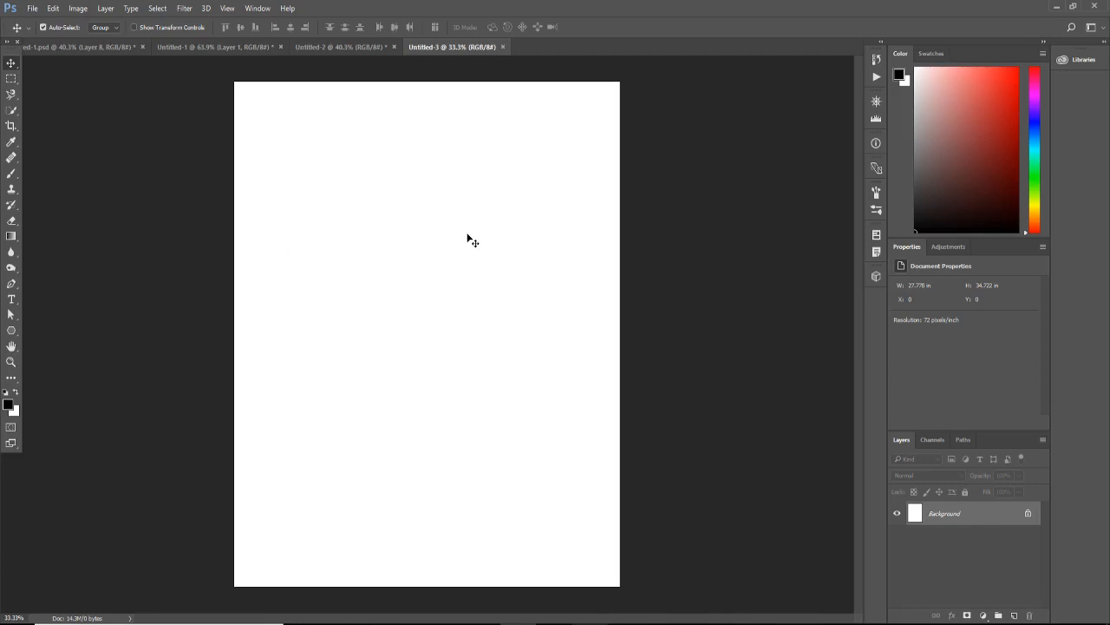
{"action": "mouse_move", "coordinate": [375, 130]}
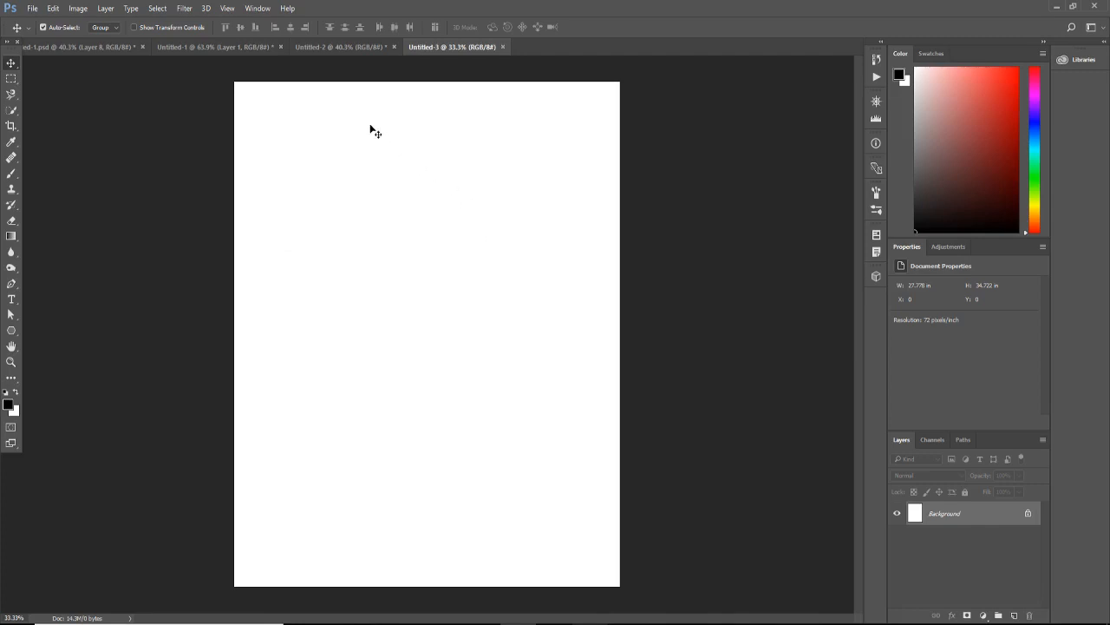
{"action": "mouse_move", "coordinate": [385, 130]}
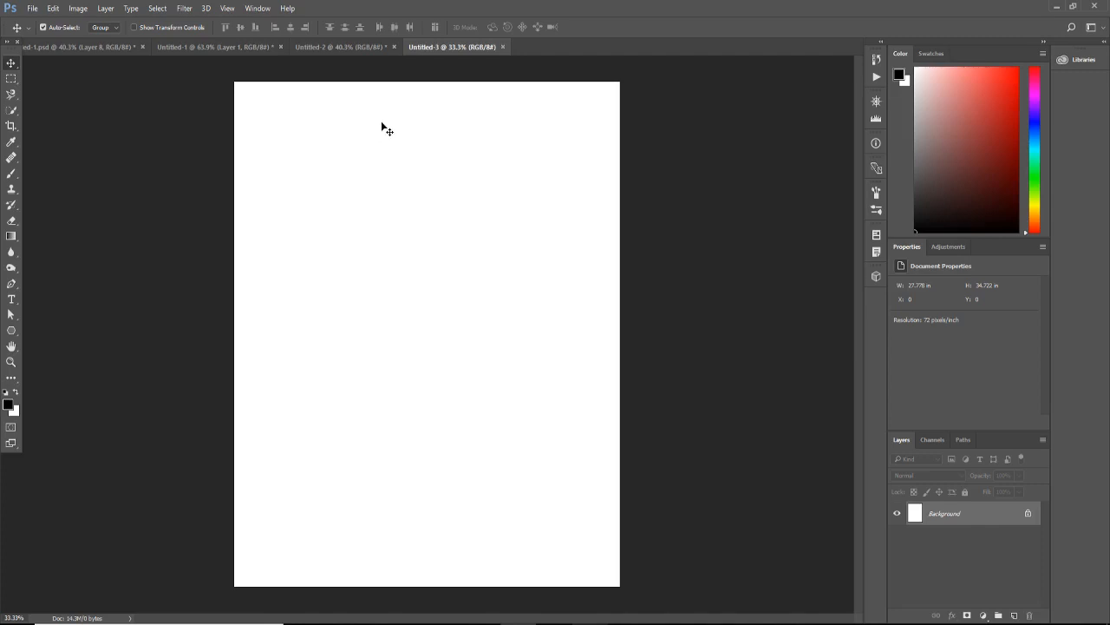
{"action": "mouse_move", "coordinate": [371, 127]}
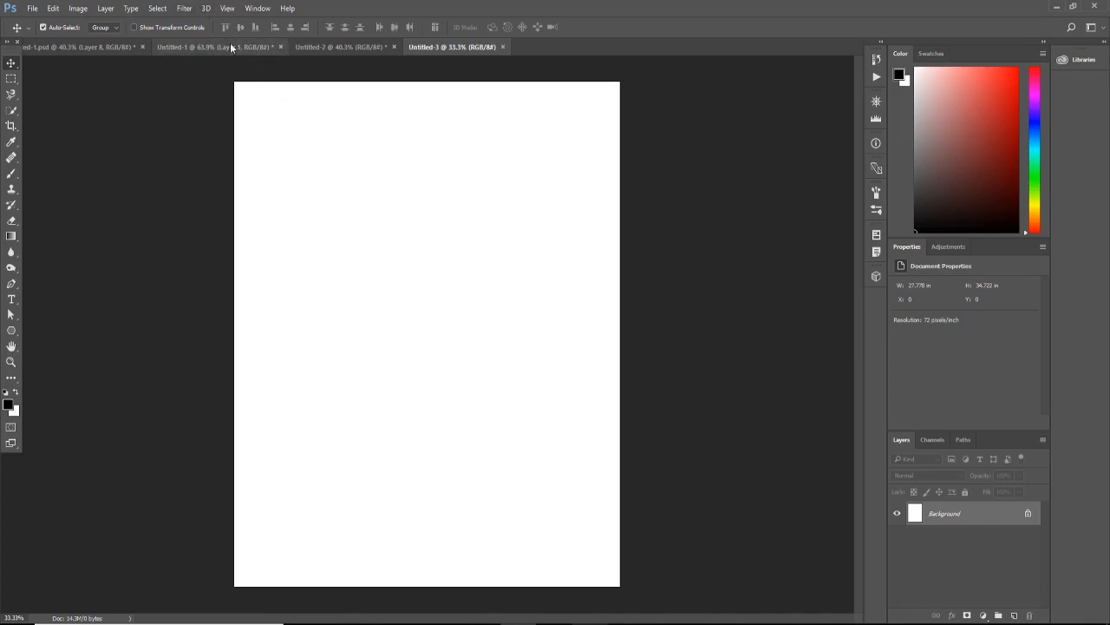
- Fill the Background layer with monochromatic grey noise via Add Noise
{"action": "left_click", "coordinate": [184, 7]}
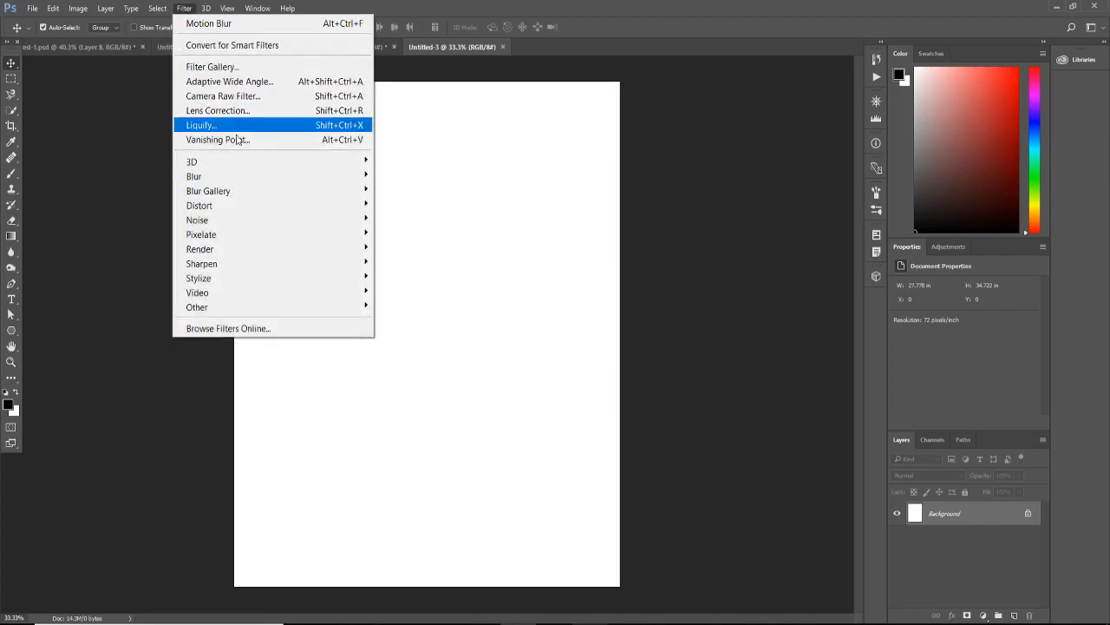
{"action": "left_click", "coordinate": [197, 219]}
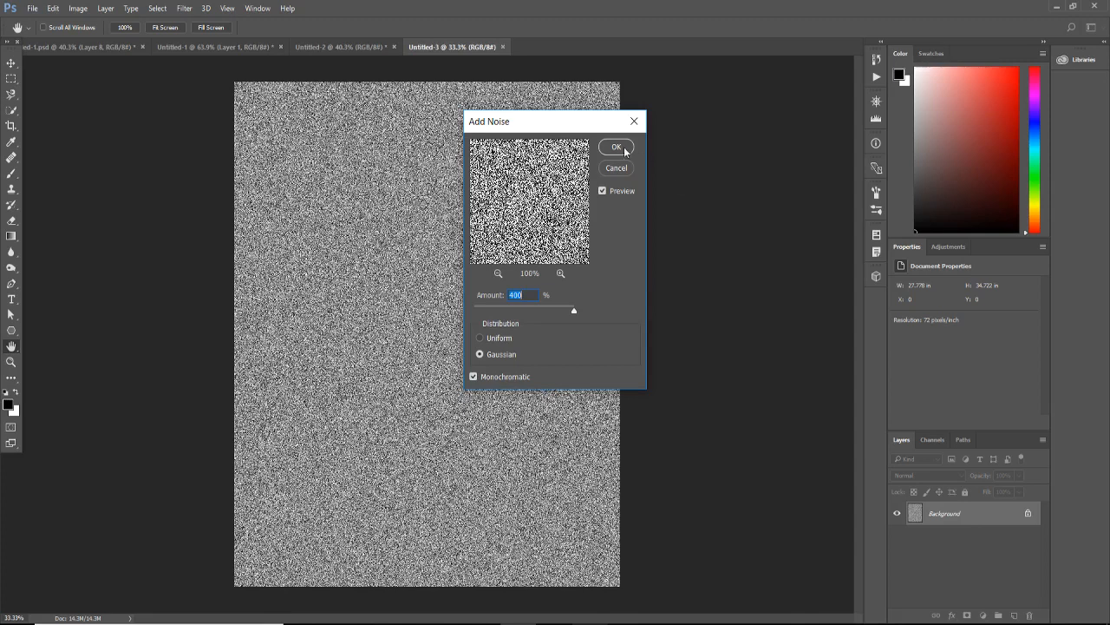
{"action": "left_click", "coordinate": [616, 146]}
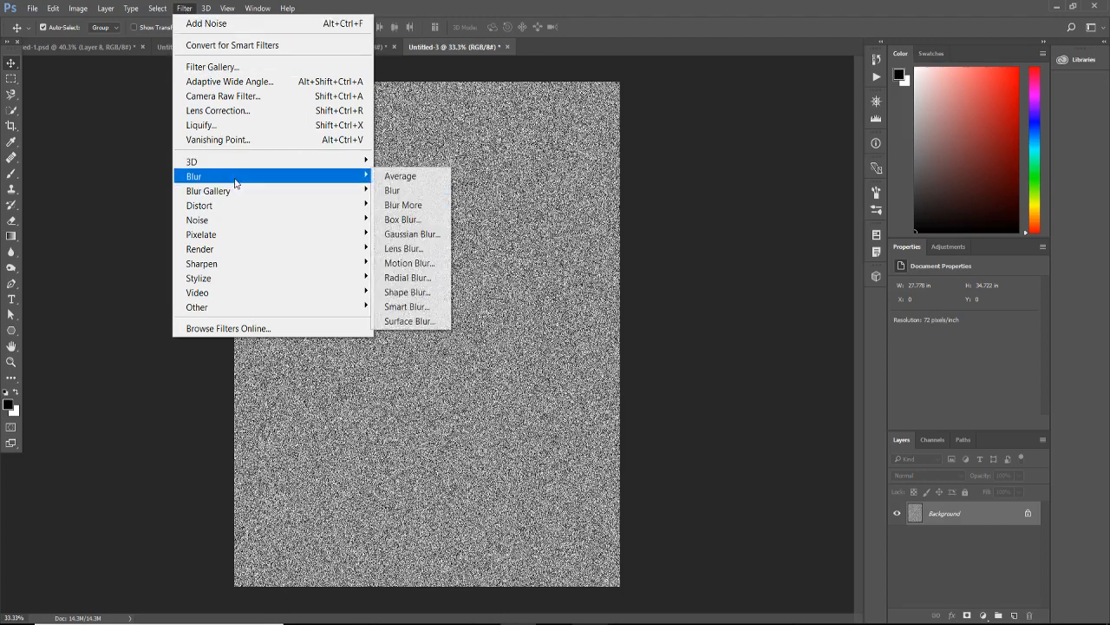
- Soften the noise with a Gaussian Blur
{"action": "left_click", "coordinate": [413, 232]}
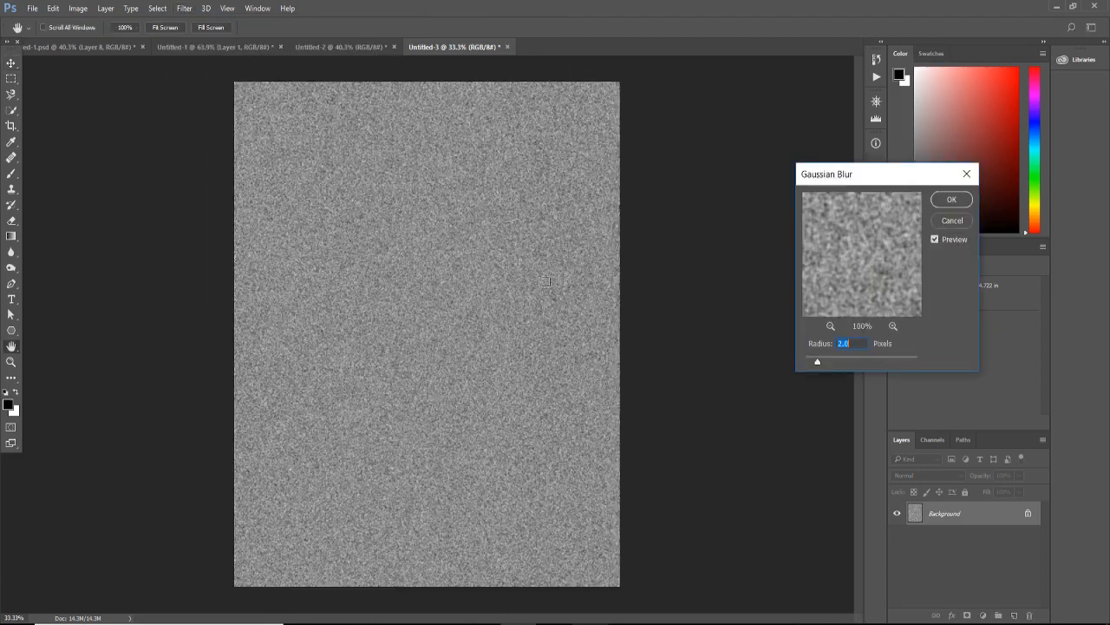
{"action": "mouse_move", "coordinate": [683, 347]}
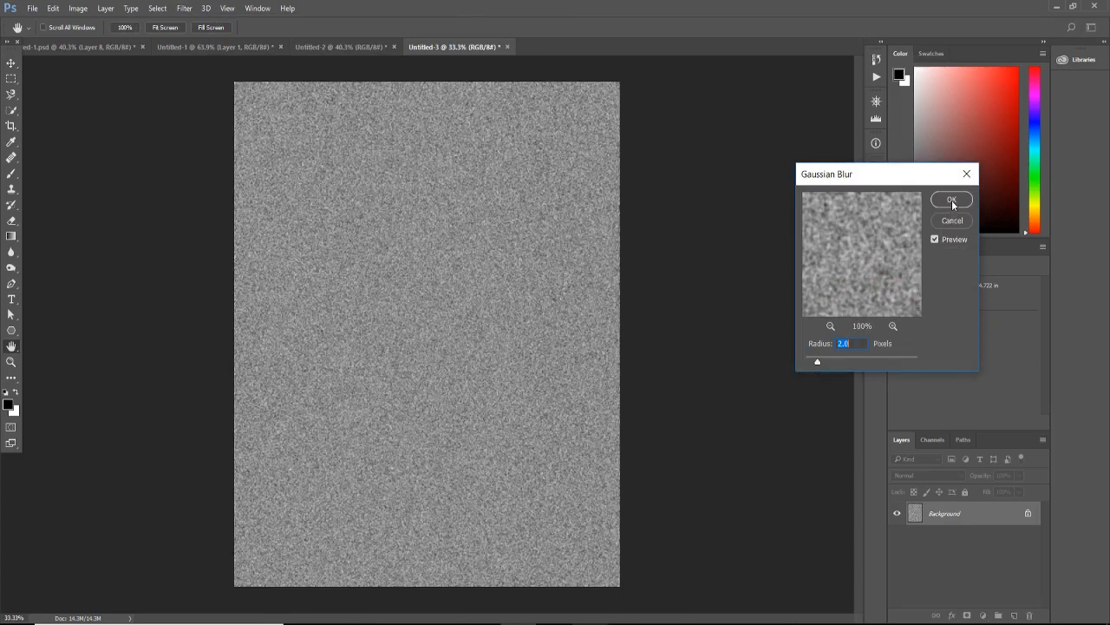
{"action": "left_click", "coordinate": [951, 200]}
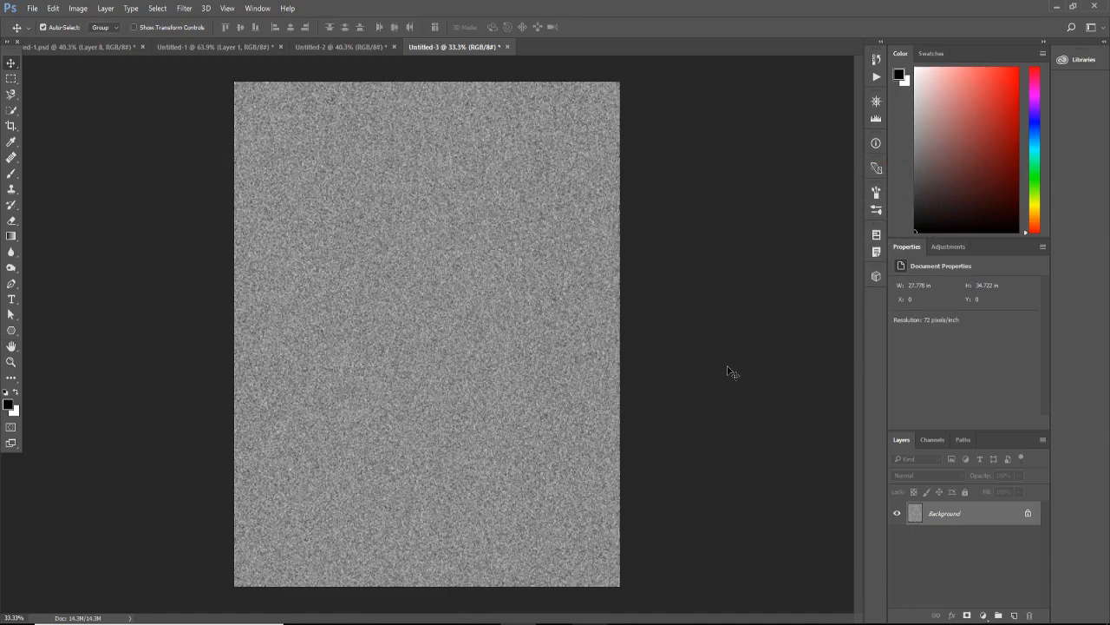
{"action": "mouse_move", "coordinate": [736, 358]}
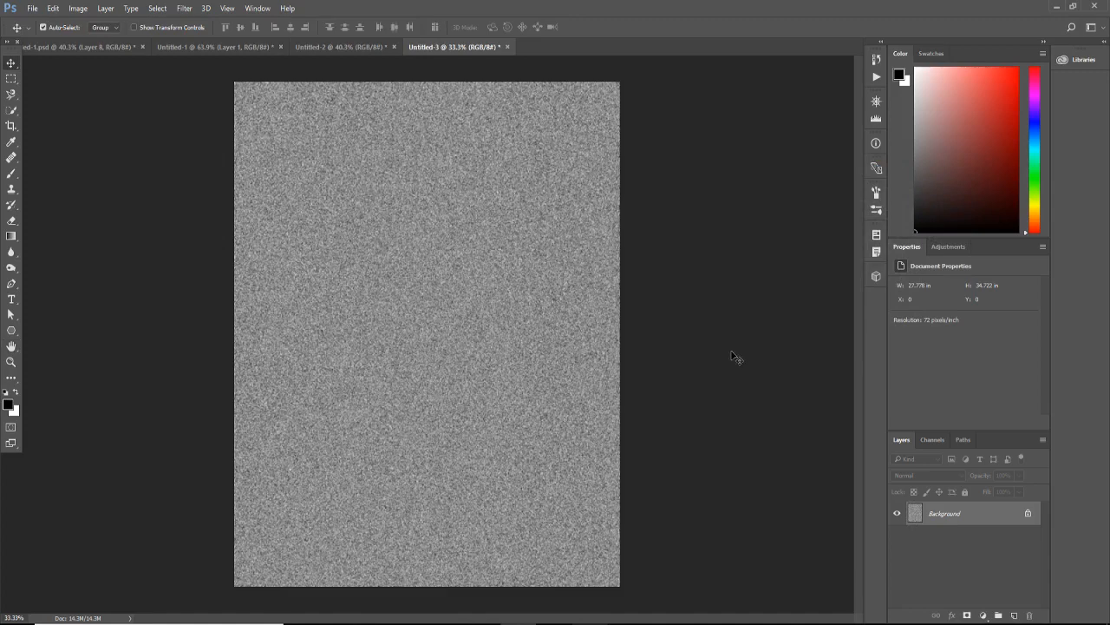
{"action": "mouse_move", "coordinate": [944, 444]}
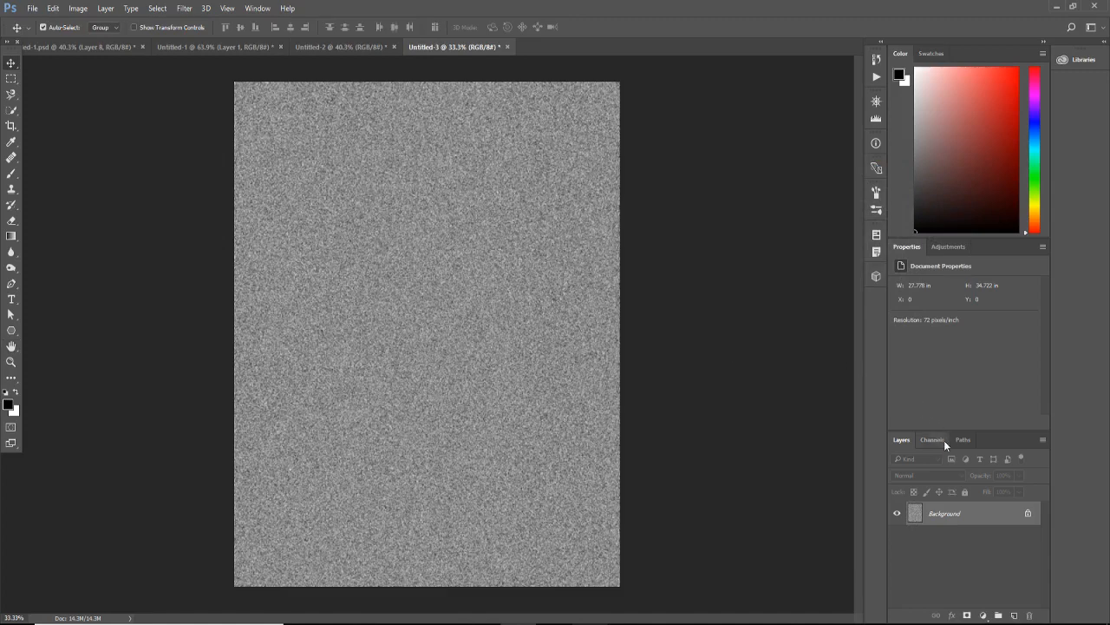
- Emboss the Red channel only at angle 180°, height 1, amount 500%
{"action": "left_click", "coordinate": [931, 439]}
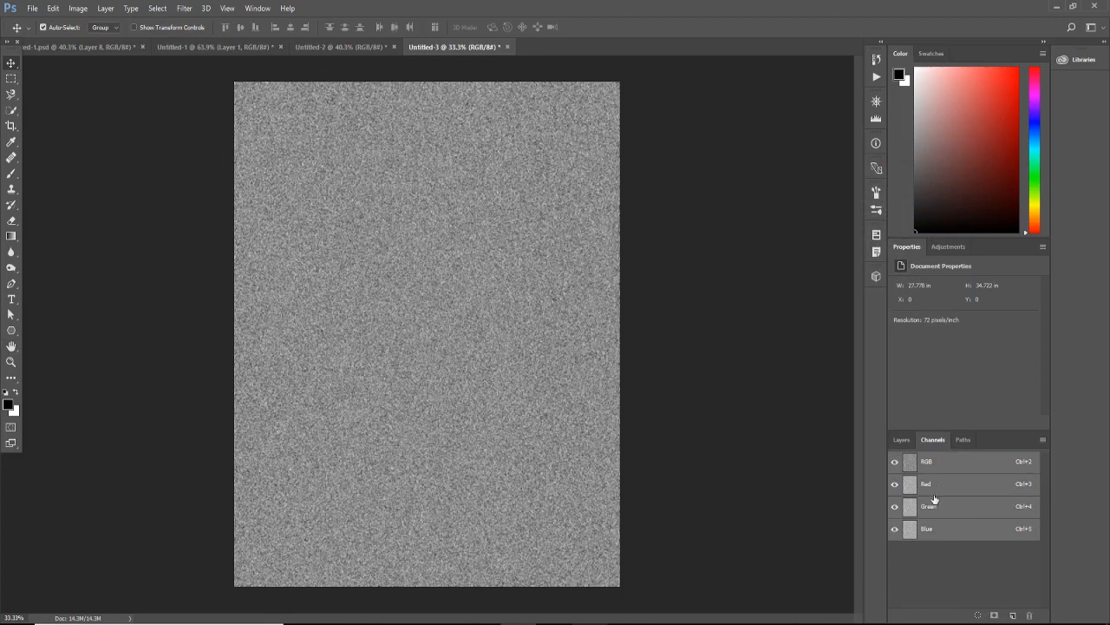
{"action": "mouse_move", "coordinate": [934, 487]}
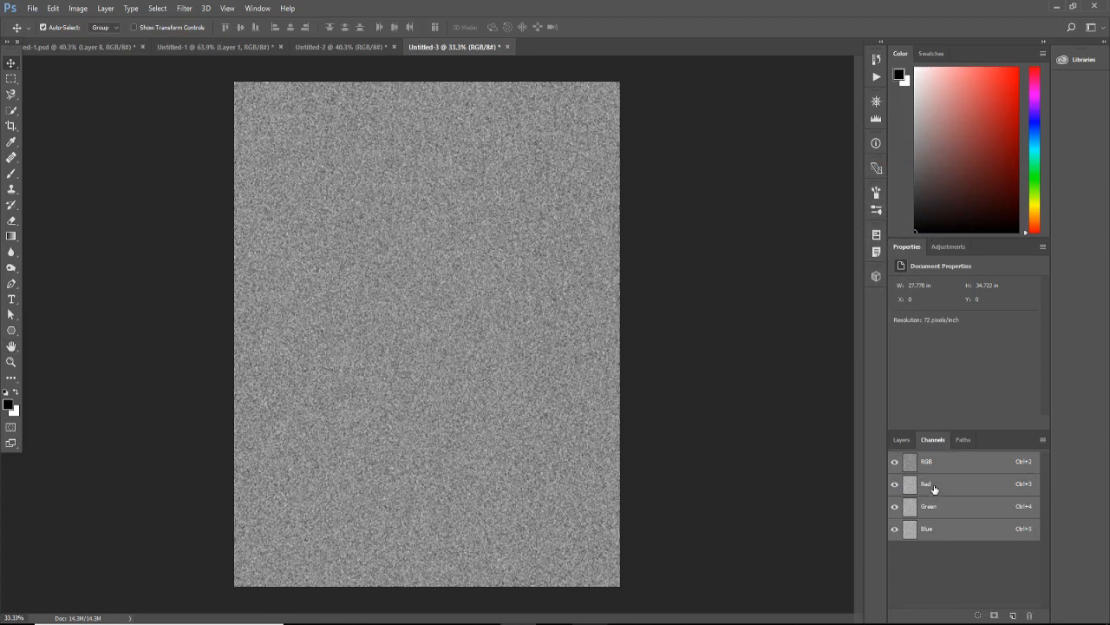
{"action": "left_click", "coordinate": [928, 483]}
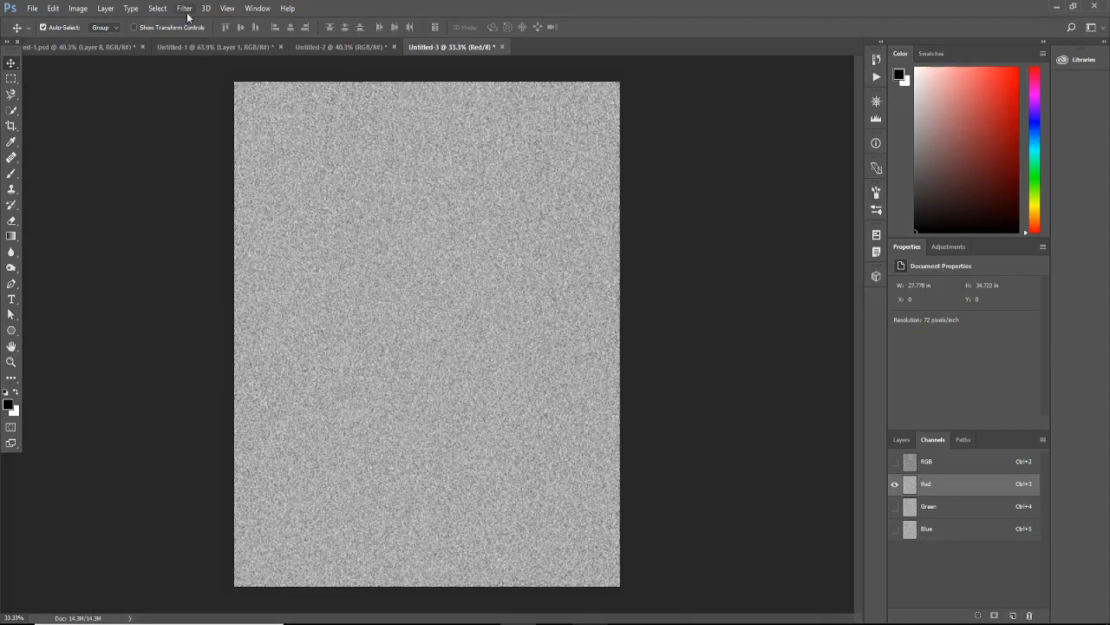
{"action": "left_click", "coordinate": [184, 7]}
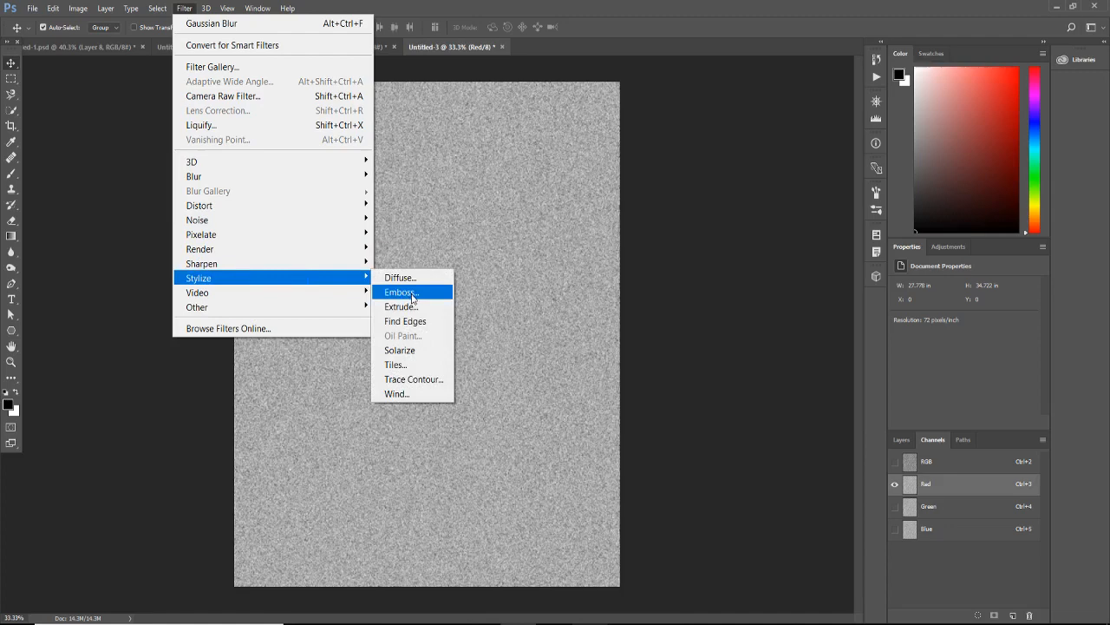
{"action": "left_click", "coordinate": [399, 291]}
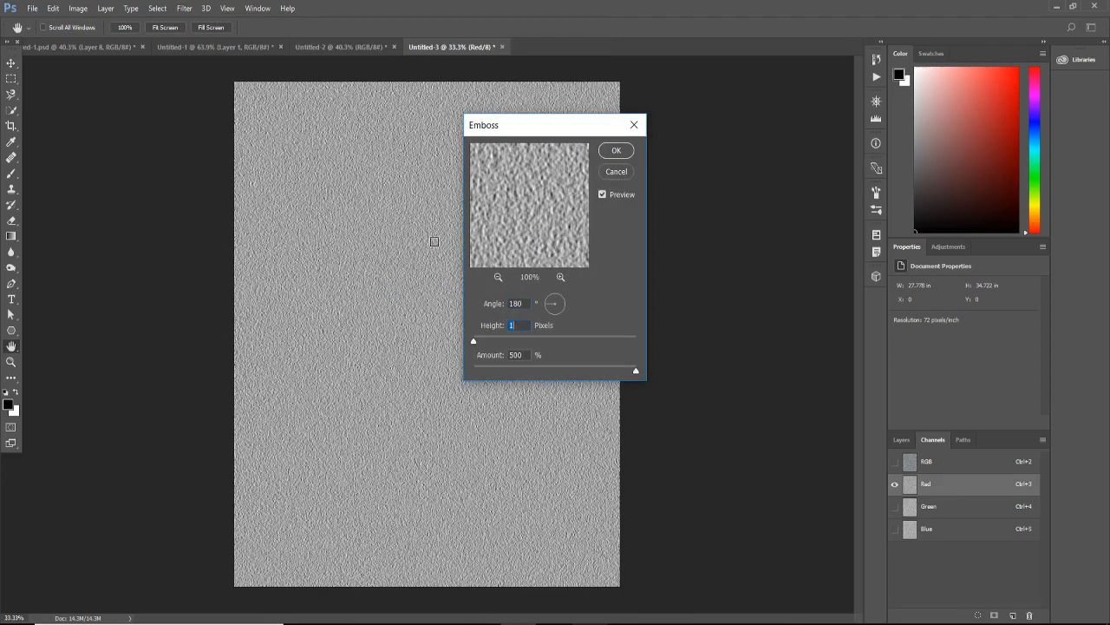
{"action": "triple_click", "coordinate": [515, 353]}
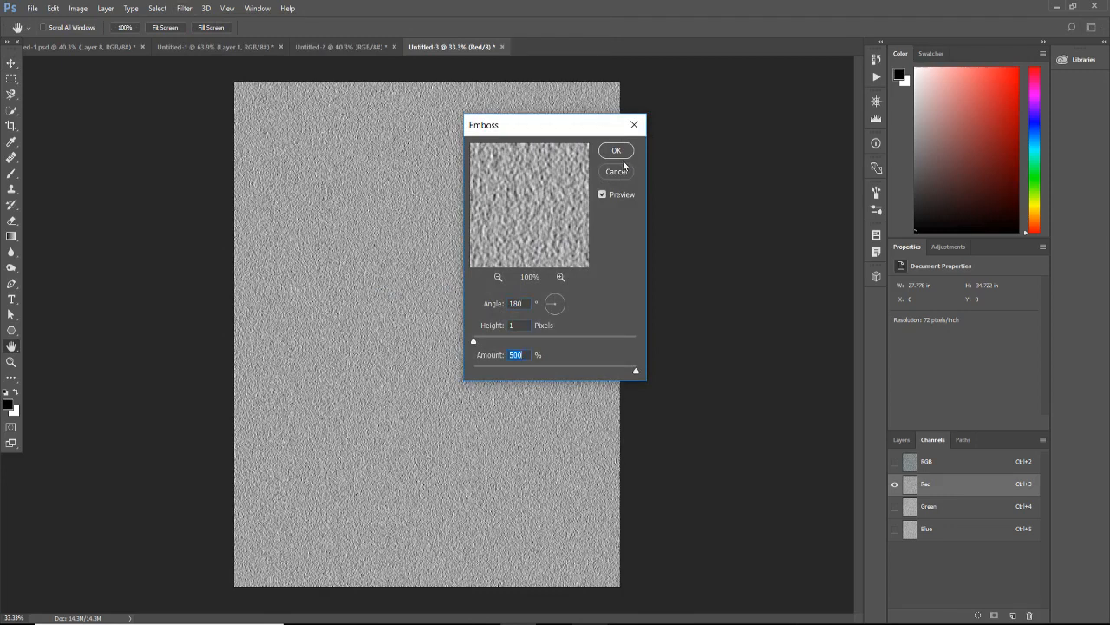
{"action": "left_click", "coordinate": [615, 150]}
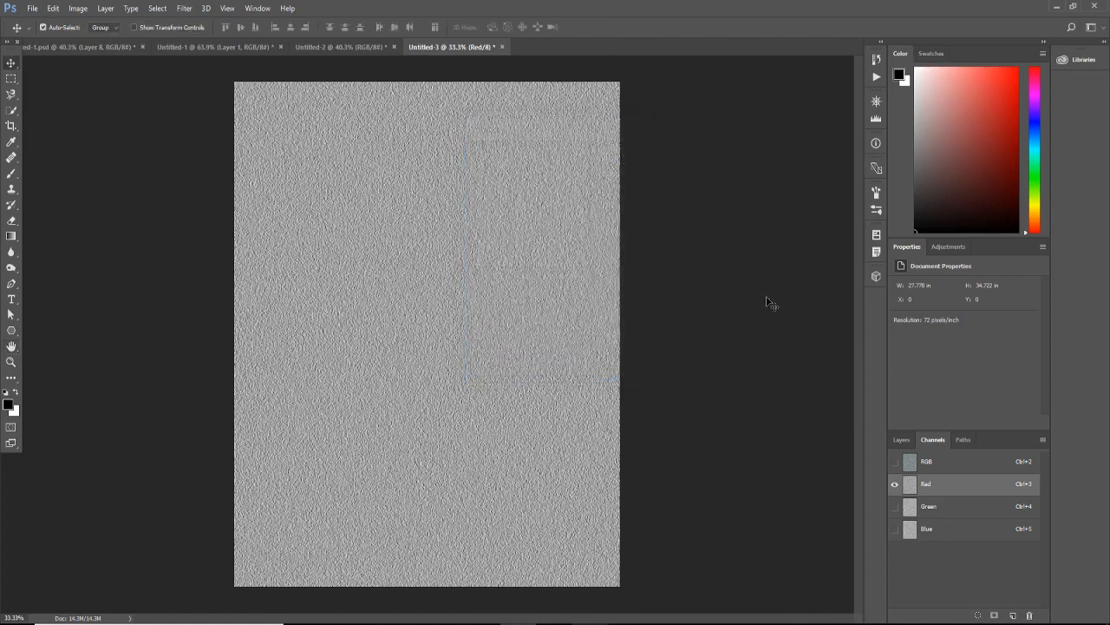
{"action": "mouse_move", "coordinate": [944, 506]}
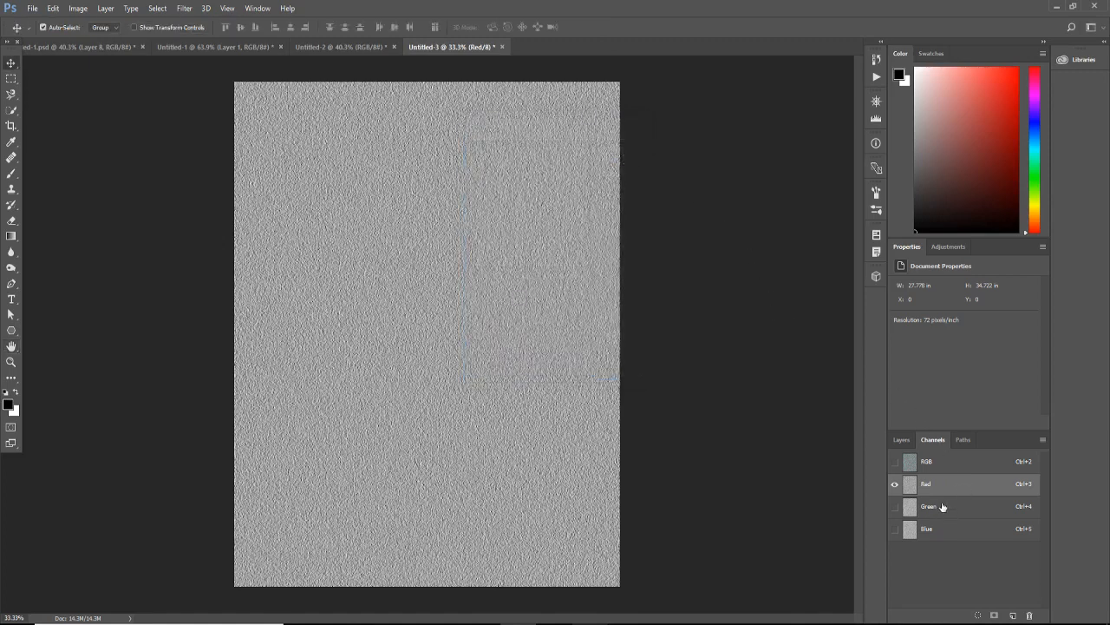
- Emboss the Green channel at angle 90°, then return to the full RGB view
{"action": "left_click", "coordinate": [930, 507]}
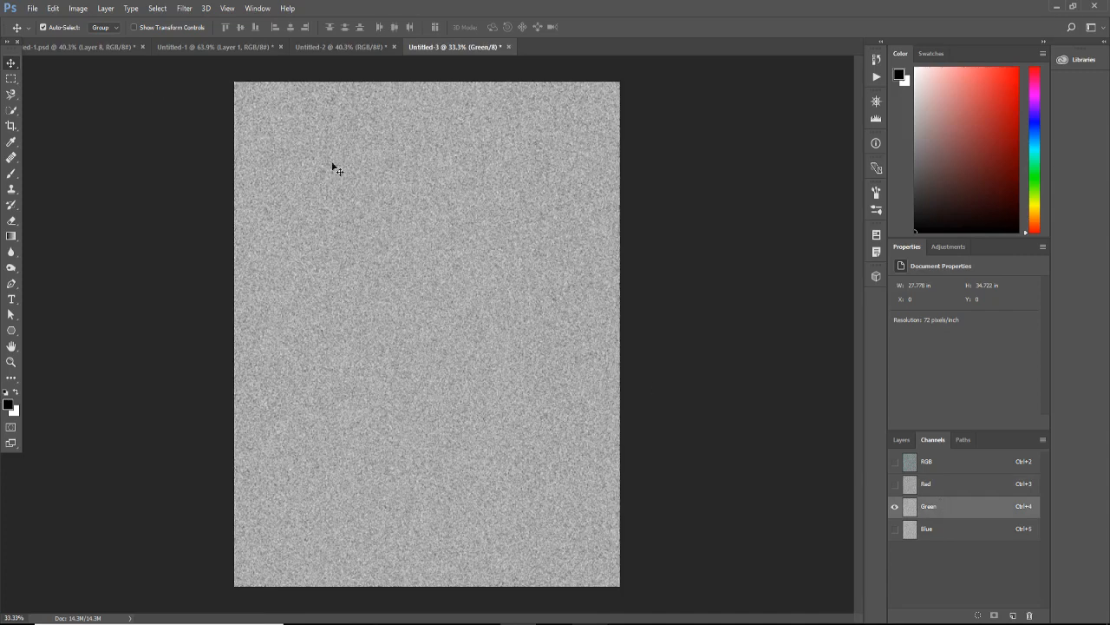
{"action": "left_click", "coordinate": [184, 7]}
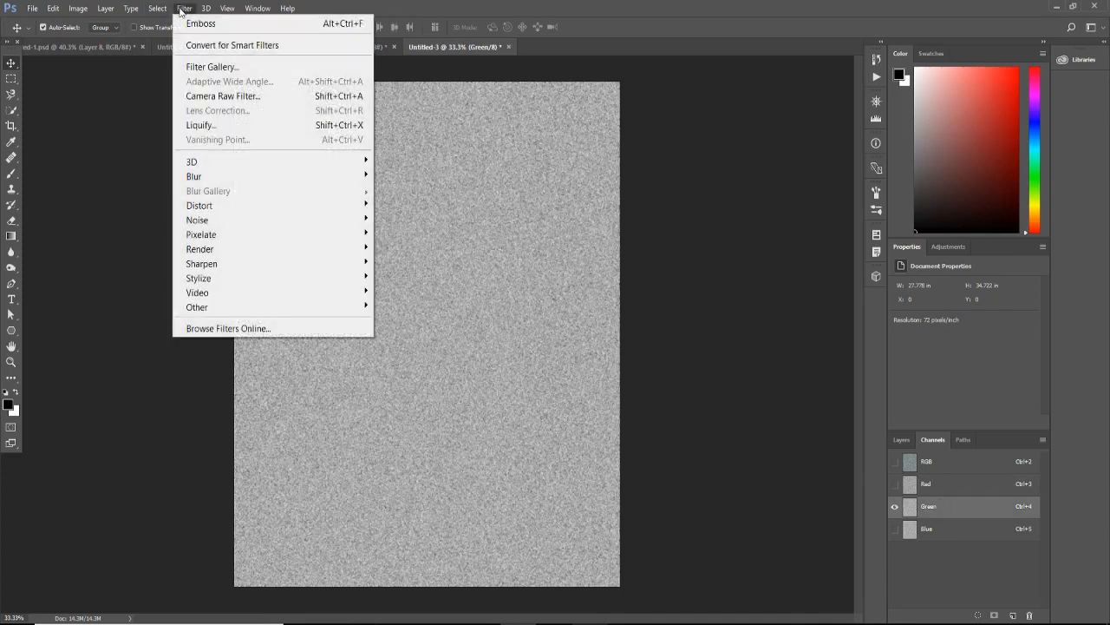
{"action": "mouse_move", "coordinate": [197, 278]}
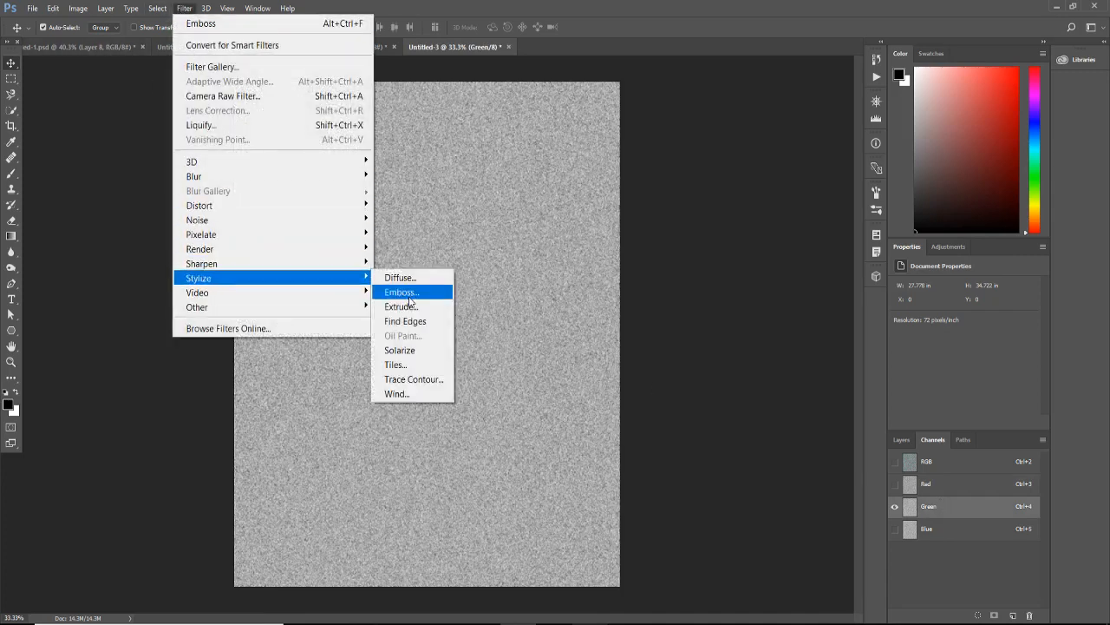
{"action": "left_click", "coordinate": [401, 291]}
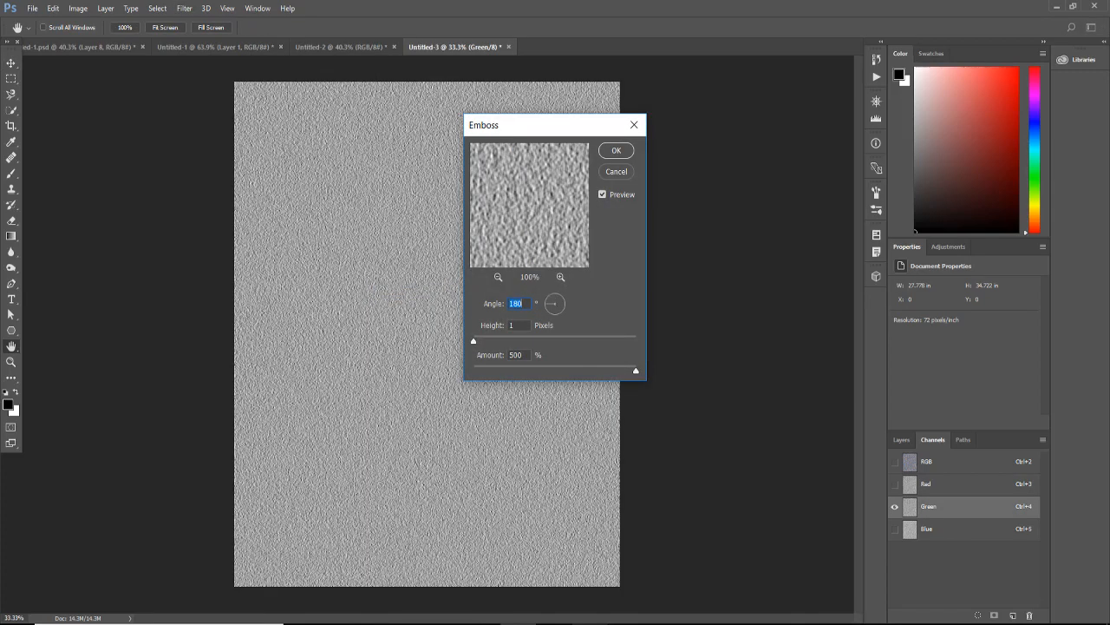
{"action": "left_click", "coordinate": [553, 298]}
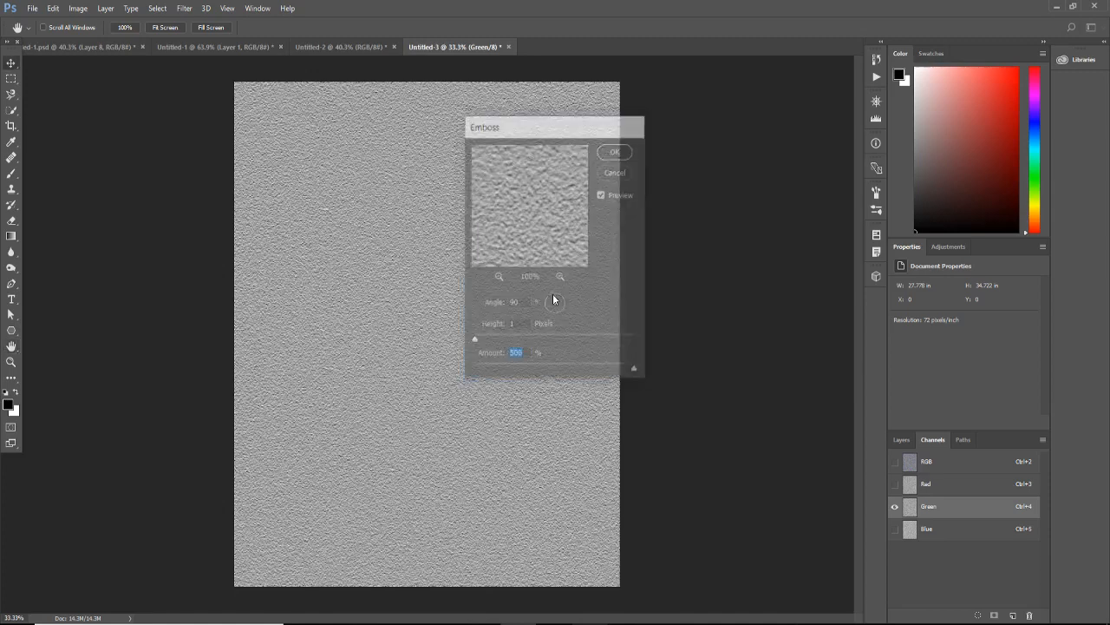
{"action": "left_click", "coordinate": [614, 153]}
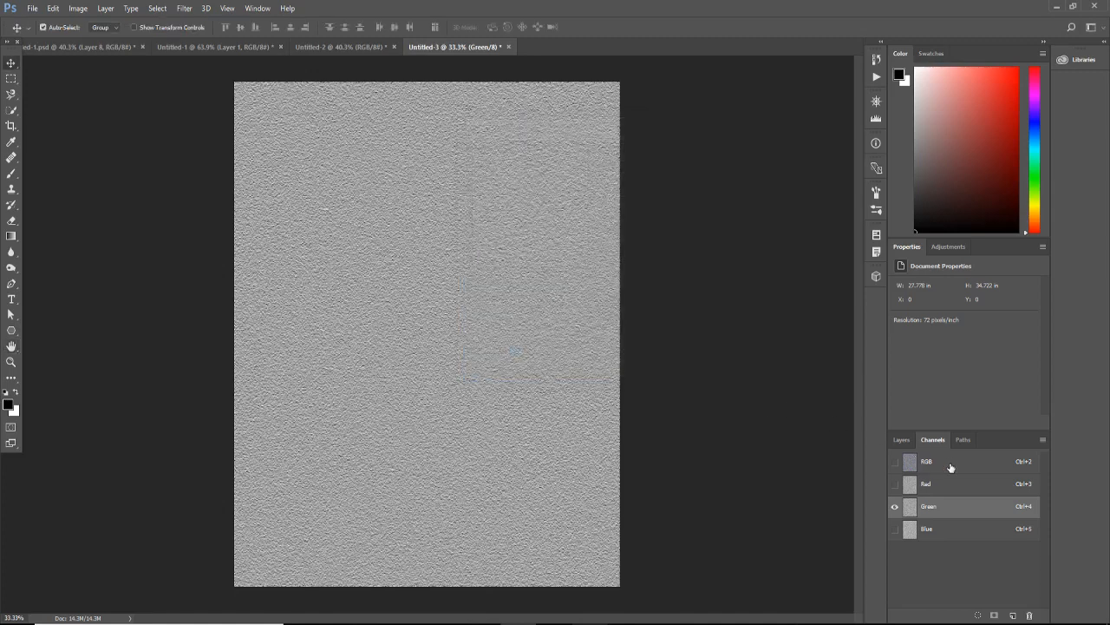
{"action": "left_click", "coordinate": [895, 462]}
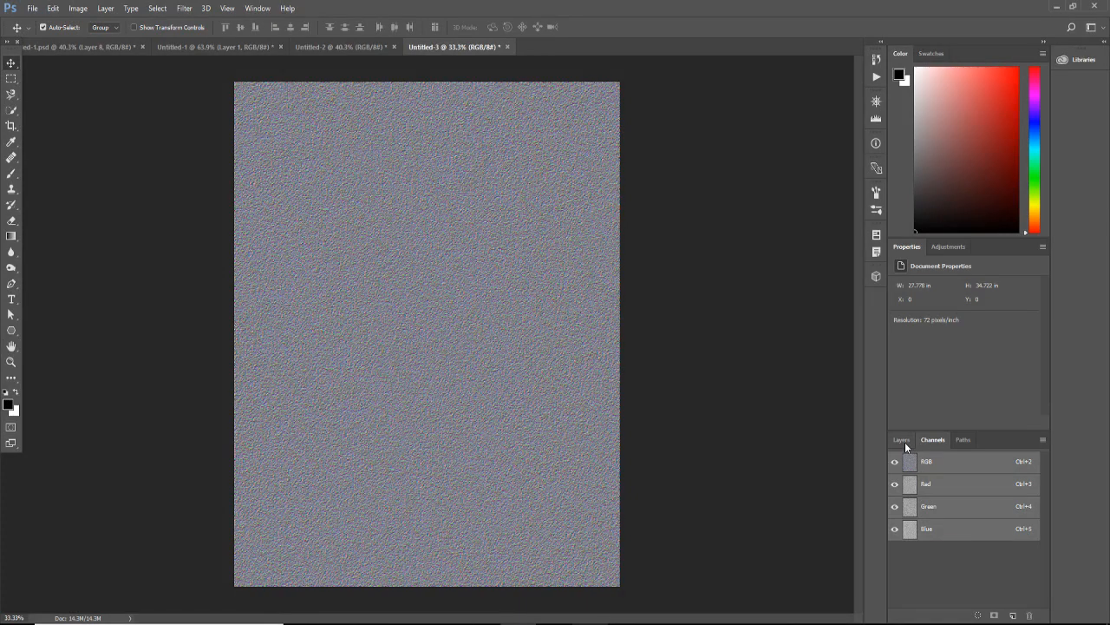
- Convert the locked Background to Layer 0 and perspective-distort the texture with a much wider bottom edge
{"action": "left_click", "coordinate": [900, 439]}
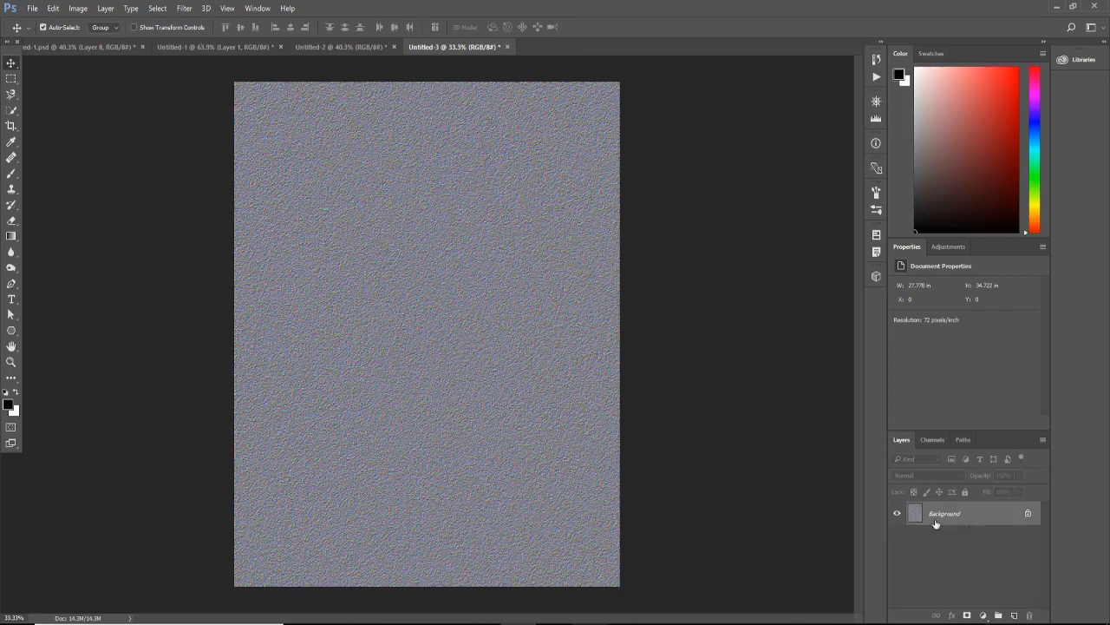
{"action": "mouse_move", "coordinate": [1010, 545]}
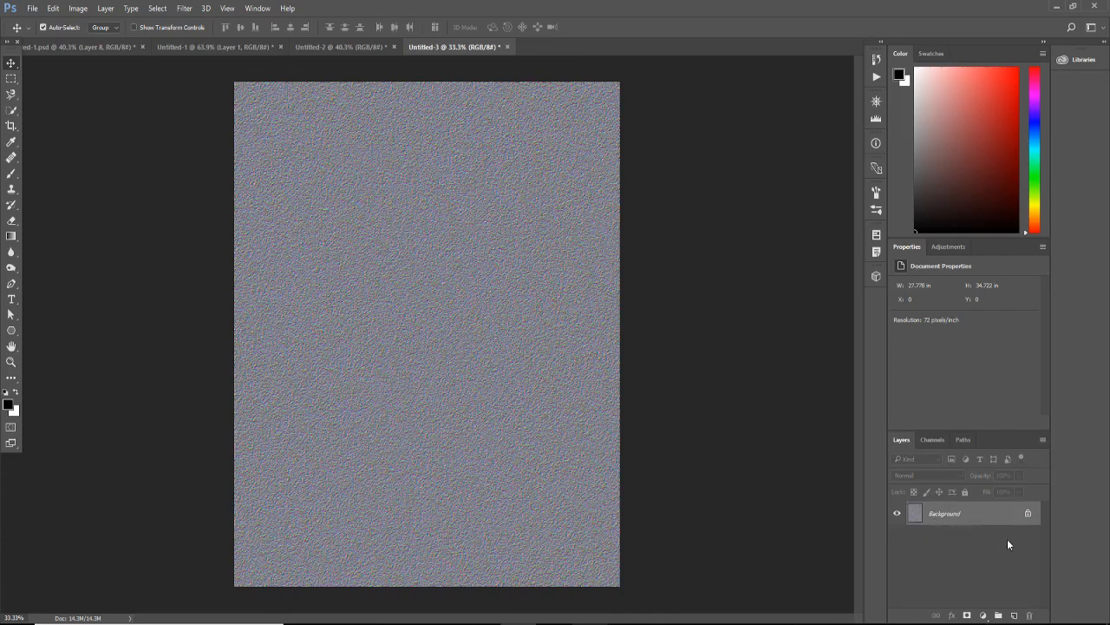
{"action": "double_click", "coordinate": [943, 514]}
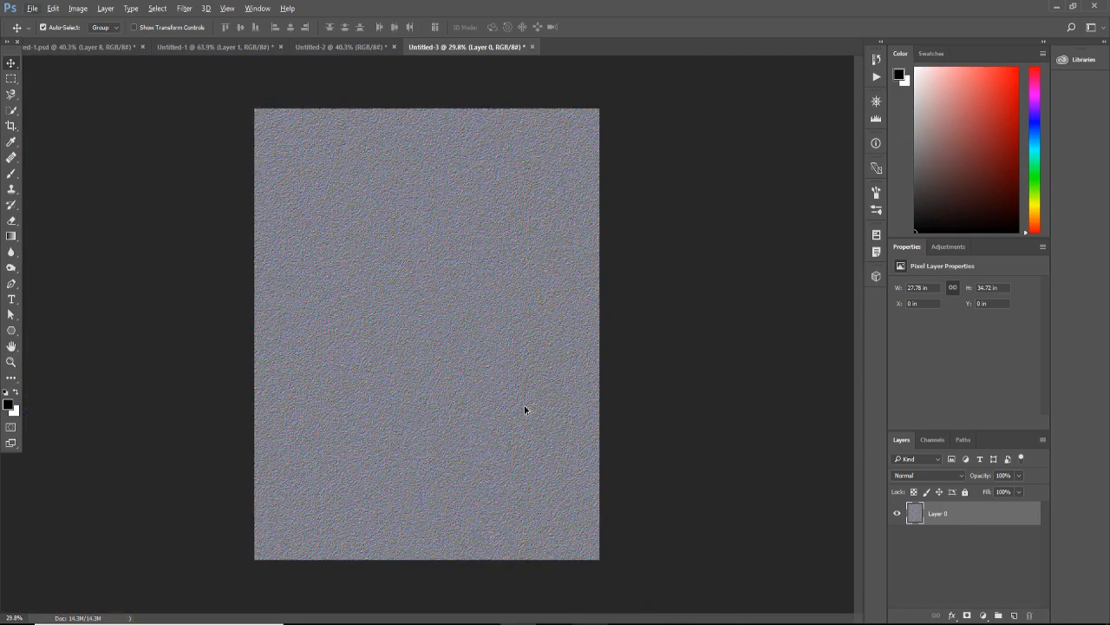
{"action": "mouse_move", "coordinate": [33, 18]}
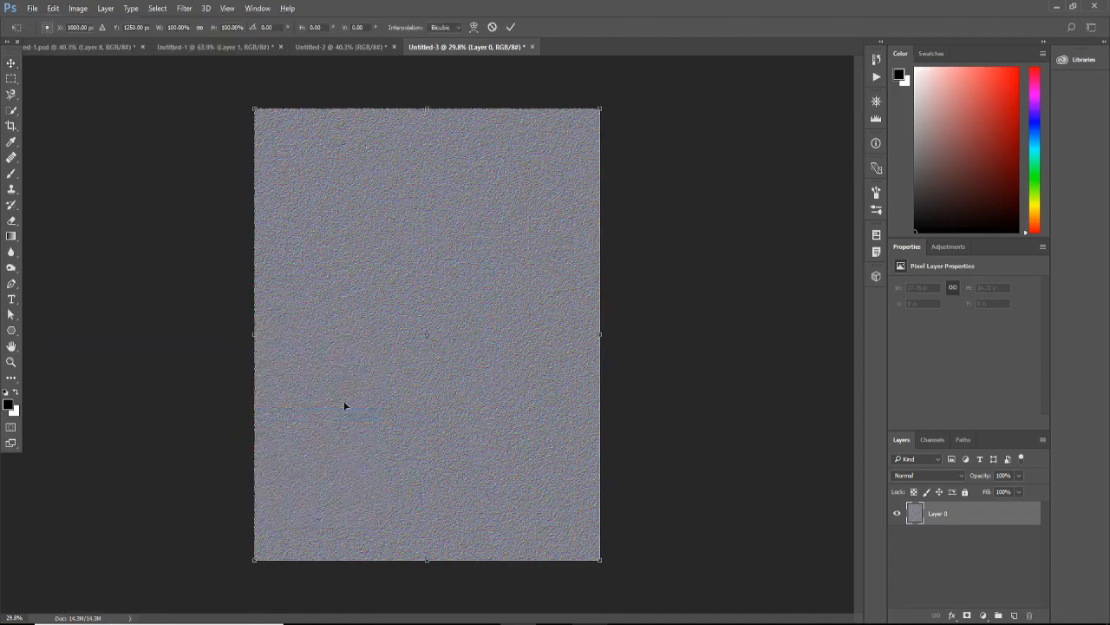
{"action": "mouse_move", "coordinate": [477, 398]}
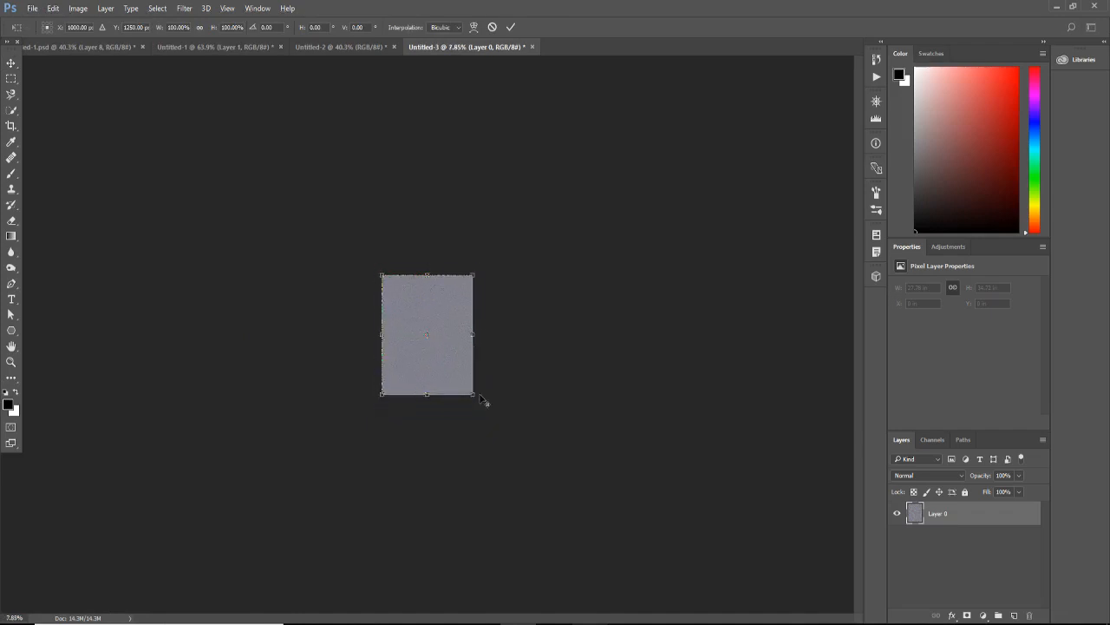
{"action": "mouse_move", "coordinate": [499, 389]}
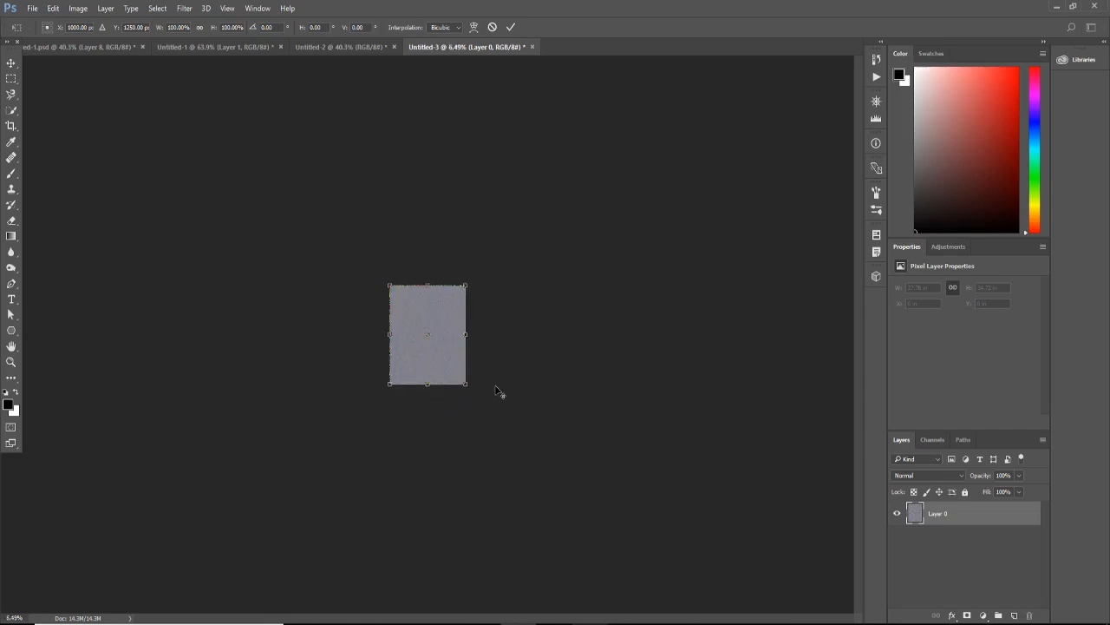
{"action": "mouse_move", "coordinate": [488, 392]}
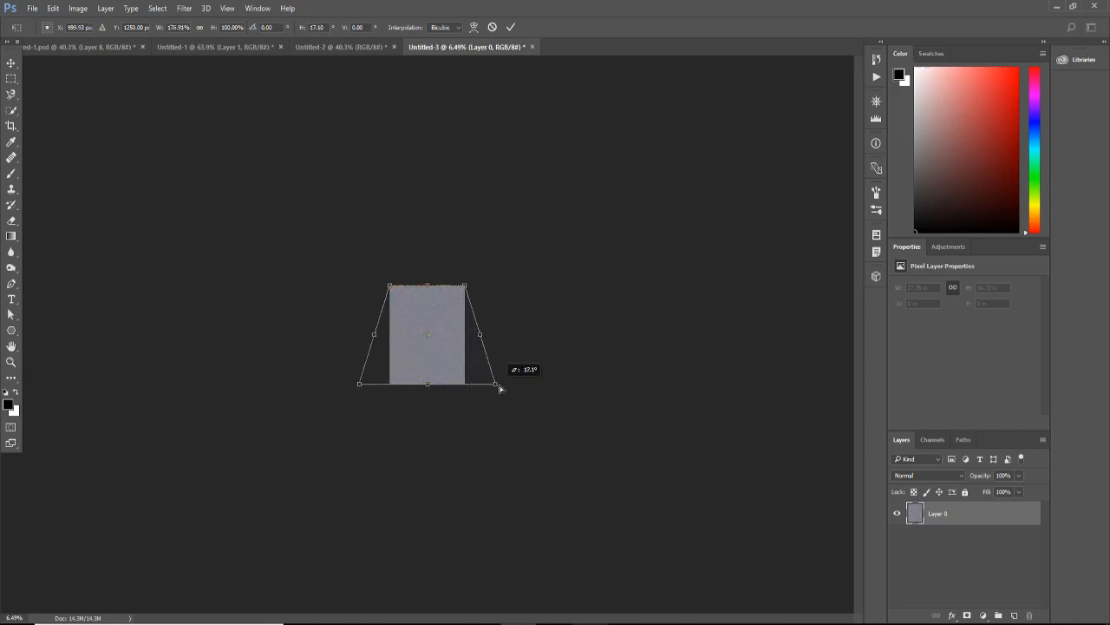
{"action": "left_click_drag", "start_coordinate": [500, 384], "coordinate": [685, 385]}
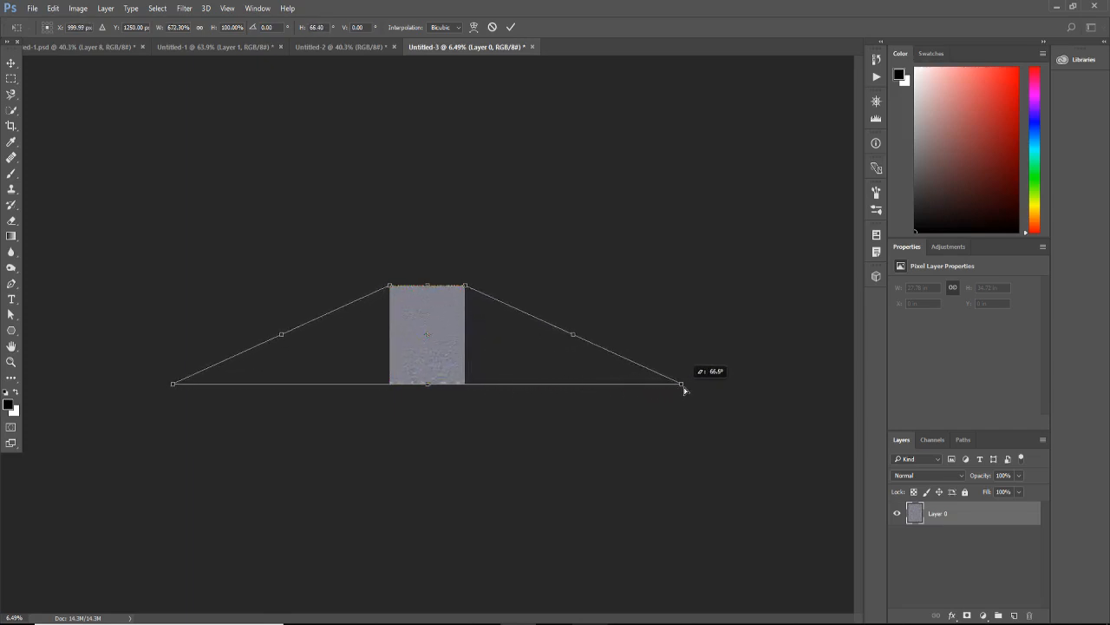
{"action": "left_click_drag", "start_coordinate": [684, 385], "coordinate": [812, 387]}
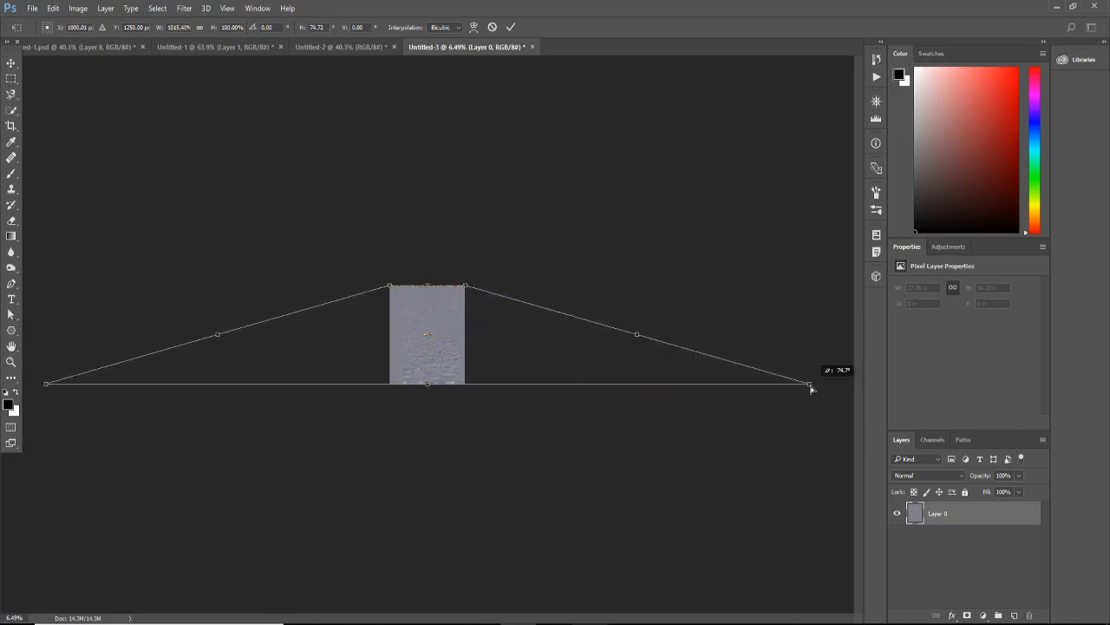
{"action": "left_click_drag", "start_coordinate": [812, 385], "coordinate": [829, 385]}
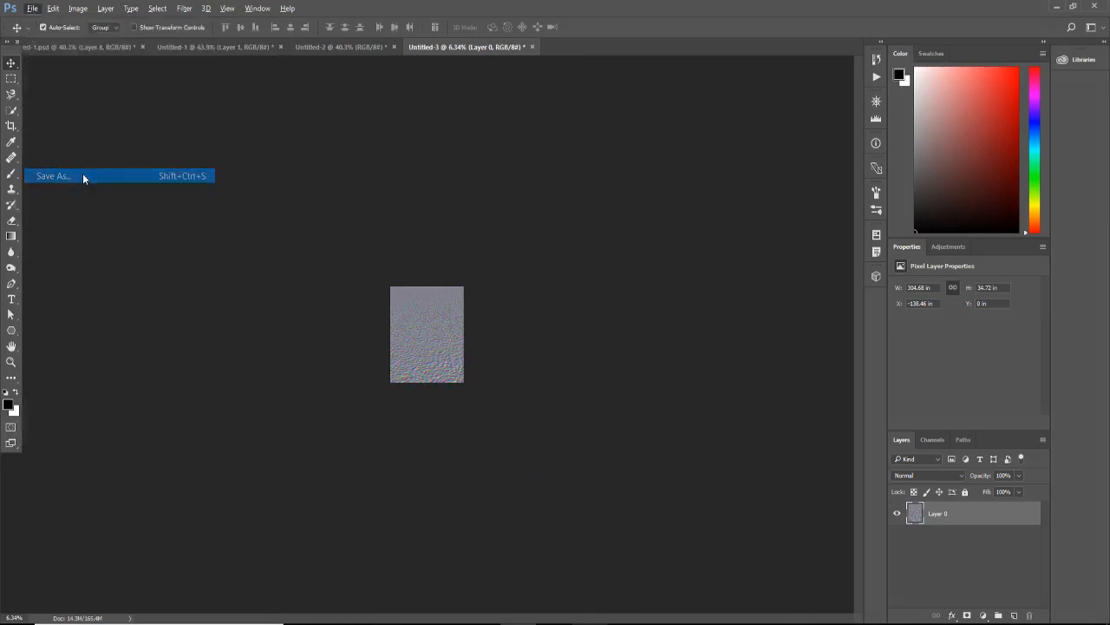
- Save the texture as reflection.psd and switch back to the pyramids composition document
{"action": "left_click", "coordinate": [52, 175]}
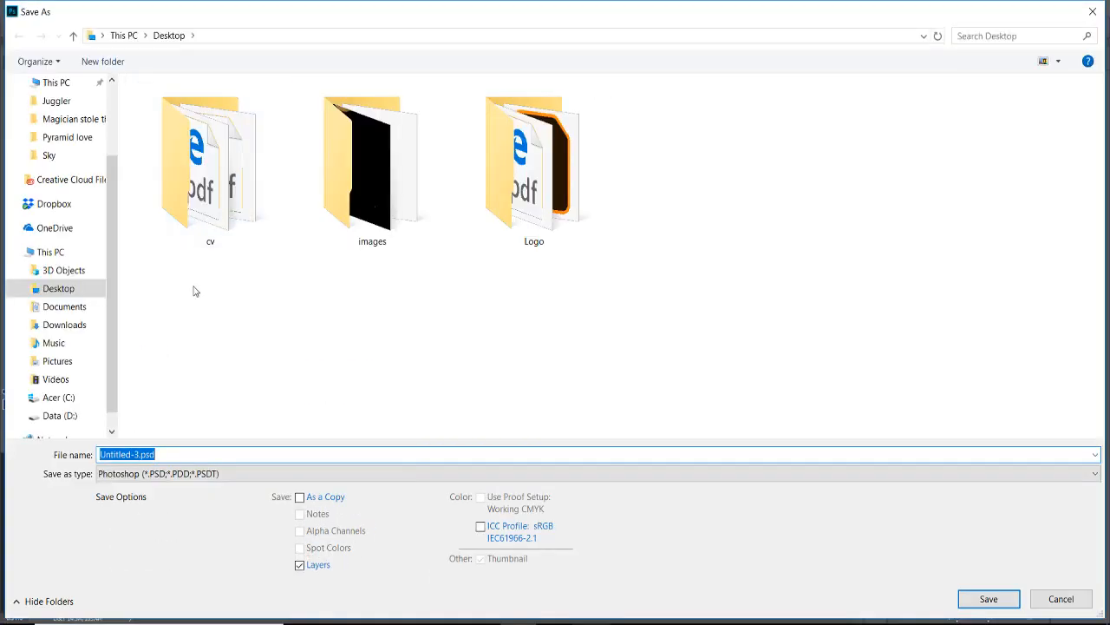
{"action": "type", "text": "dl"}
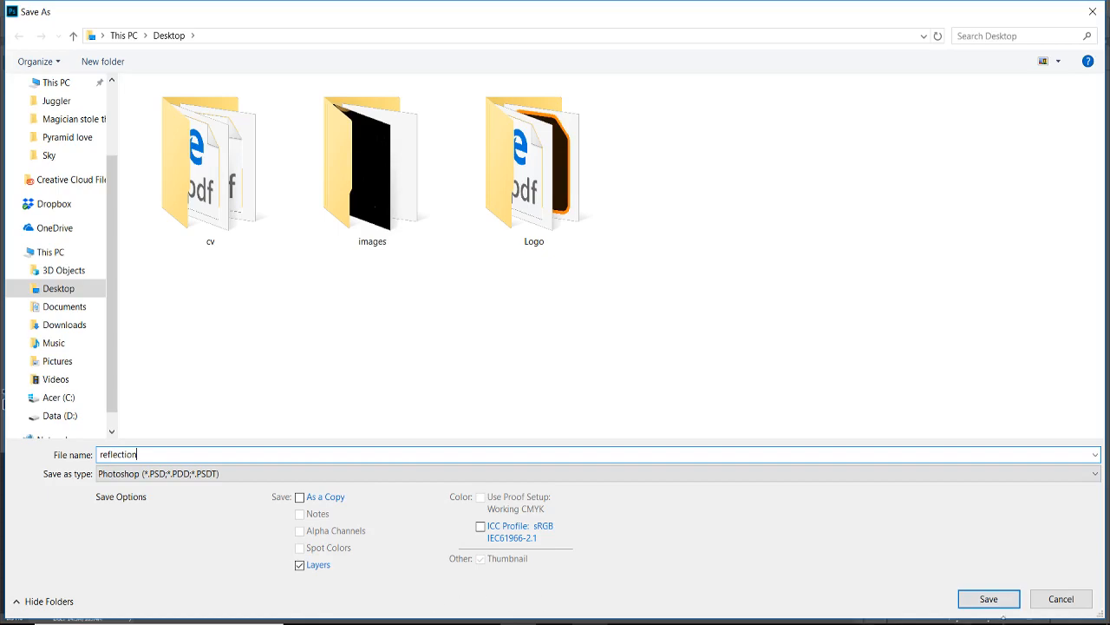
{"action": "left_click", "coordinate": [989, 598]}
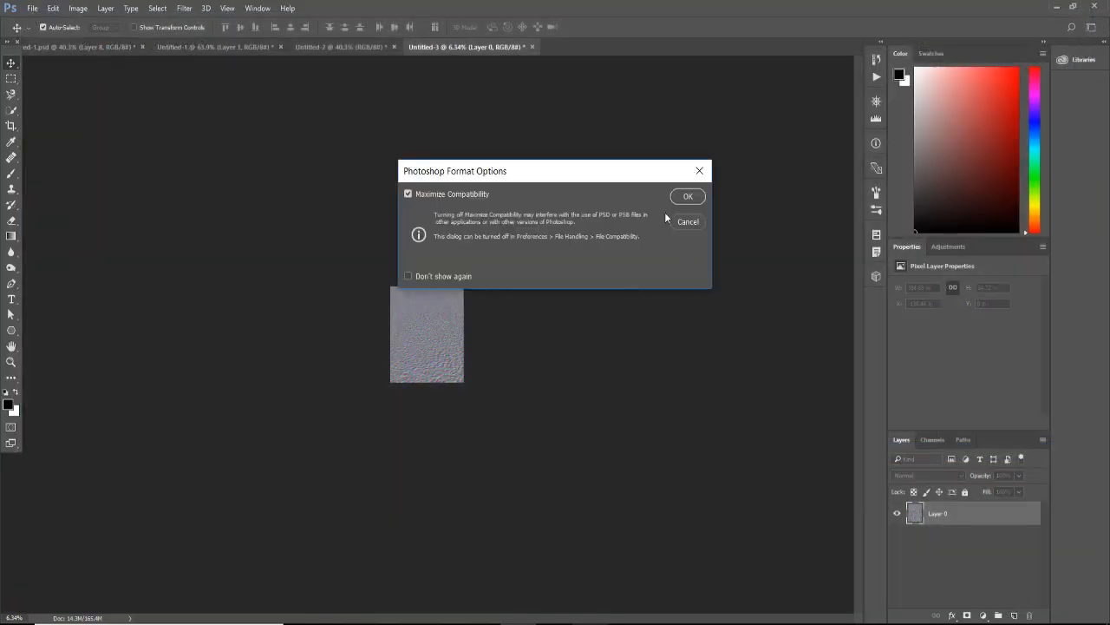
{"action": "left_click", "coordinate": [687, 194]}
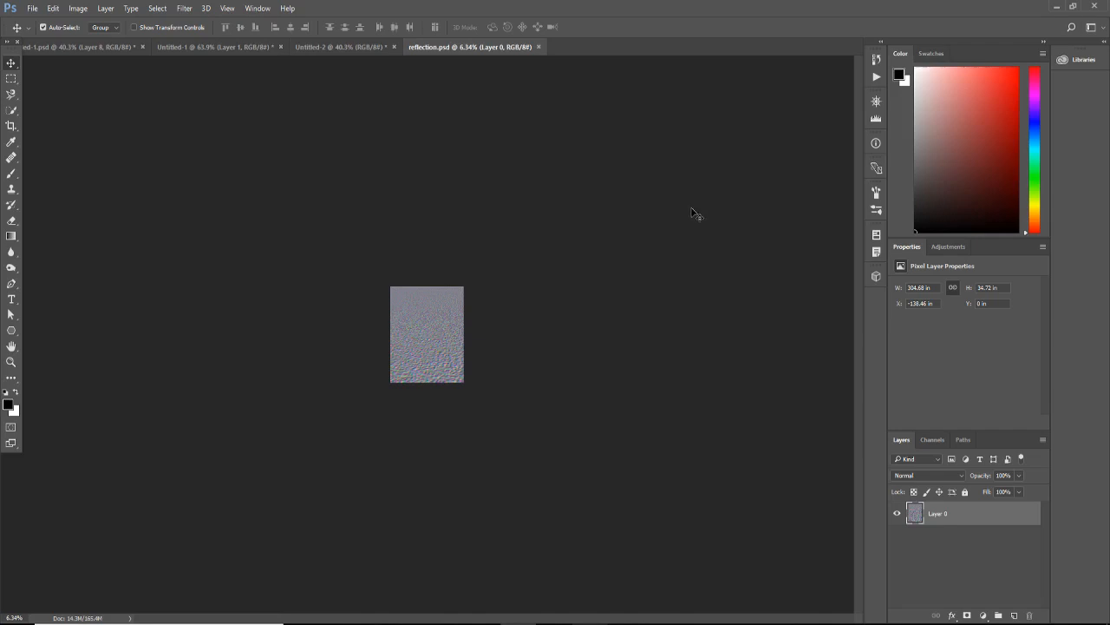
{"action": "left_click", "coordinate": [340, 47]}
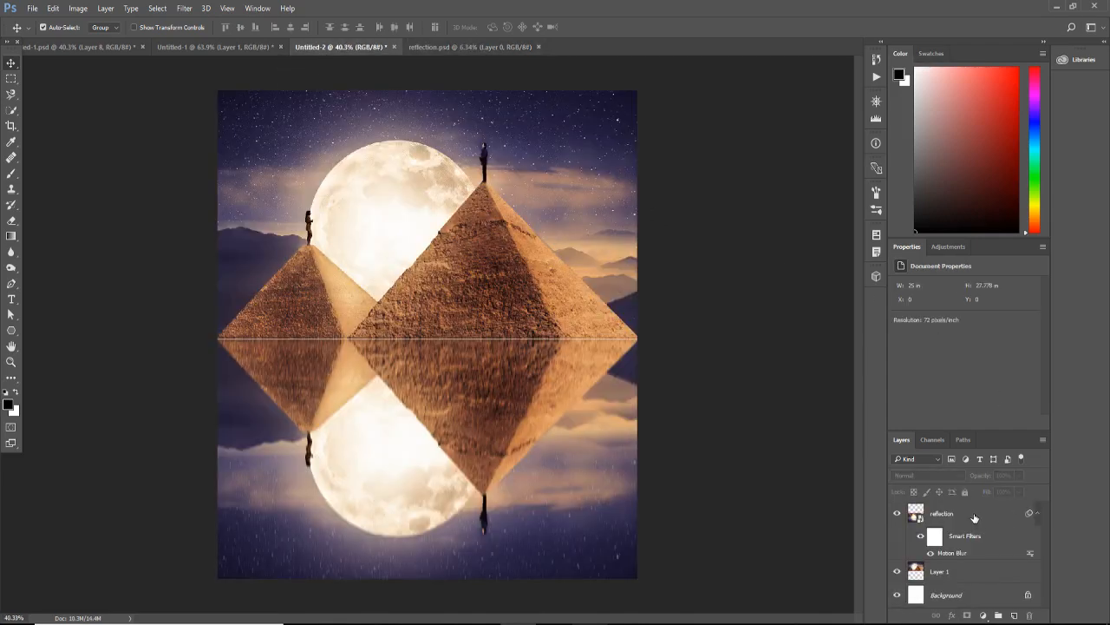
- Show the Filter menu's Distort options for the reflection layer
{"action": "left_click", "coordinate": [184, 7]}
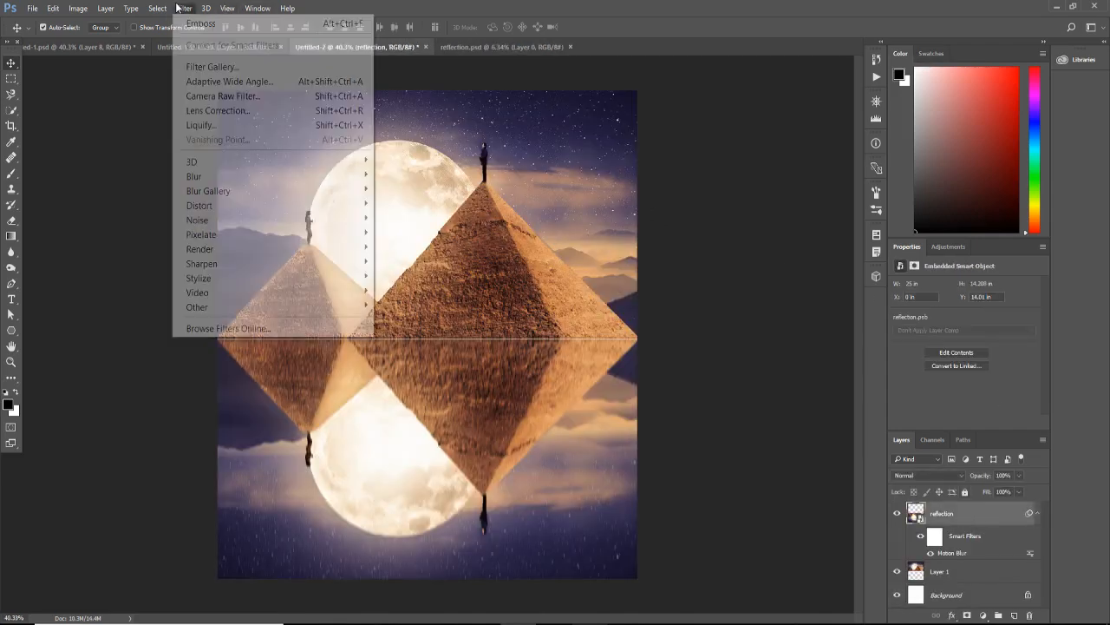
{"action": "mouse_move", "coordinate": [198, 205]}
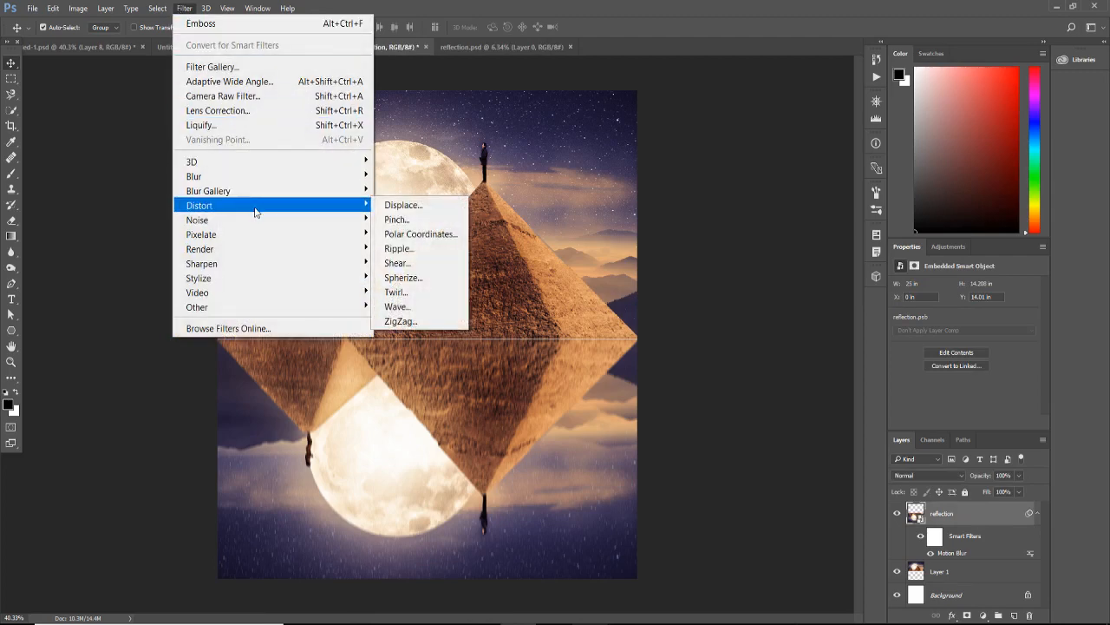
{"action": "mouse_move", "coordinate": [403, 205]}
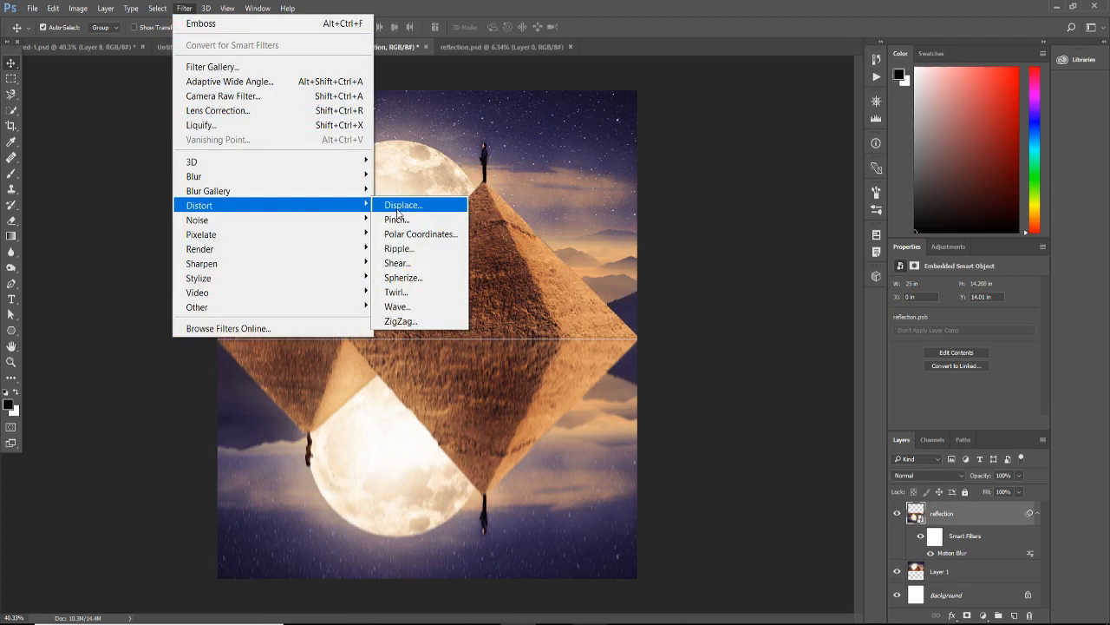
{"action": "mouse_move", "coordinate": [403, 212]}
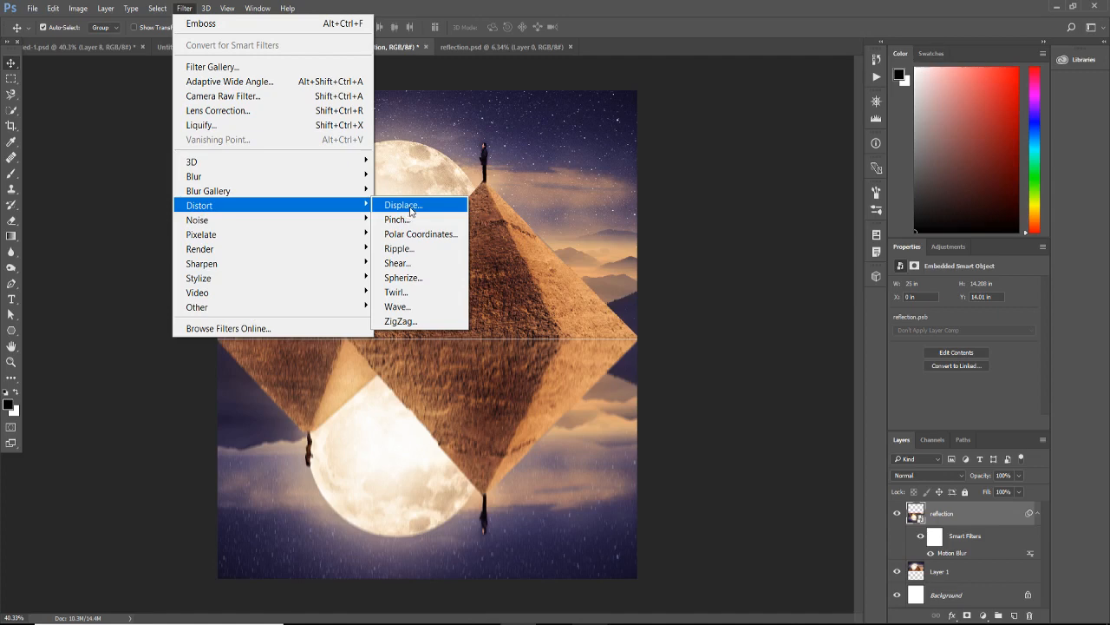
- Apply the Displace filter to the reflection using reflection.psd as the displacement map
{"action": "left_click", "coordinate": [402, 205]}
{"action": "type", "text": "60"}
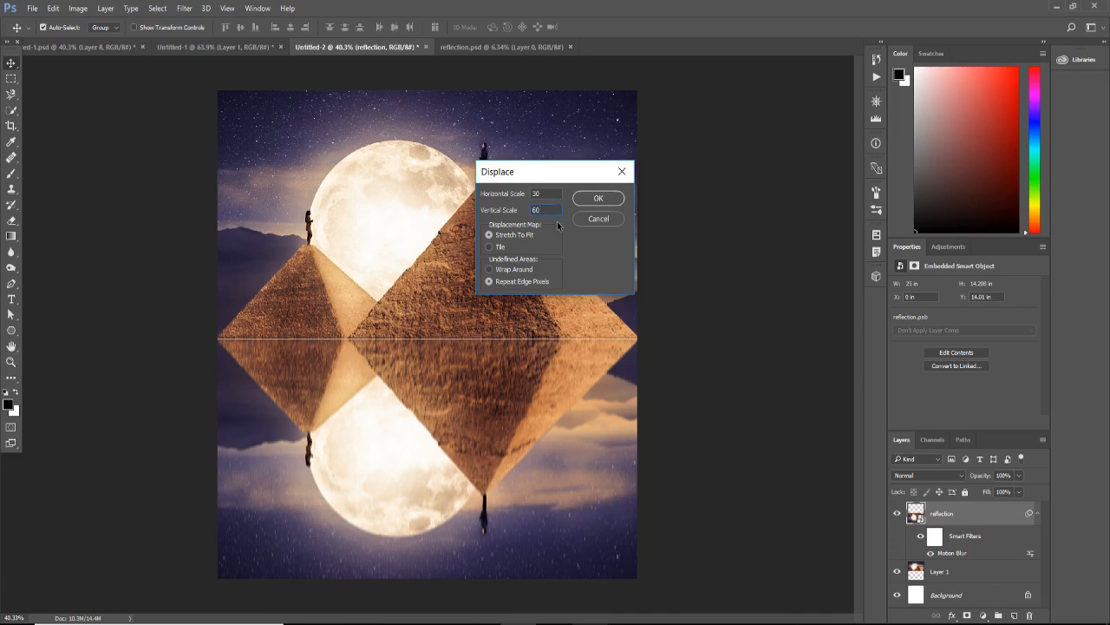
{"action": "mouse_move", "coordinate": [563, 233]}
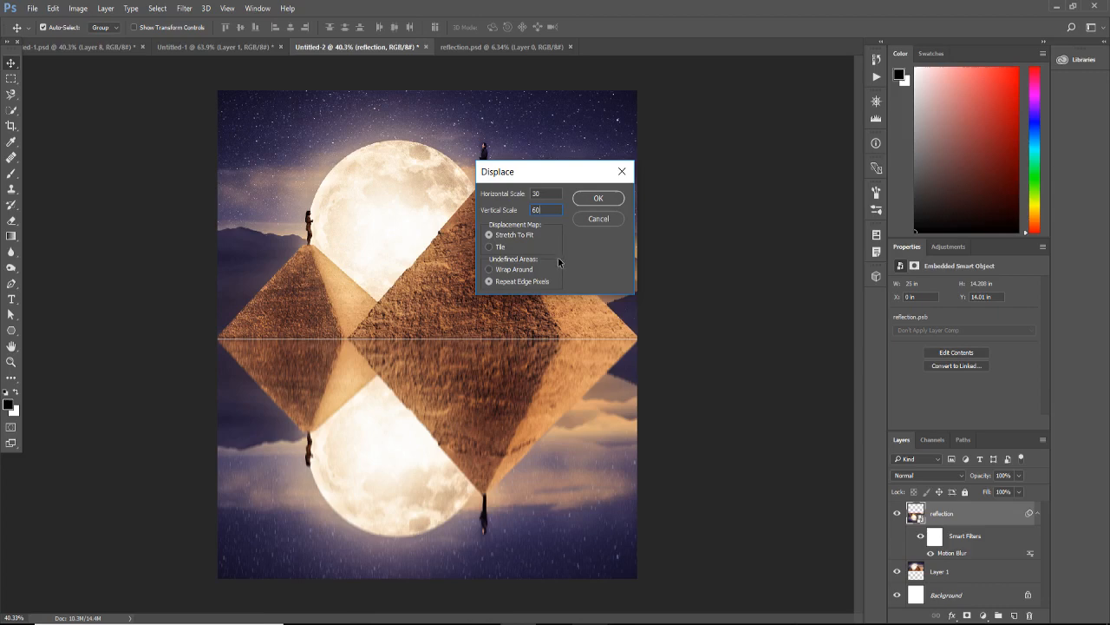
{"action": "mouse_move", "coordinate": [958, 553]}
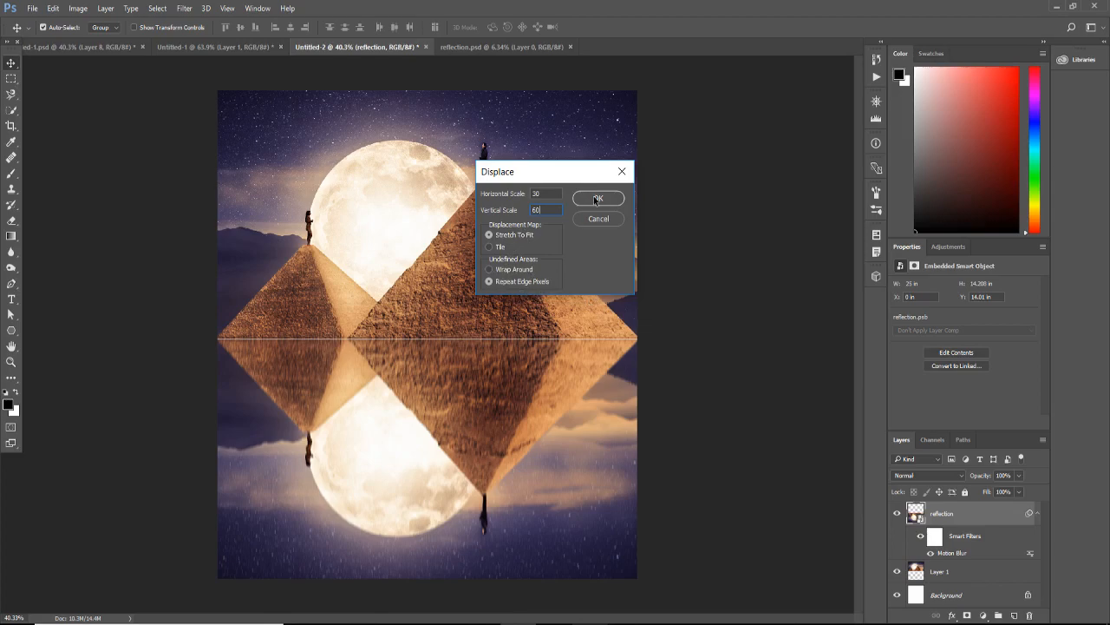
{"action": "left_click", "coordinate": [599, 198]}
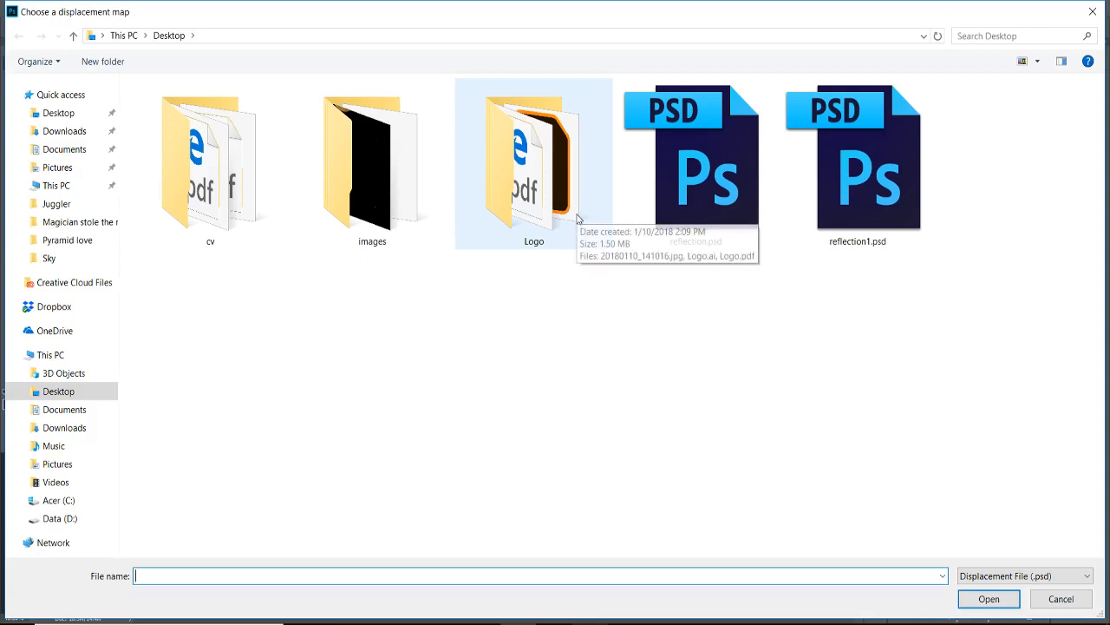
{"action": "mouse_move", "coordinate": [547, 321]}
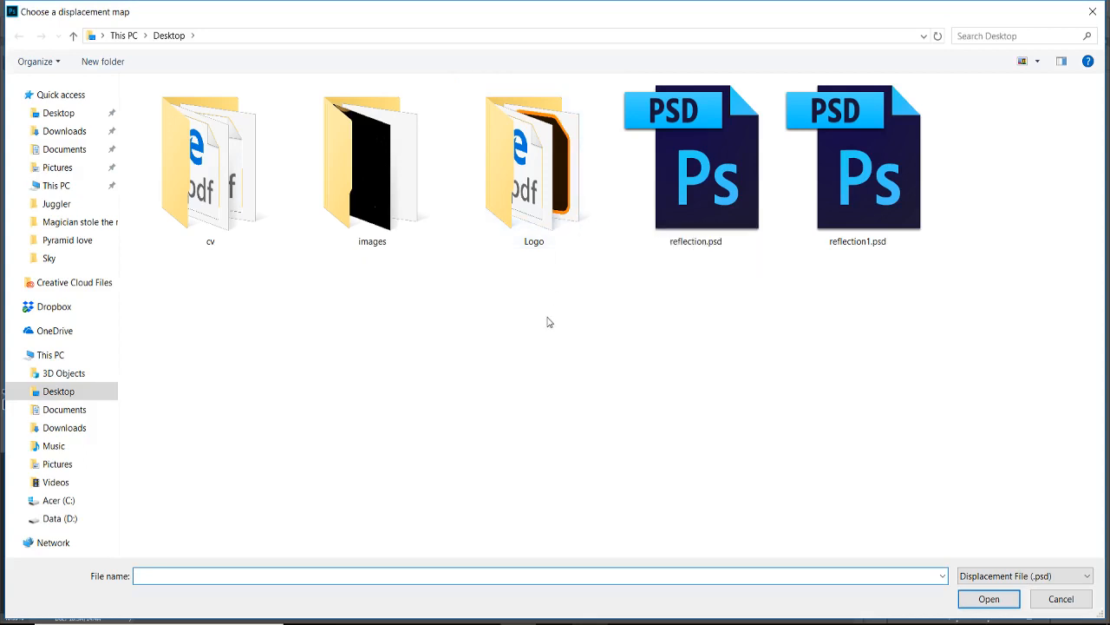
{"action": "left_click", "coordinate": [694, 165]}
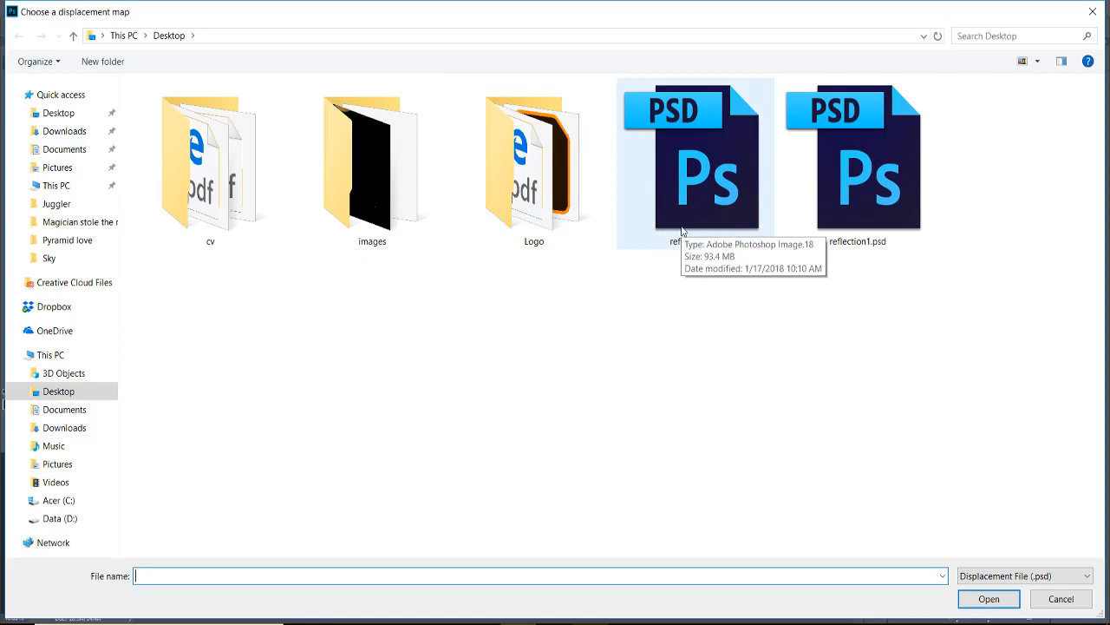
{"action": "left_click", "coordinate": [696, 165]}
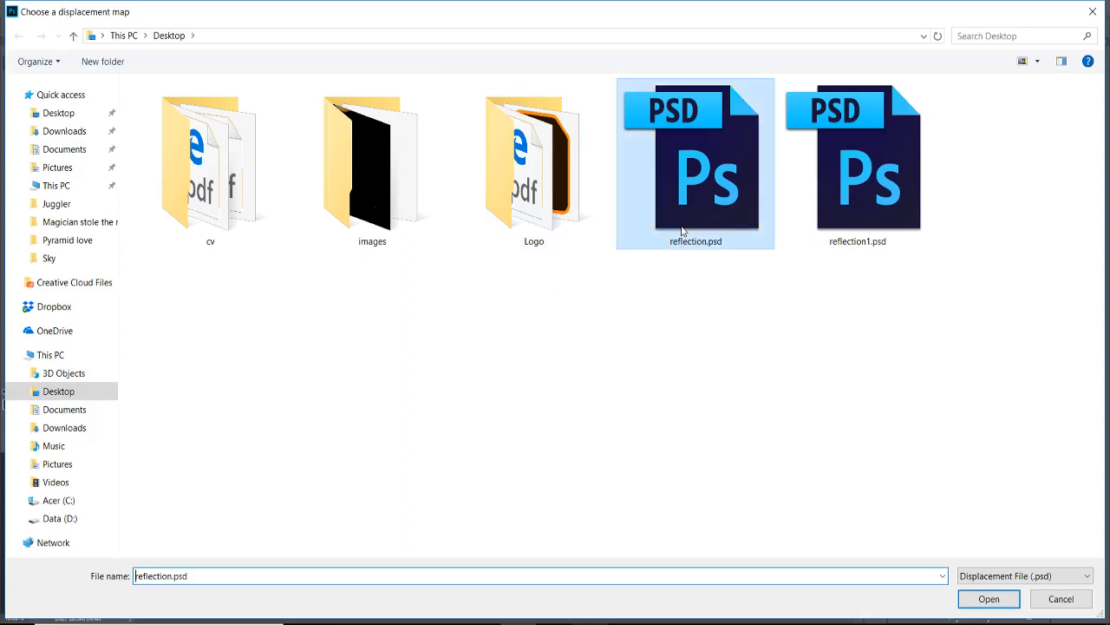
{"action": "mouse_move", "coordinate": [838, 444]}
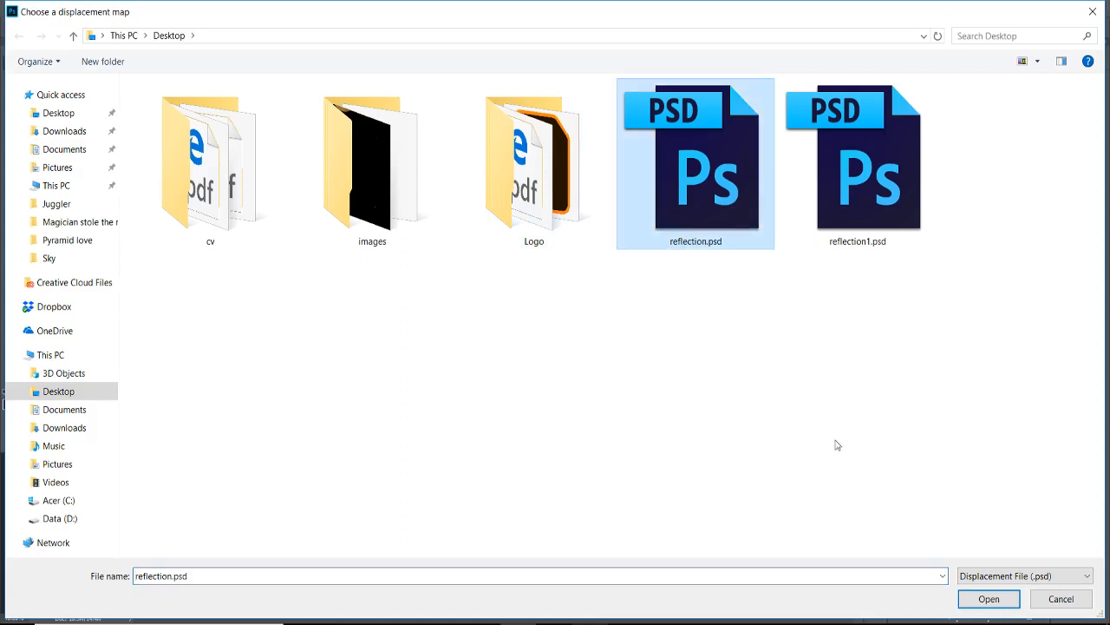
{"action": "left_click", "coordinate": [989, 598]}
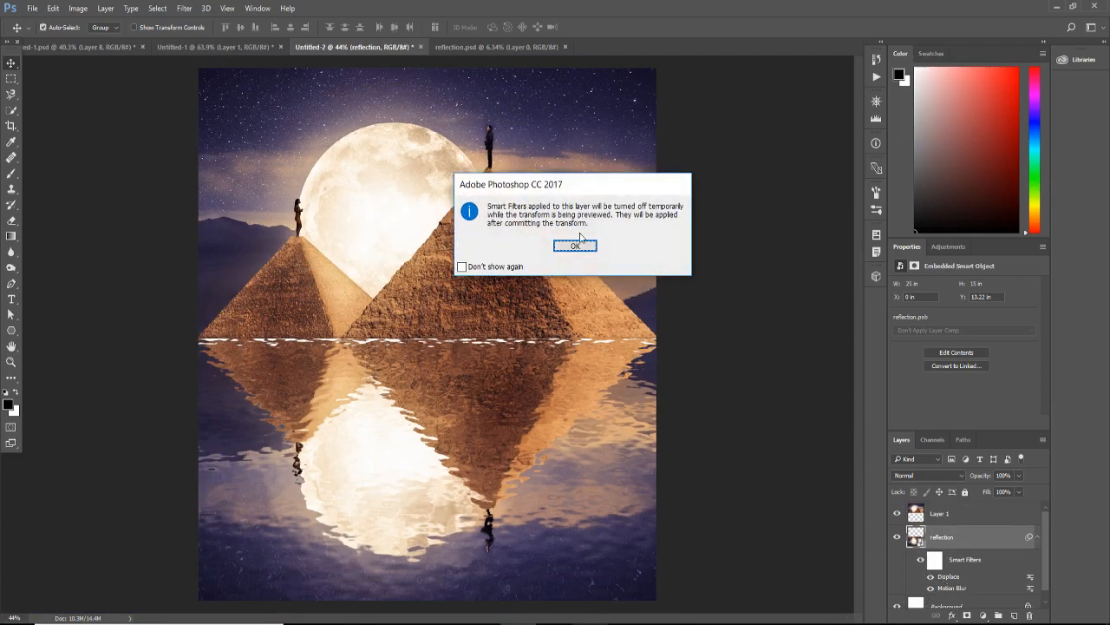
{"action": "mouse_move", "coordinate": [552, 238]}
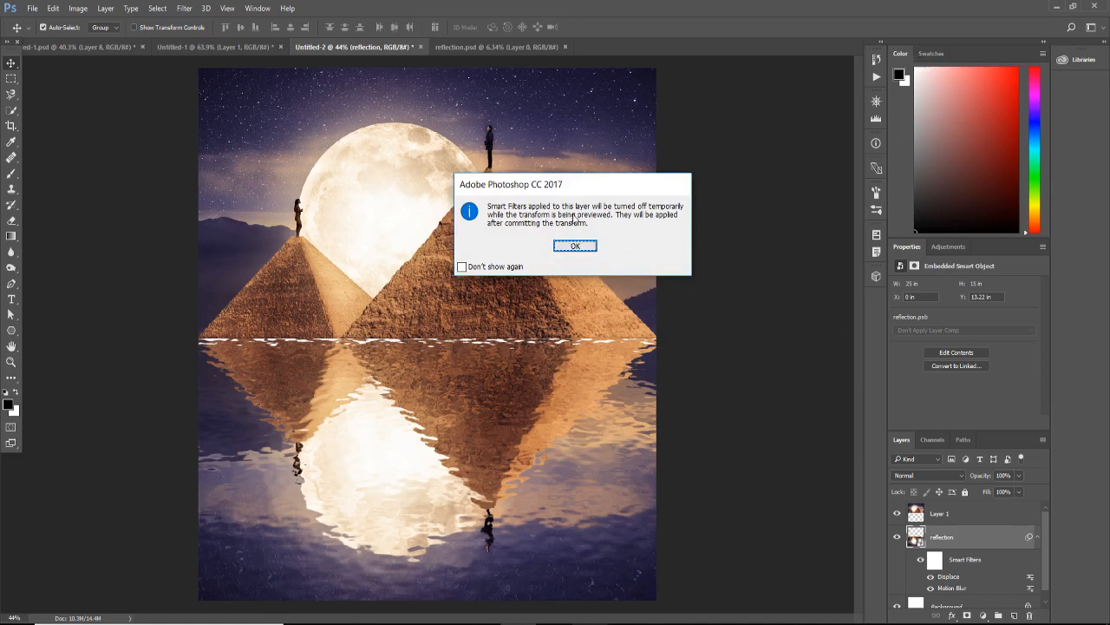
{"action": "mouse_move", "coordinate": [596, 225]}
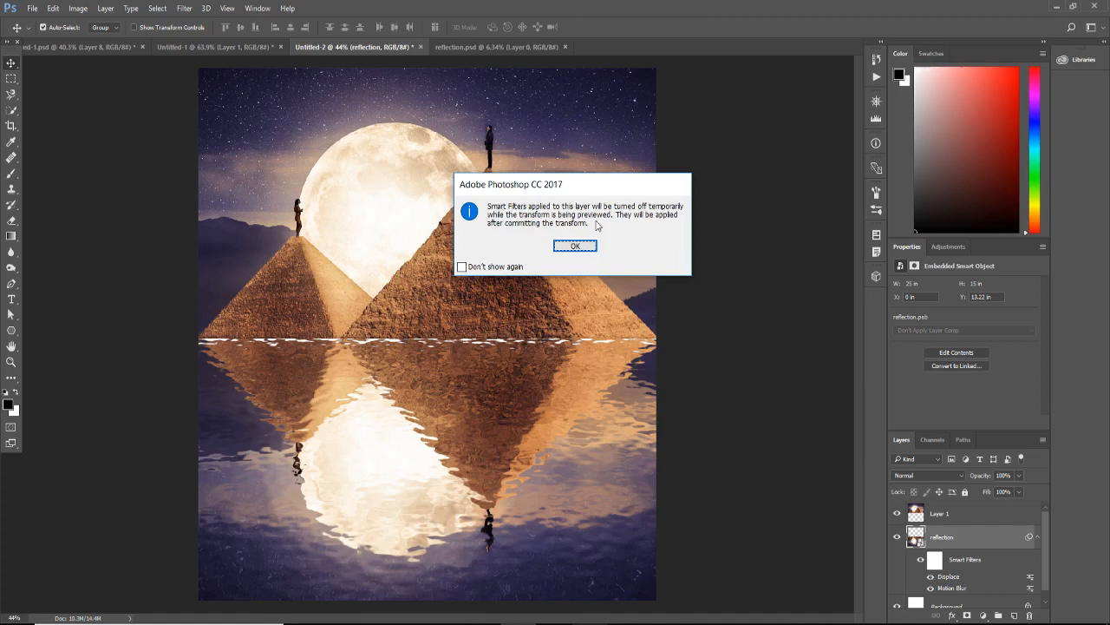
{"action": "mouse_move", "coordinate": [598, 232]}
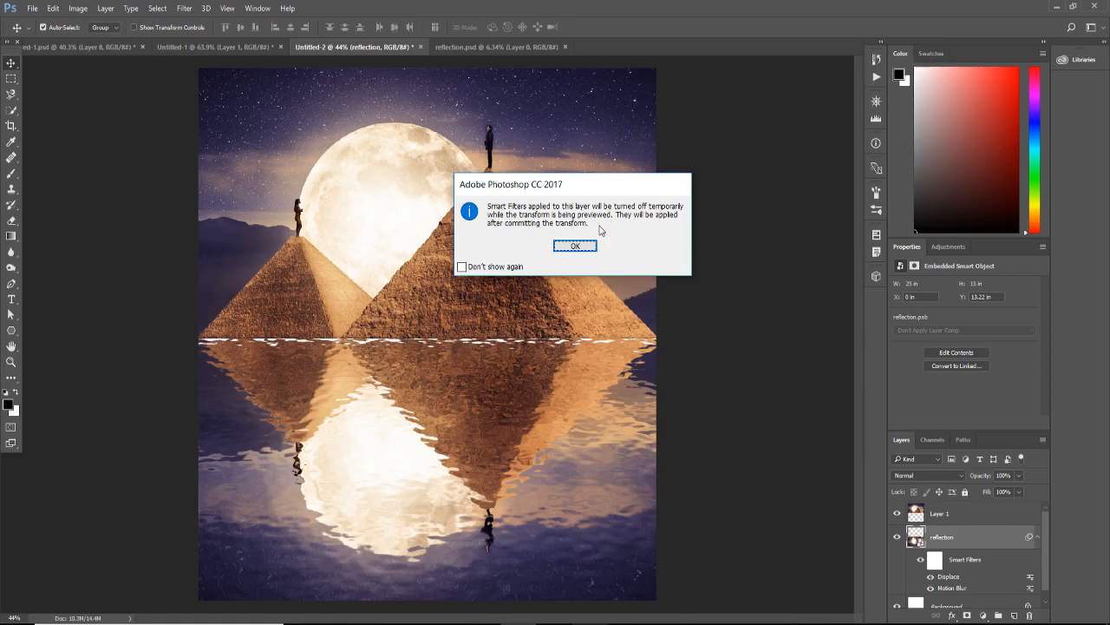
{"action": "mouse_move", "coordinate": [597, 253]}
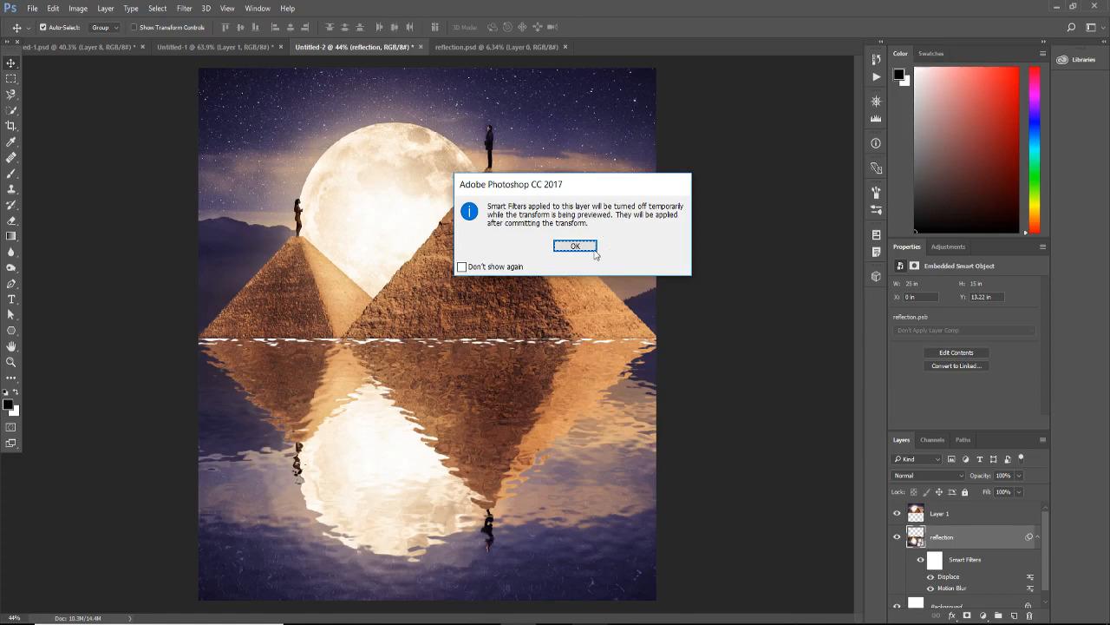
- Free Transform the rippled reflection past the smart filter warning so it meets the pyramid bases
{"action": "left_click", "coordinate": [576, 246]}
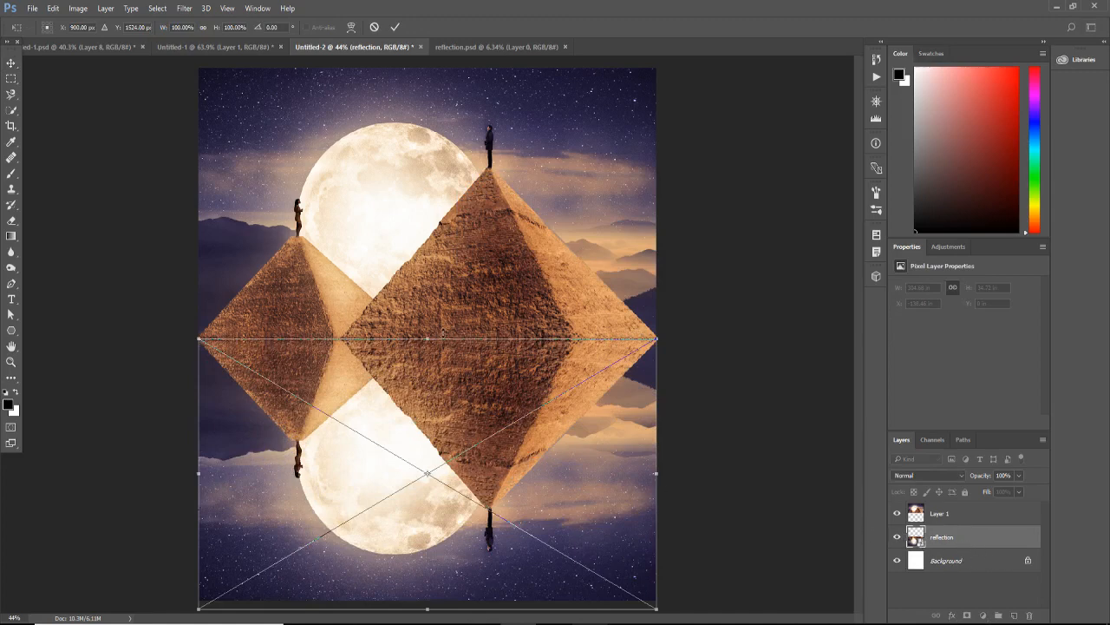
{"action": "left_click_drag", "start_coordinate": [427, 338], "coordinate": [427, 333]}
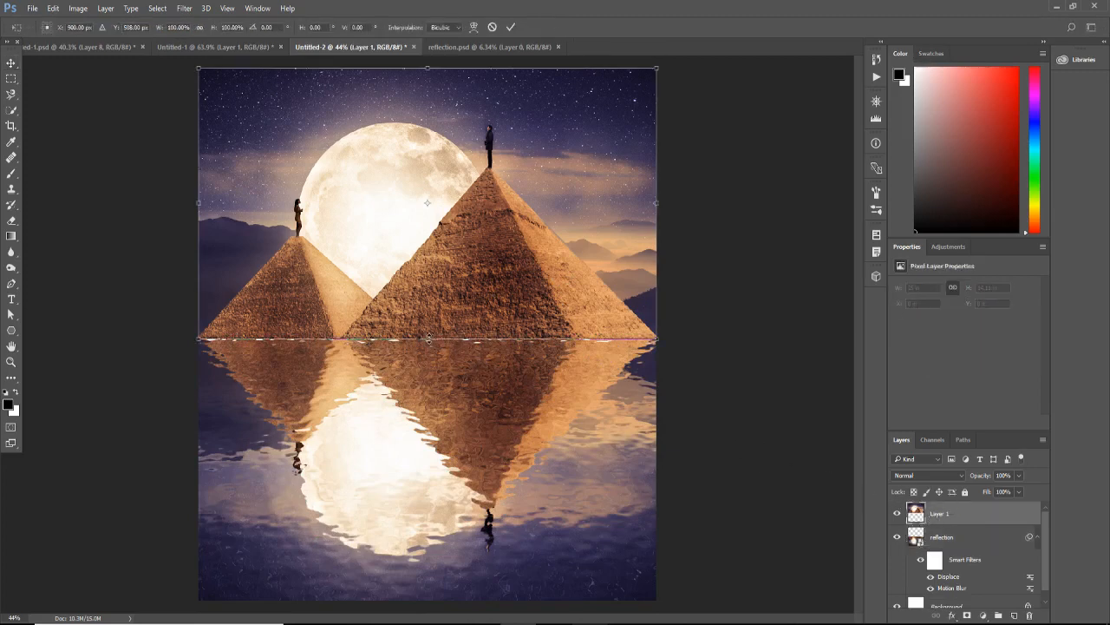
{"action": "left_click_drag", "start_coordinate": [427, 337], "coordinate": [427, 343]}
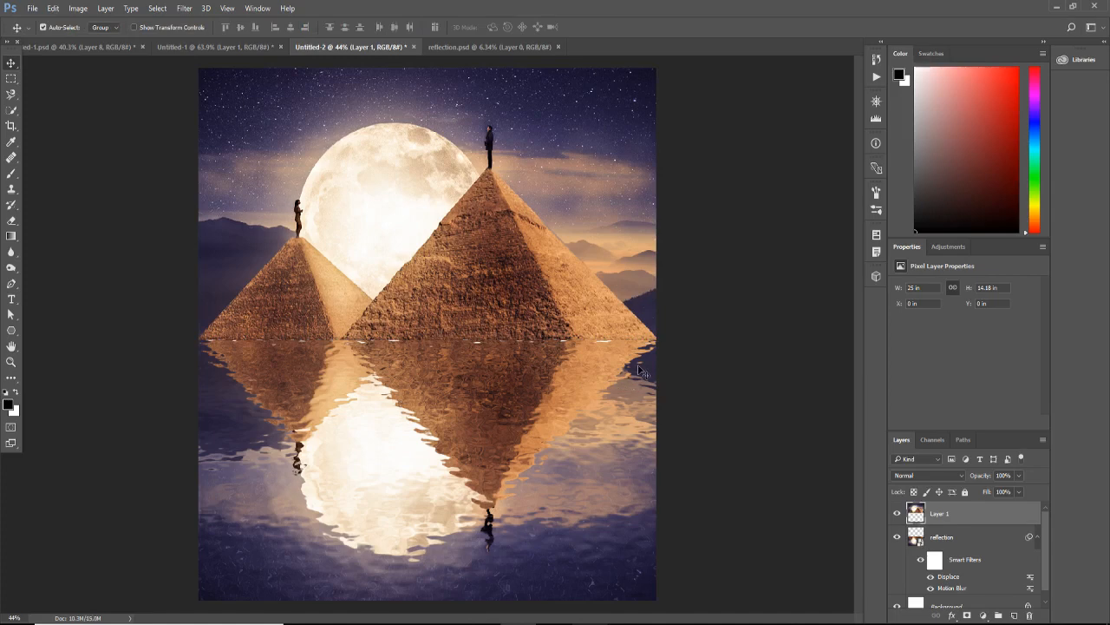
{"action": "mouse_move", "coordinate": [656, 467]}
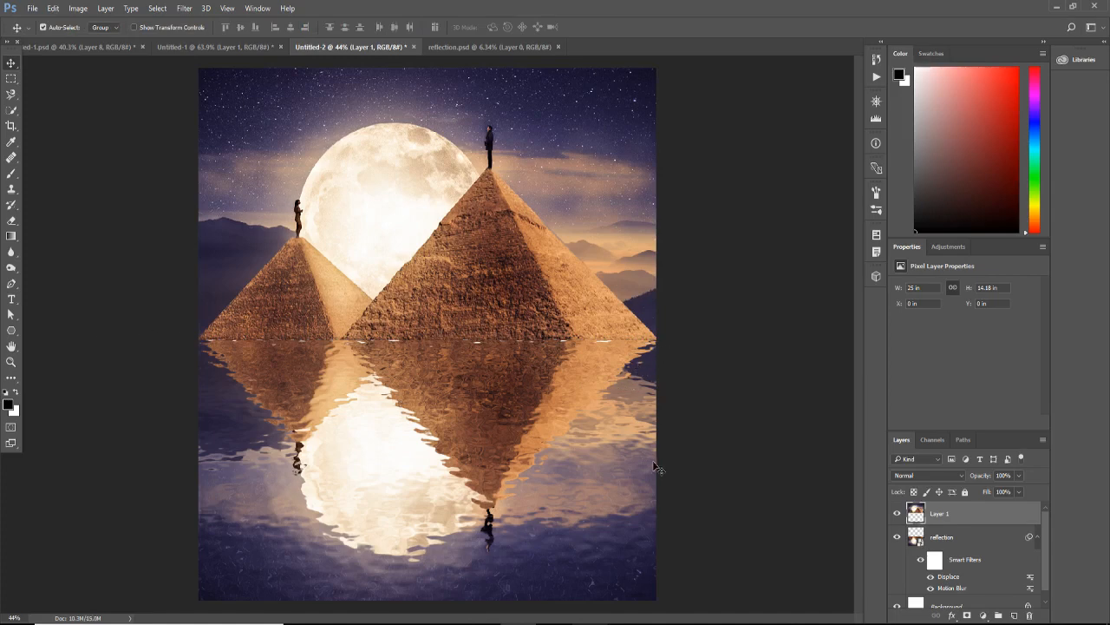
{"action": "mouse_move", "coordinate": [538, 455]}
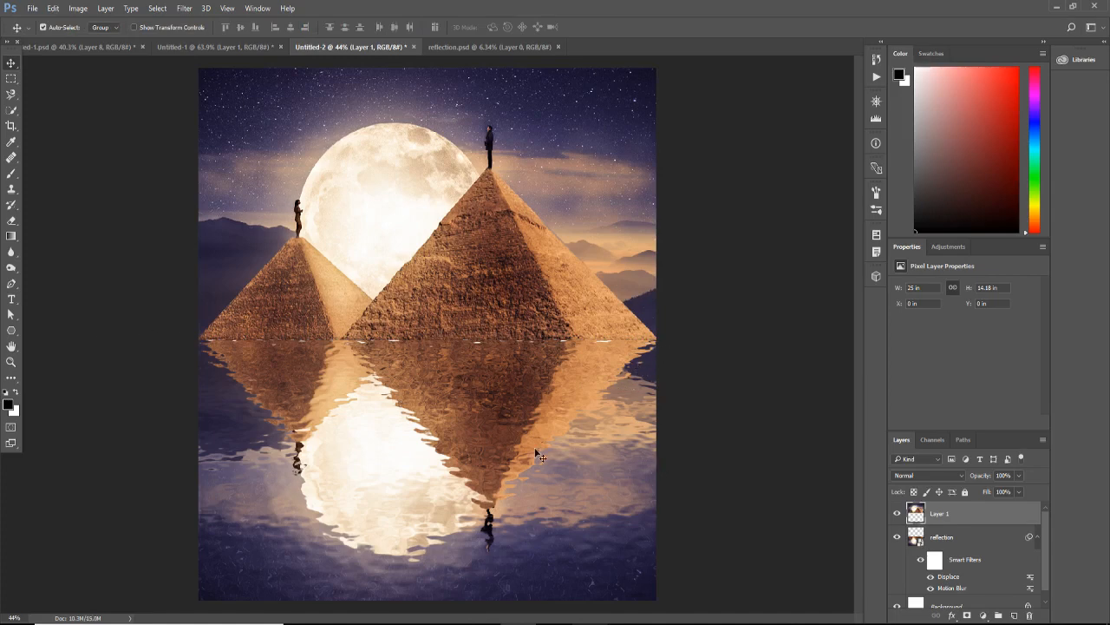
{"action": "mouse_move", "coordinate": [611, 399]}
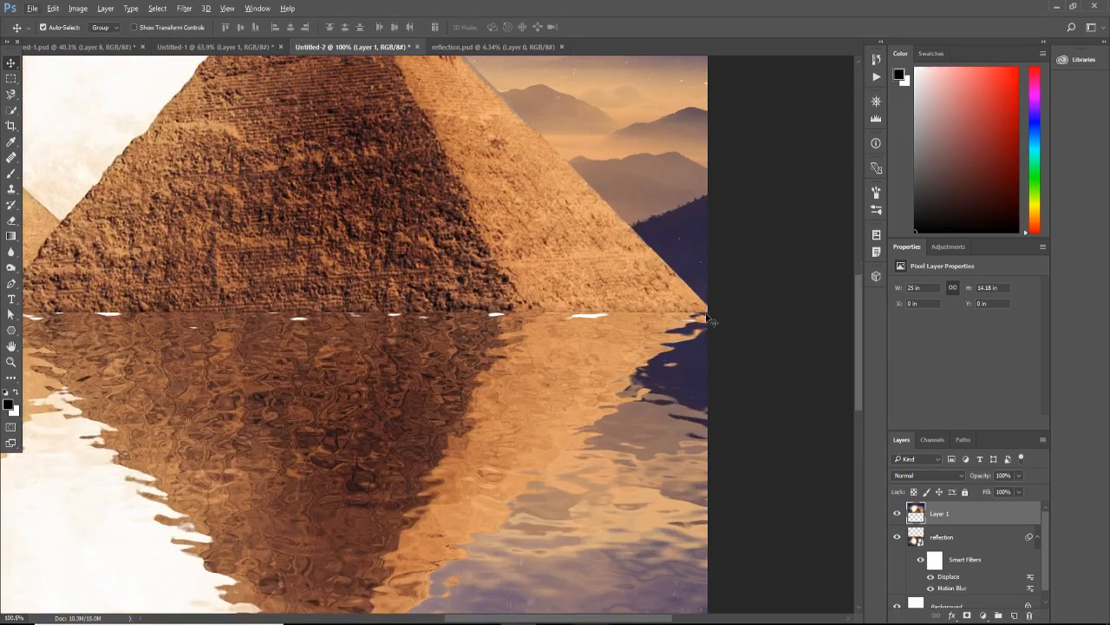
{"action": "mouse_move", "coordinate": [656, 271]}
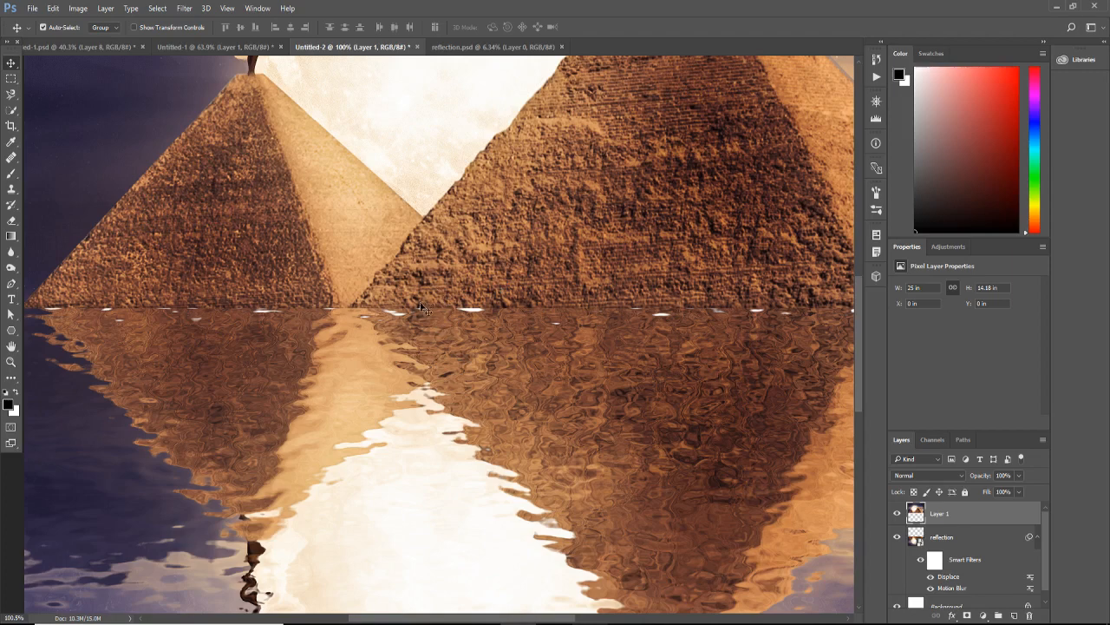
{"action": "mouse_move", "coordinate": [375, 326]}
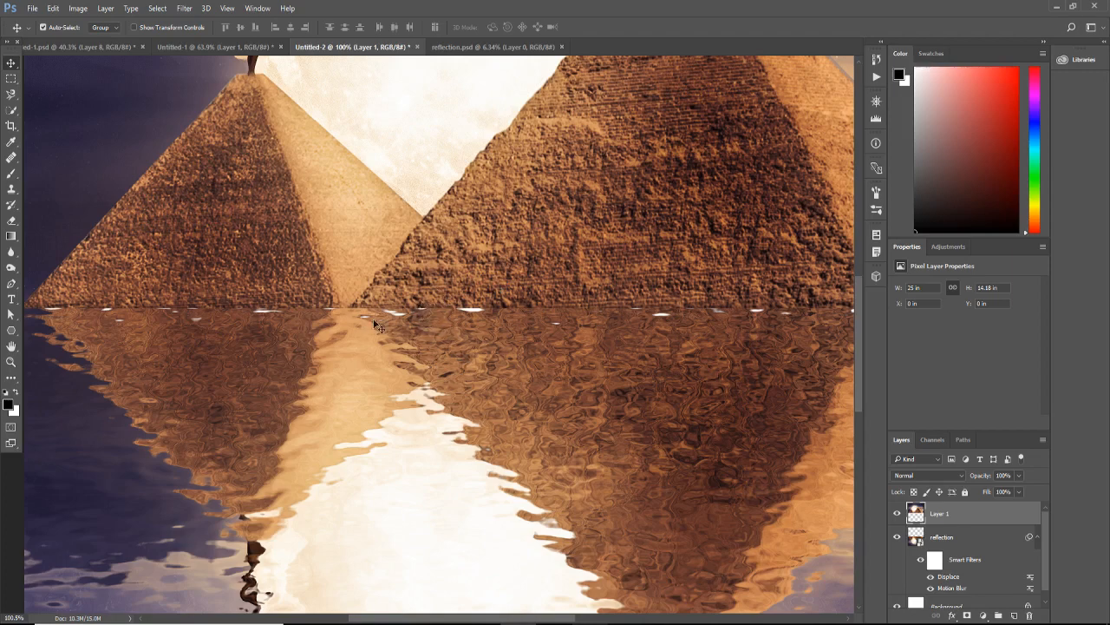
{"action": "mouse_move", "coordinate": [493, 322]}
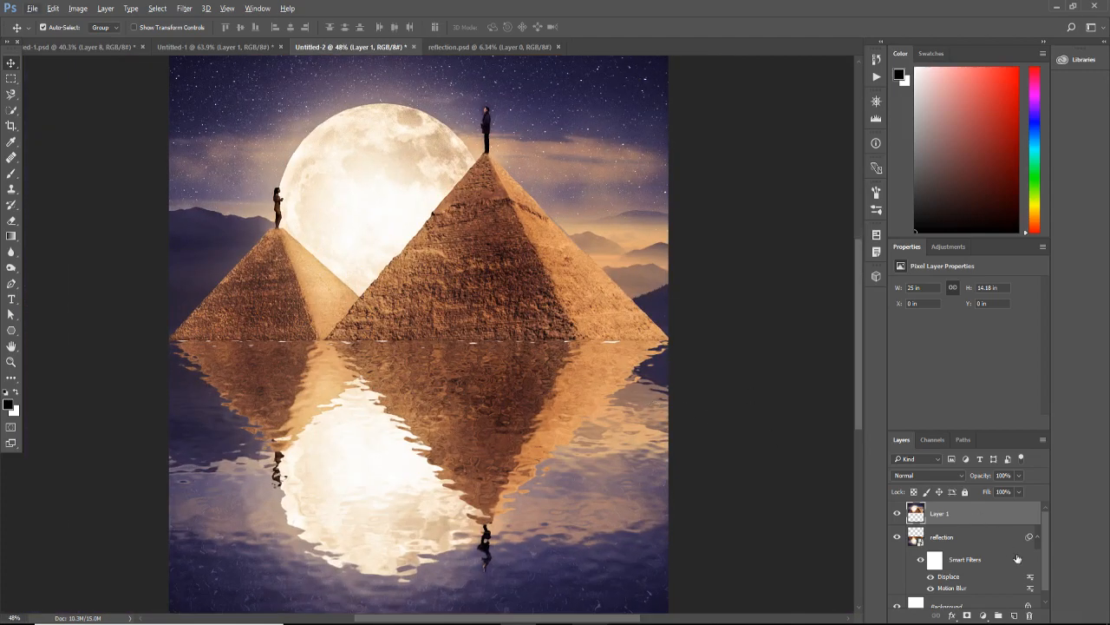
- Add a new empty layer and feather the waterline selection by 20 px
{"action": "left_click", "coordinate": [1015, 614]}
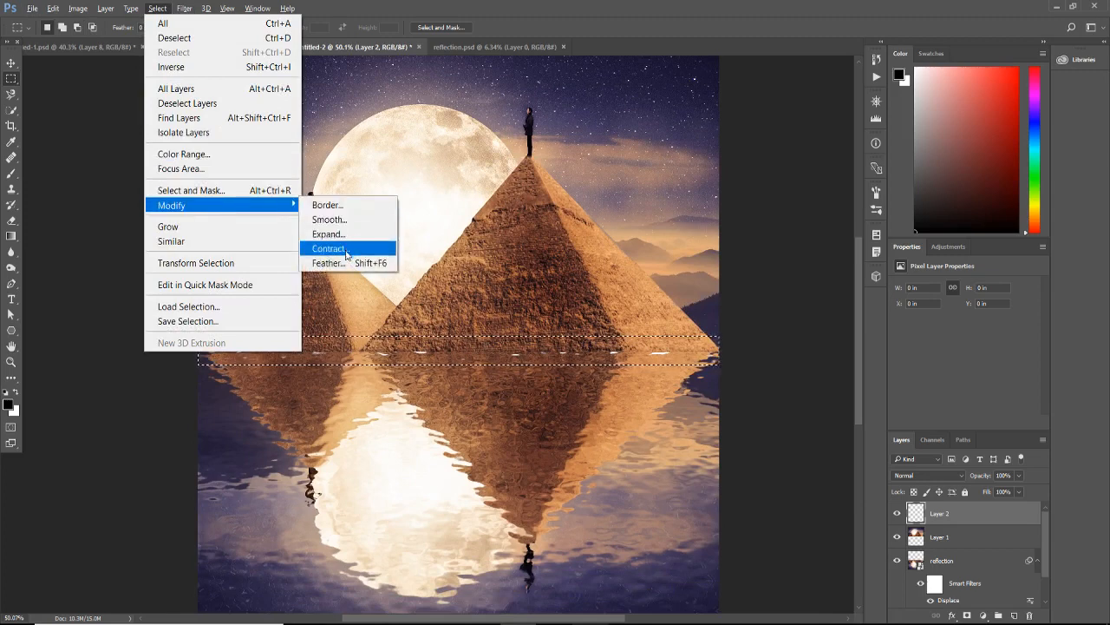
{"action": "left_click", "coordinate": [326, 263]}
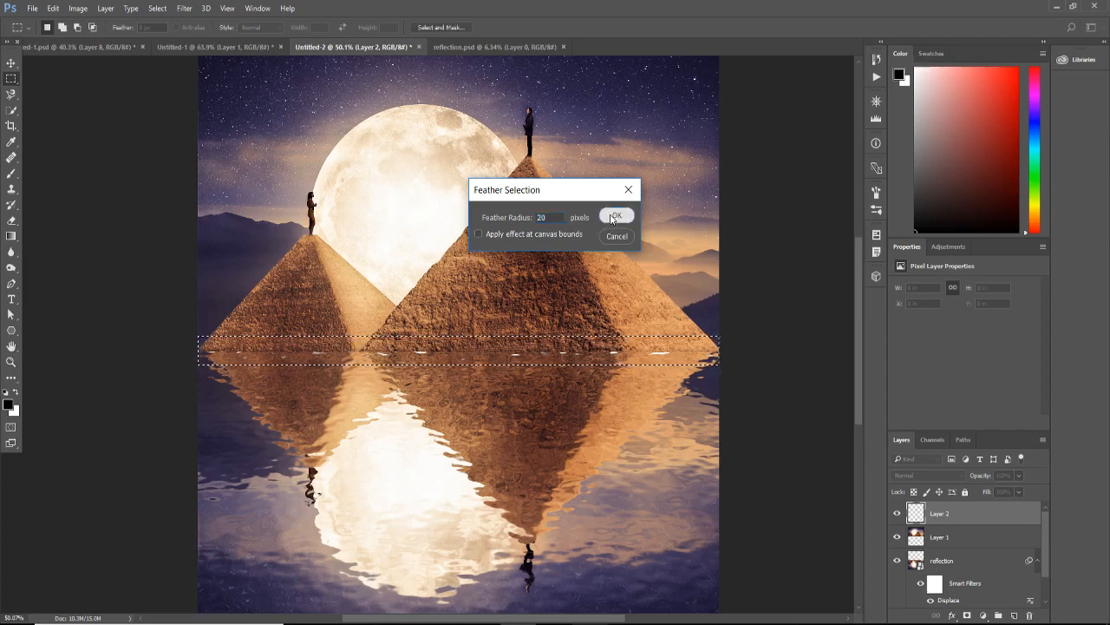
{"action": "left_click", "coordinate": [616, 215]}
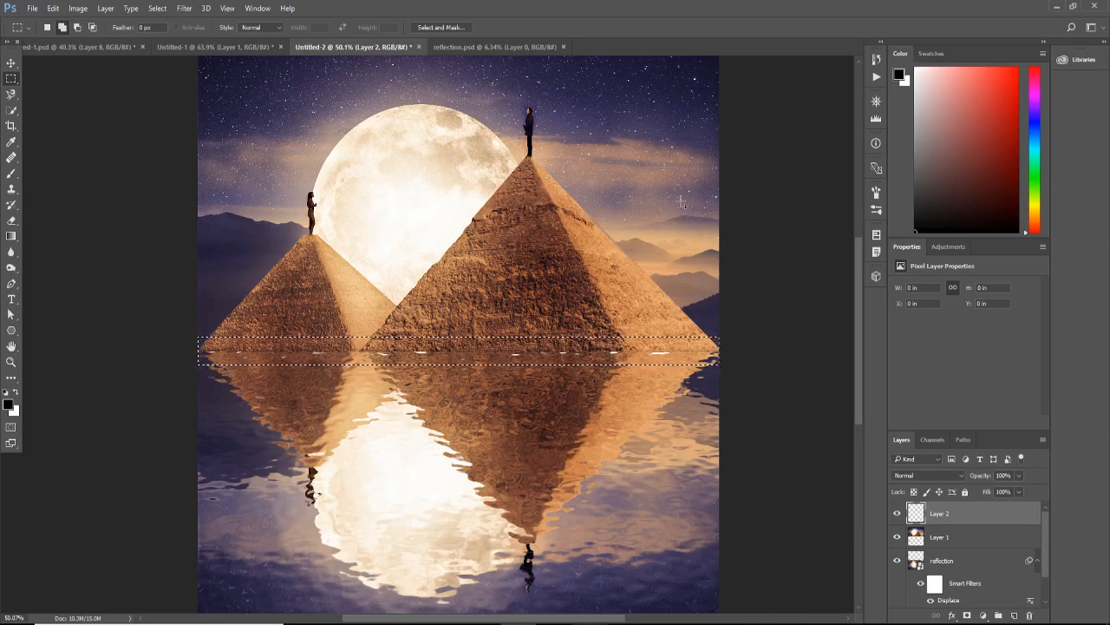
- Fill the feathered waterline selection with black at 100% opacity
{"action": "left_click", "coordinate": [52, 7]}
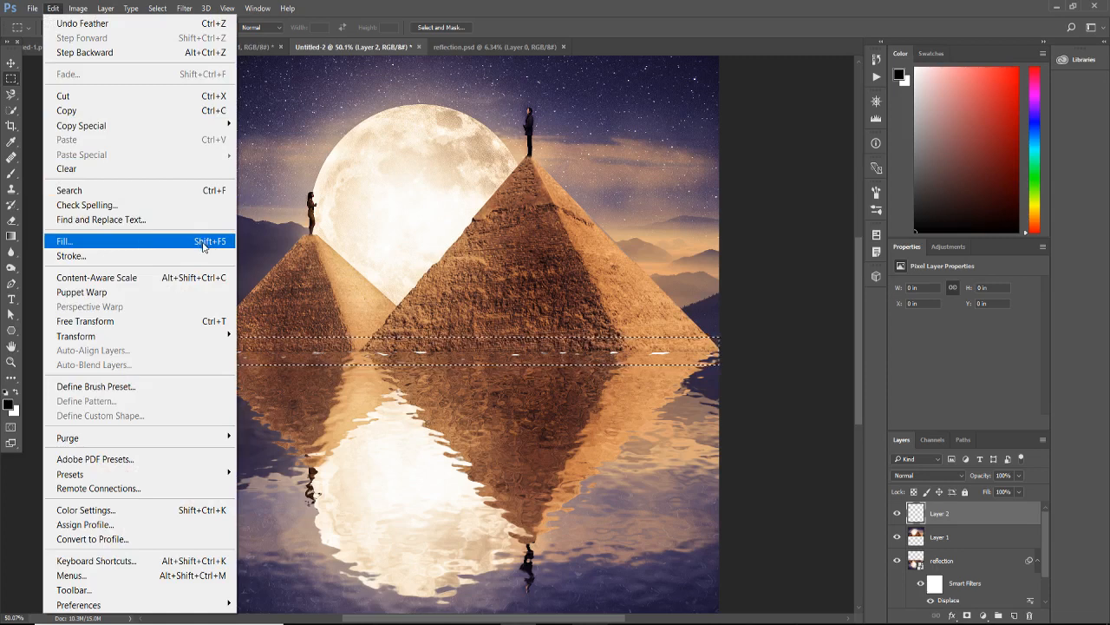
{"action": "left_click", "coordinate": [62, 240]}
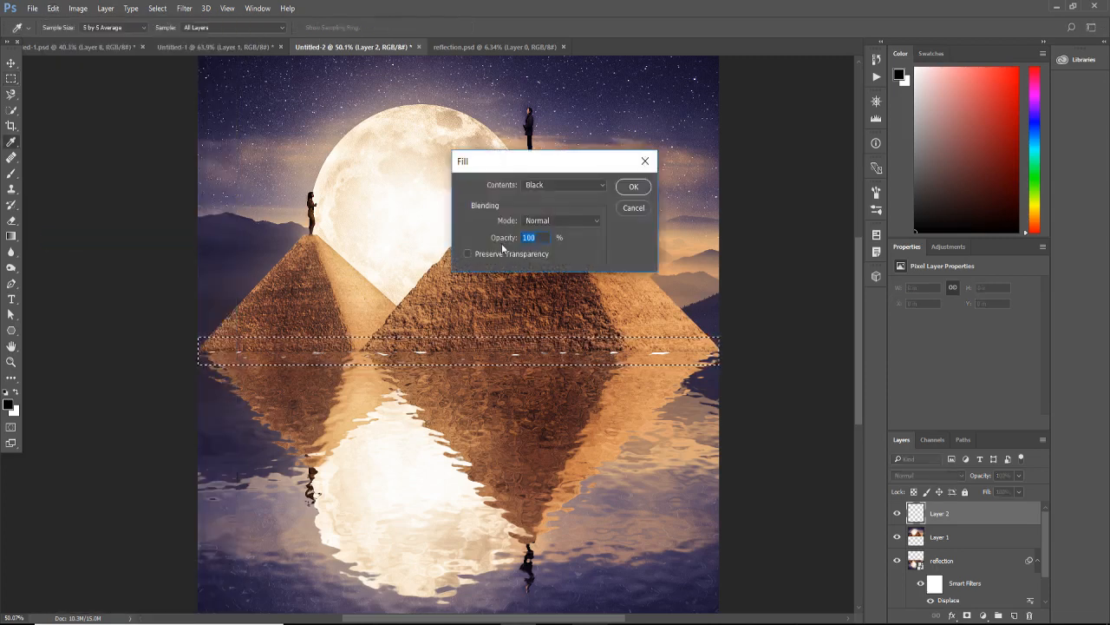
{"action": "mouse_move", "coordinate": [614, 195]}
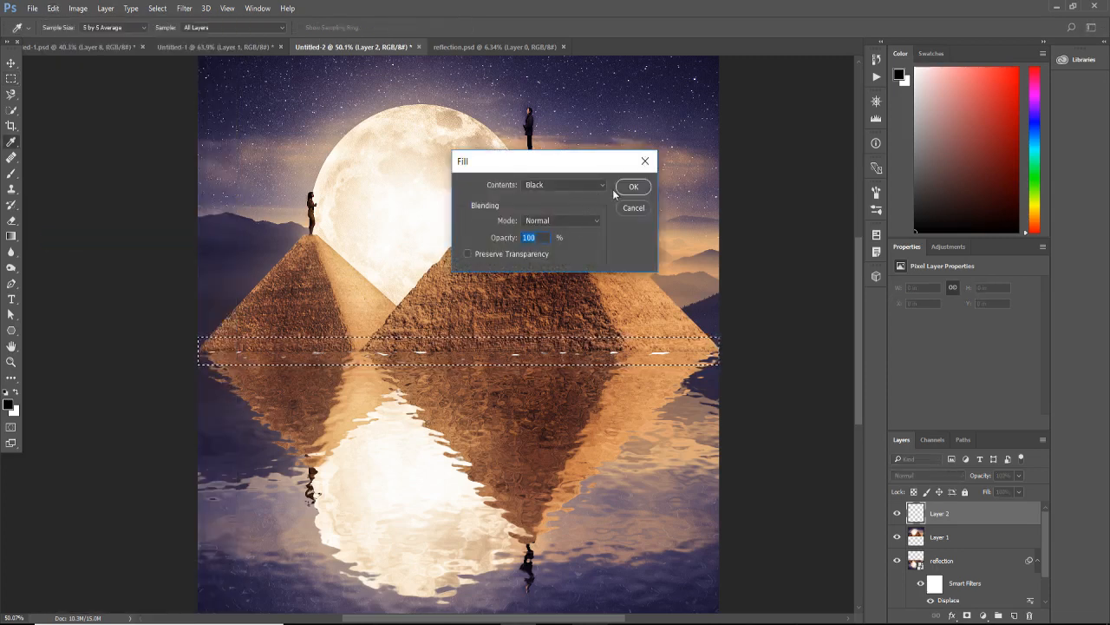
{"action": "left_click", "coordinate": [633, 187]}
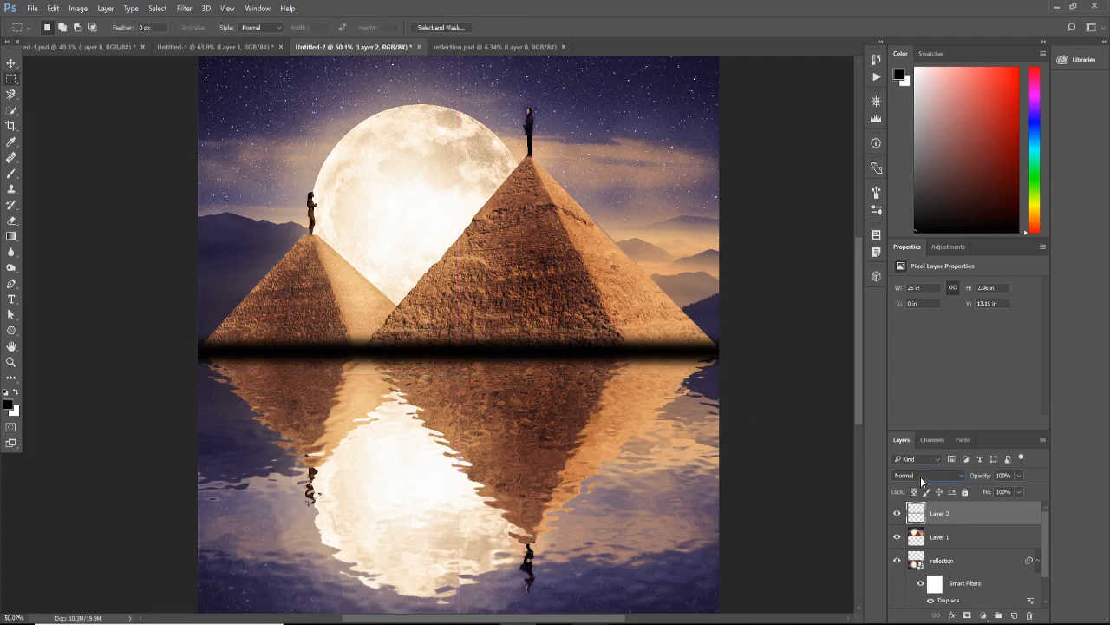
{"action": "left_click", "coordinate": [928, 475]}
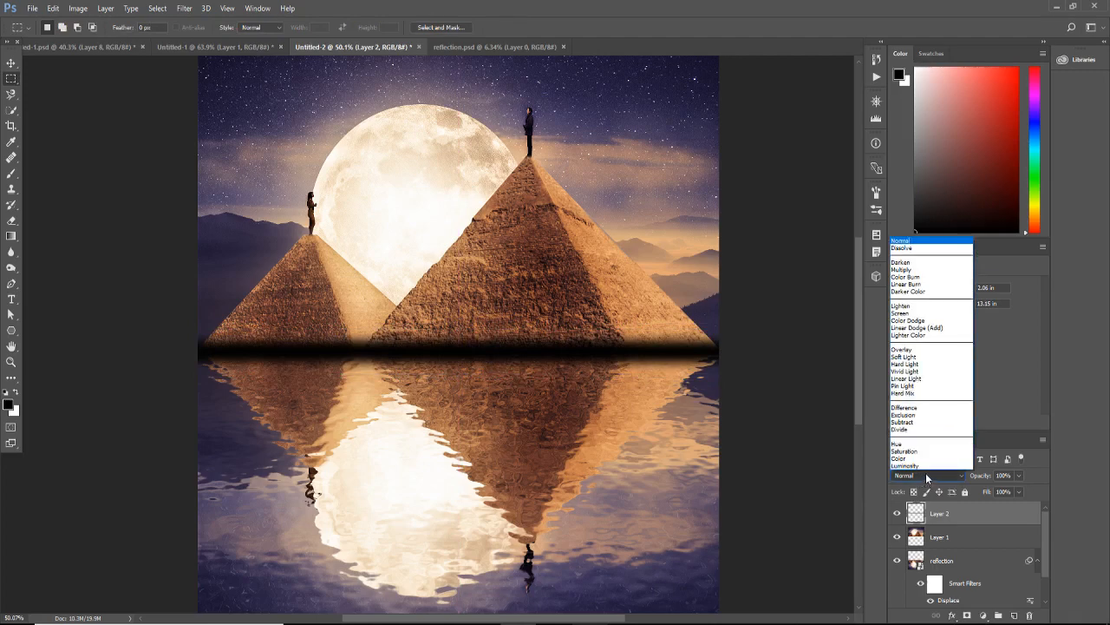
{"action": "mouse_move", "coordinate": [905, 465]}
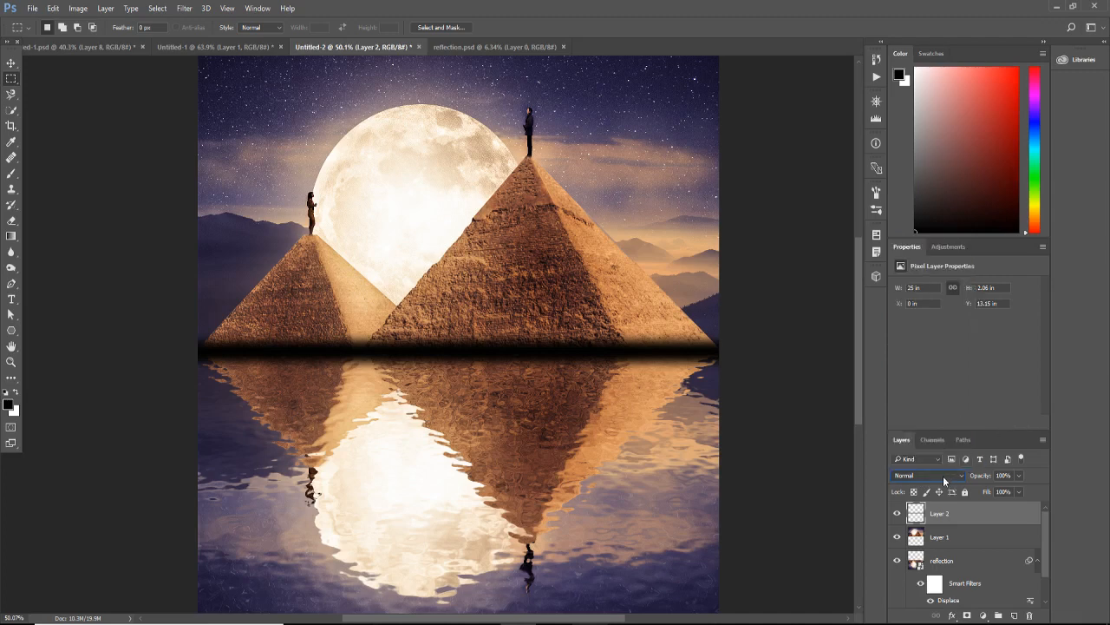
{"action": "left_click", "coordinate": [923, 476]}
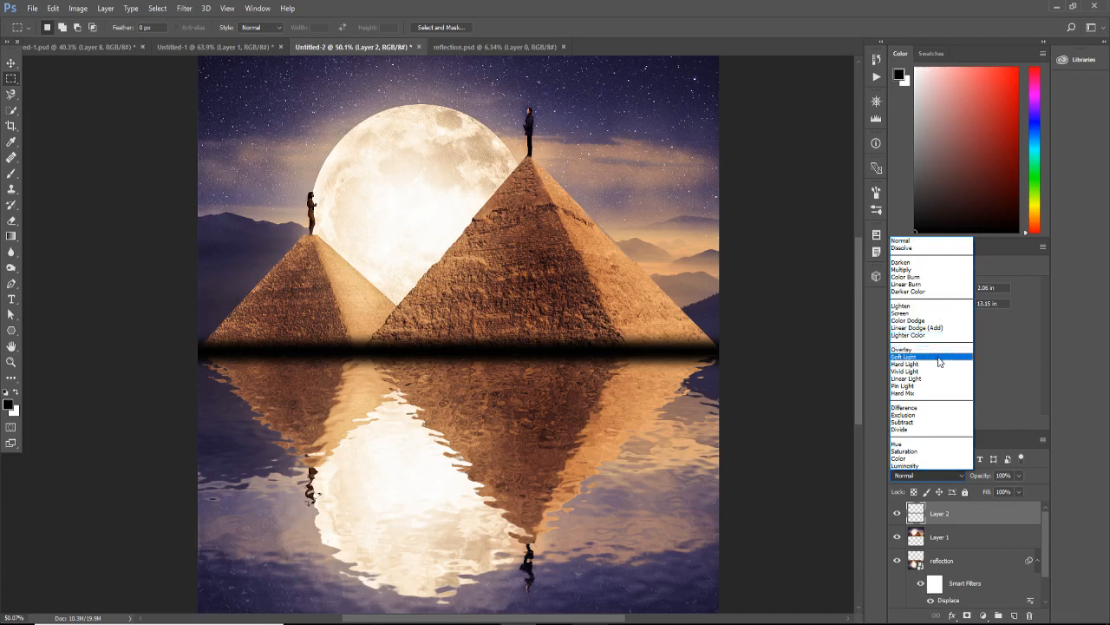
{"action": "left_click", "coordinate": [906, 358]}
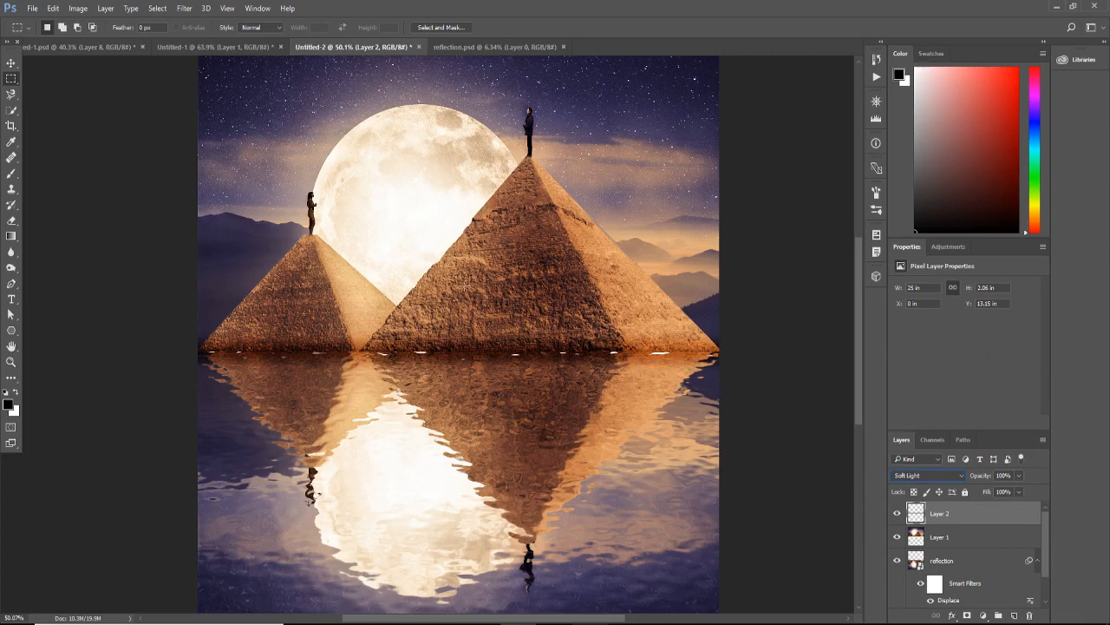
{"action": "left_click", "coordinate": [928, 475]}
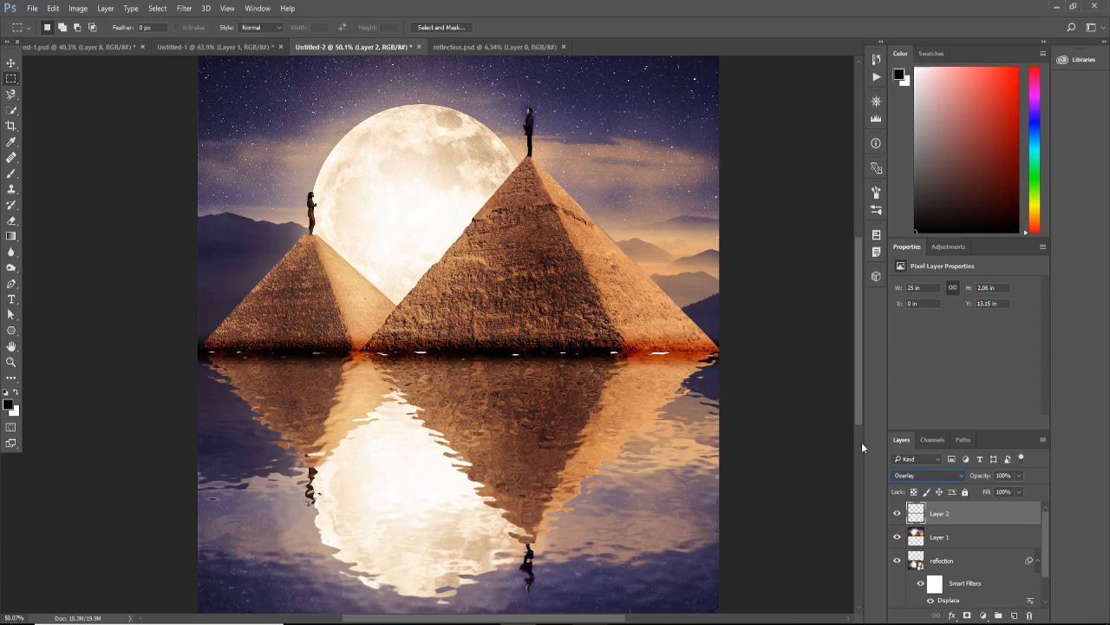
{"action": "left_click", "coordinate": [929, 476]}
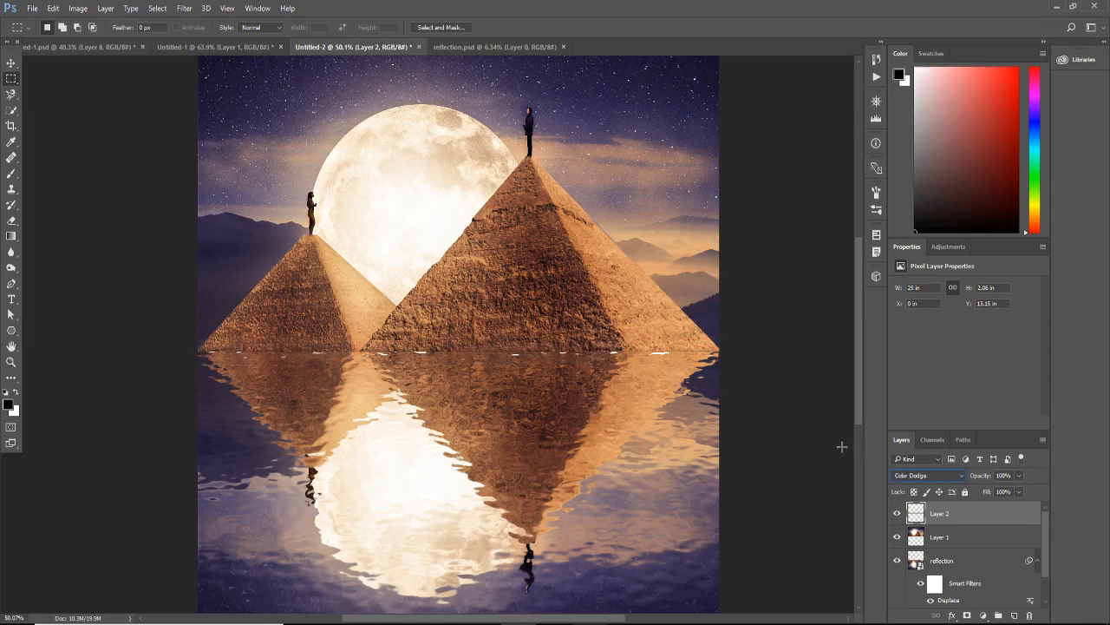
{"action": "left_click", "coordinate": [928, 475]}
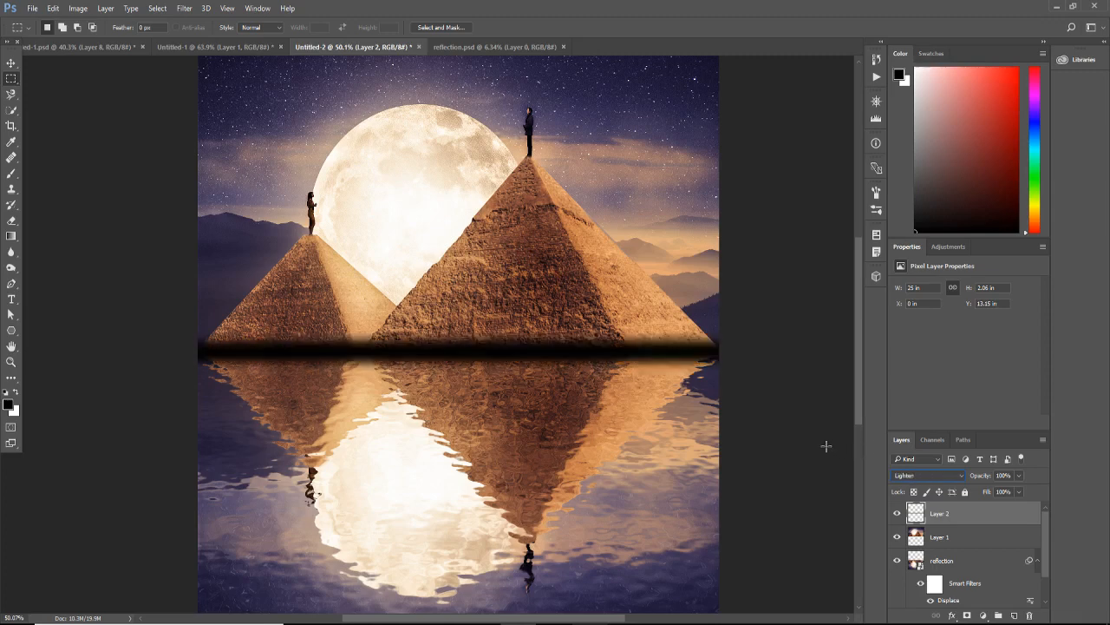
{"action": "left_click", "coordinate": [928, 475]}
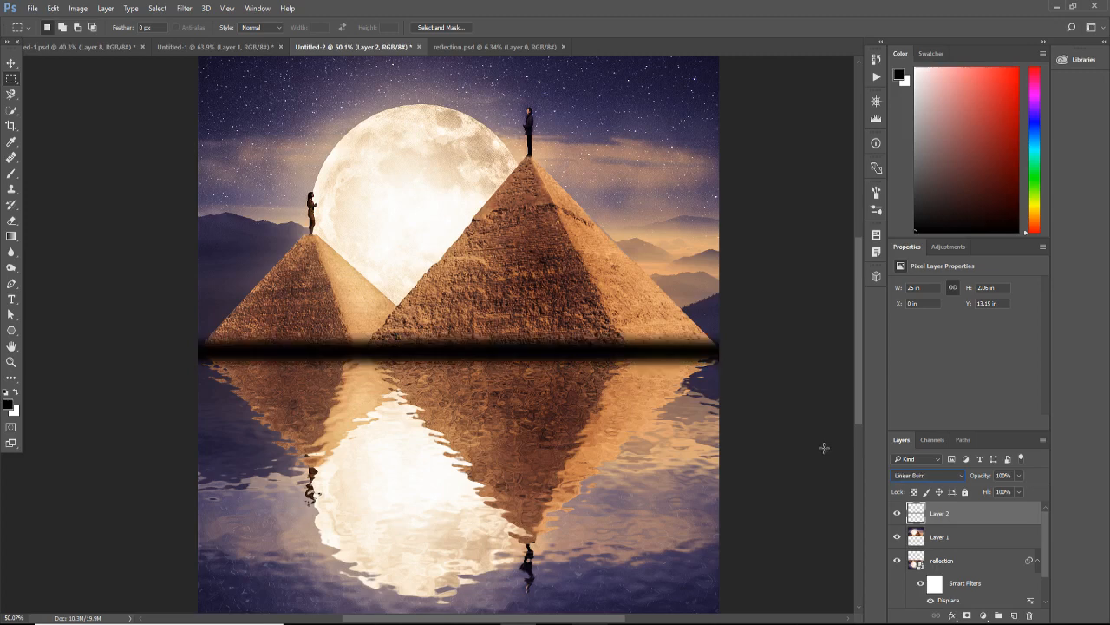
{"action": "left_click", "coordinate": [928, 476]}
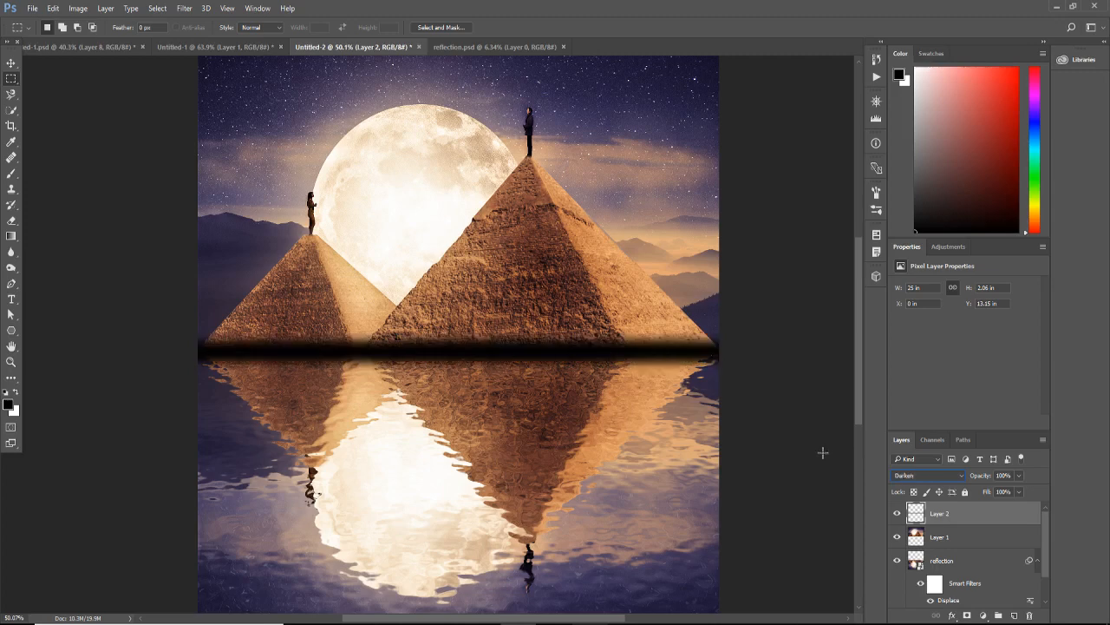
{"action": "left_click", "coordinate": [928, 475]}
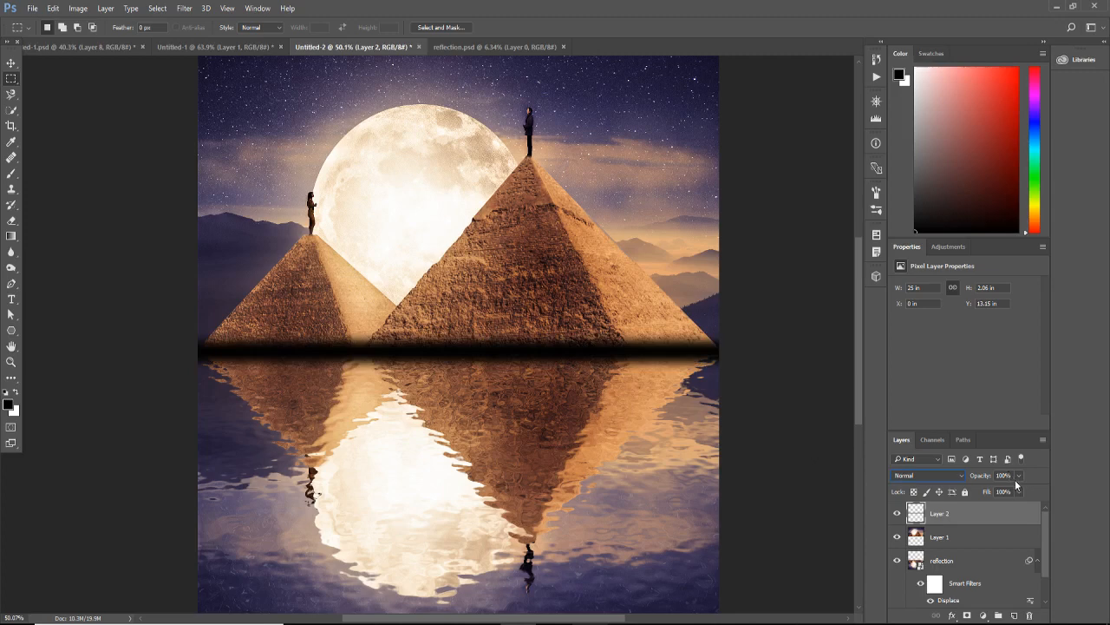
- Lower Layer 2's opacity to about half and squash the black band into a thinner strip
{"action": "left_click_drag", "start_coordinate": [1019, 475], "coordinate": [986, 493]}
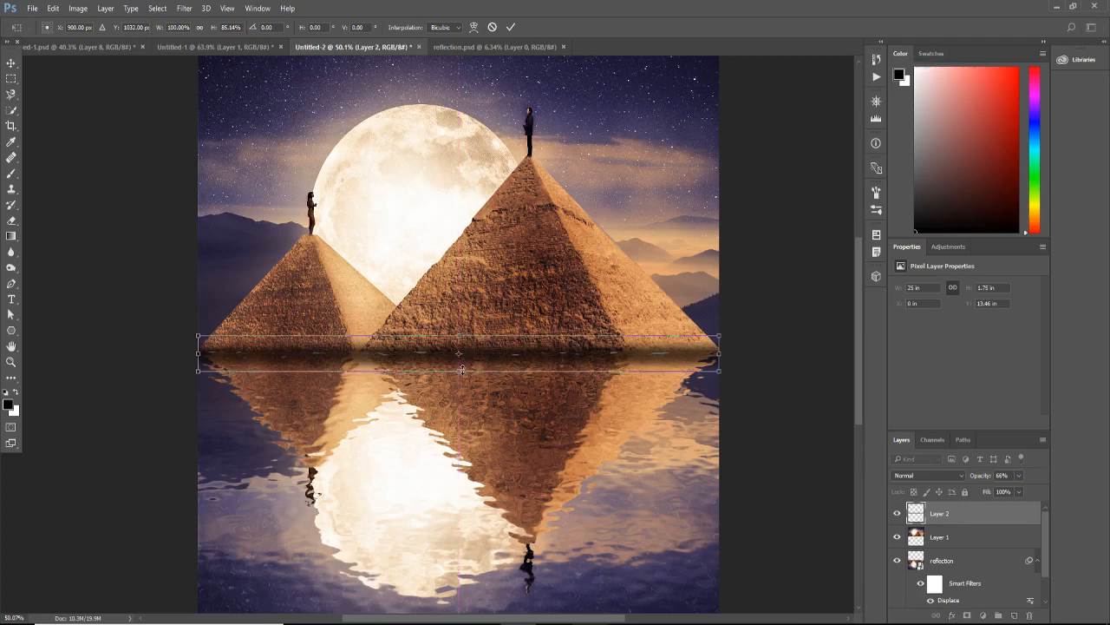
{"action": "left_click_drag", "start_coordinate": [461, 367], "coordinate": [462, 363]}
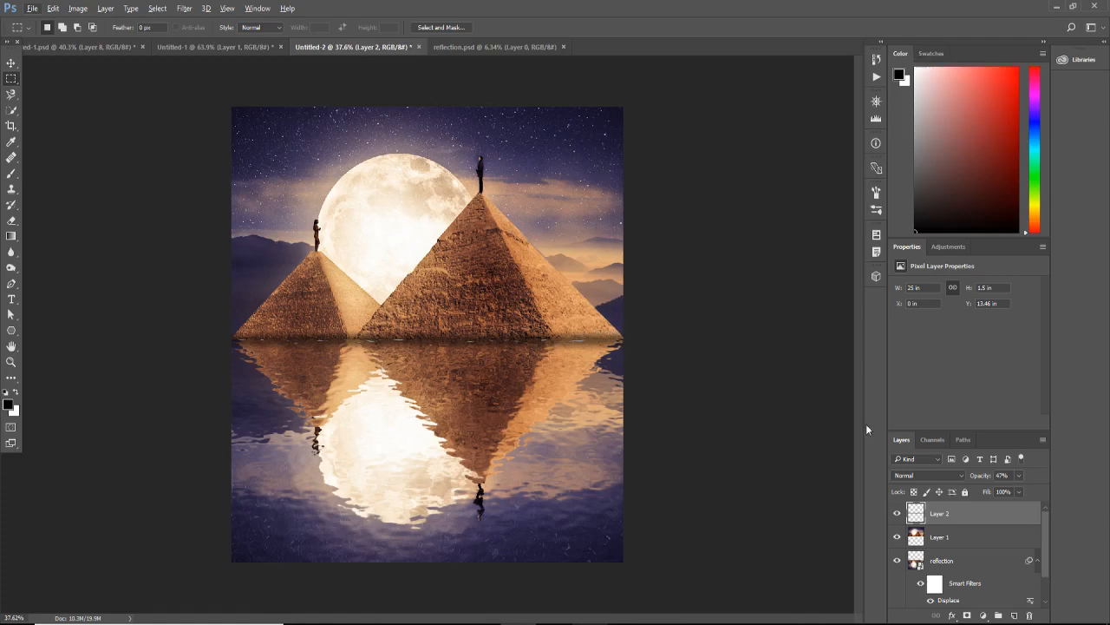
- Re-apply the reflection layer's Displace smart filter with reflection.psd as the map
{"action": "left_click", "coordinate": [941, 548]}
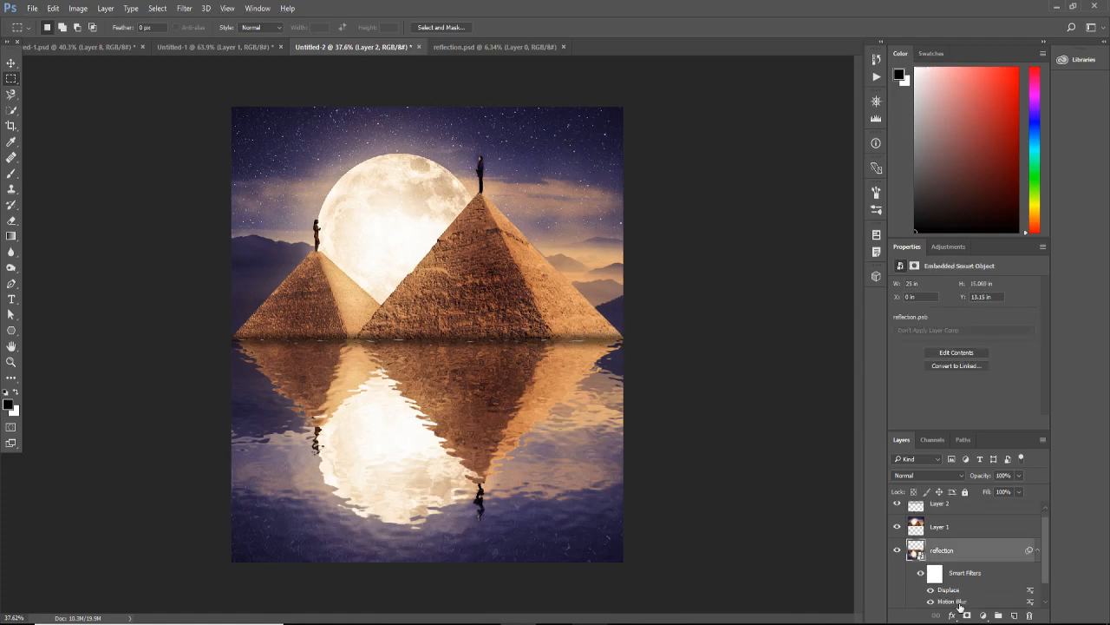
{"action": "double_click", "coordinate": [947, 590]}
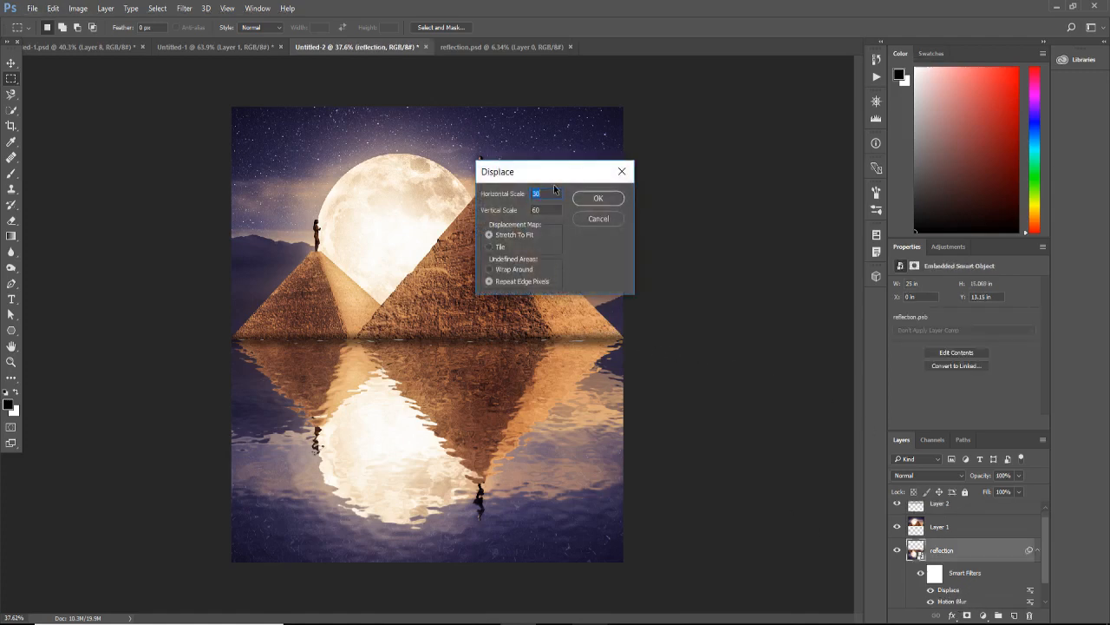
{"action": "left_click", "coordinate": [597, 198]}
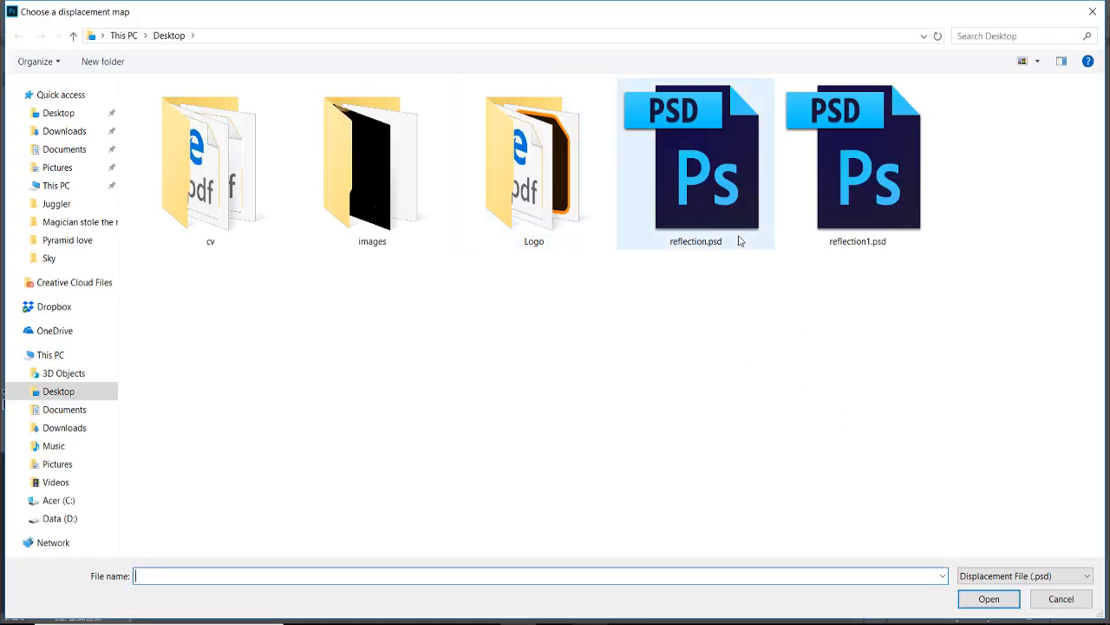
{"action": "left_click", "coordinate": [989, 599]}
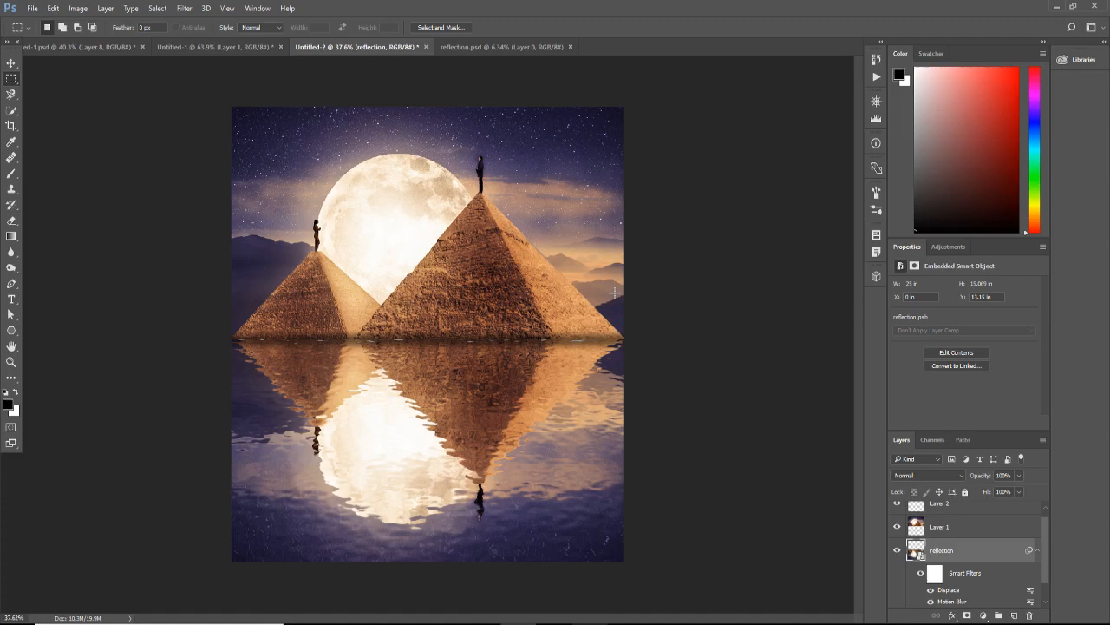
{"action": "mouse_move", "coordinate": [222, 219]}
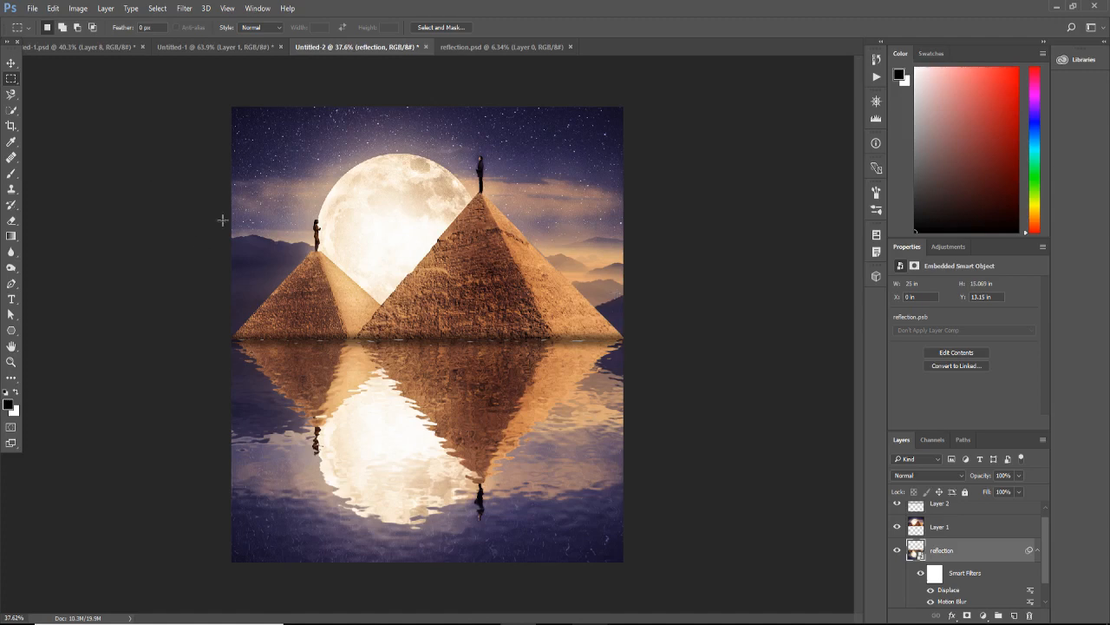
{"action": "mouse_move", "coordinate": [336, 250]}
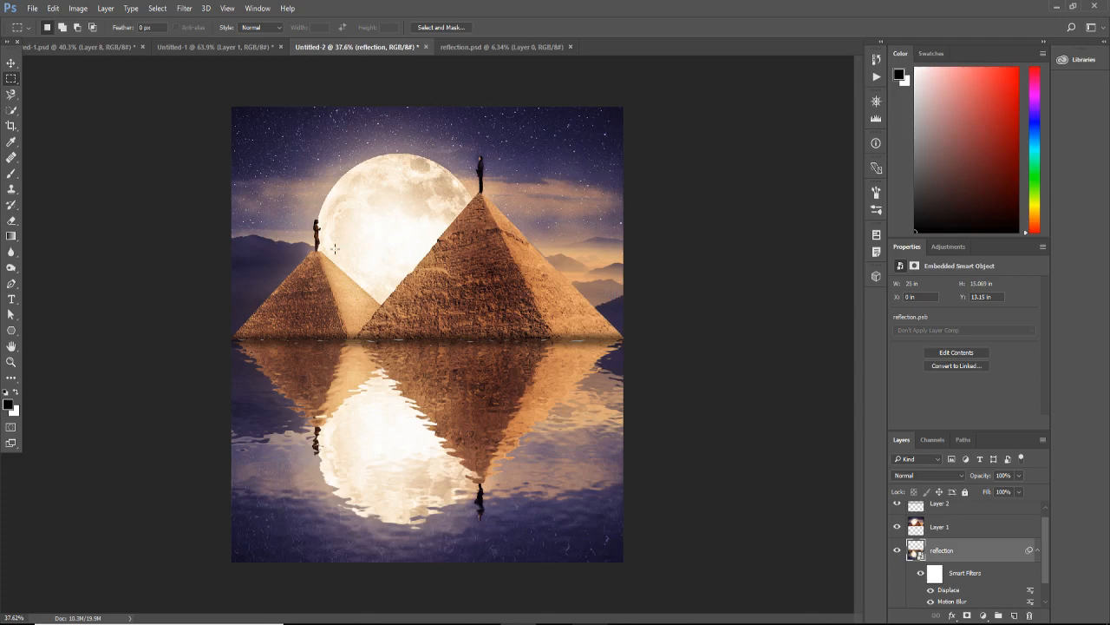
{"action": "mouse_move", "coordinate": [350, 281]}
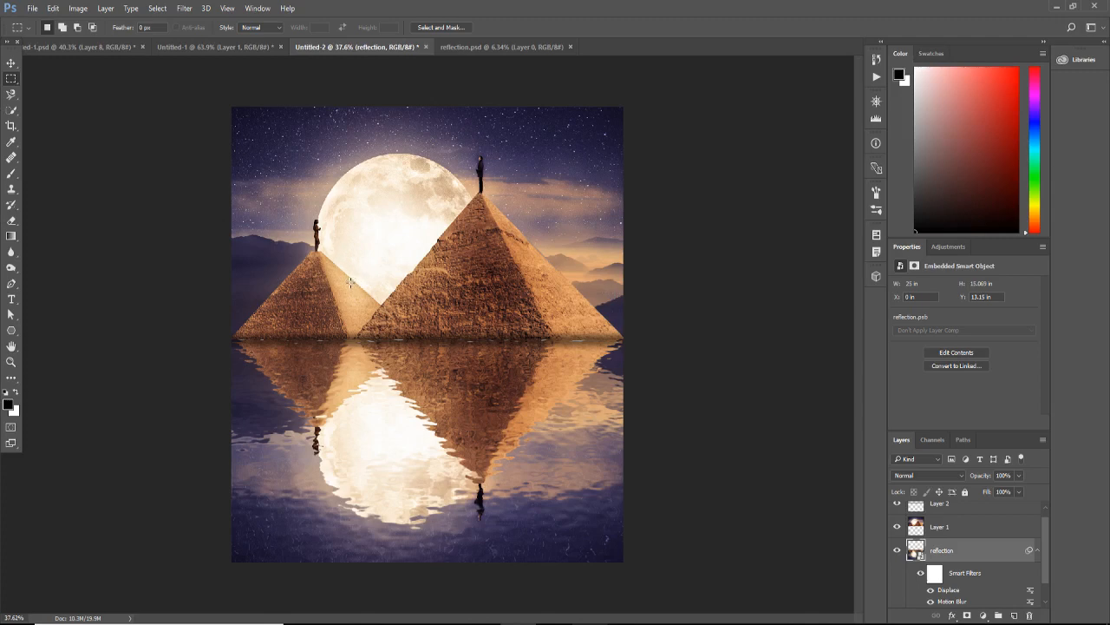
{"action": "mouse_move", "coordinate": [373, 278]}
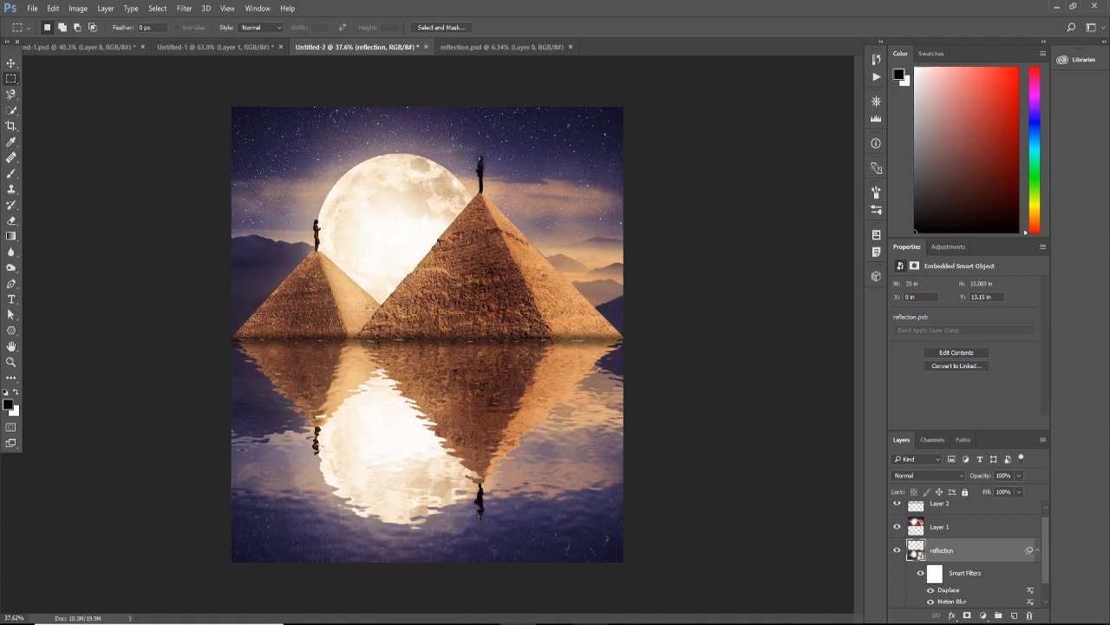
{"action": "mouse_move", "coordinate": [399, 248]}
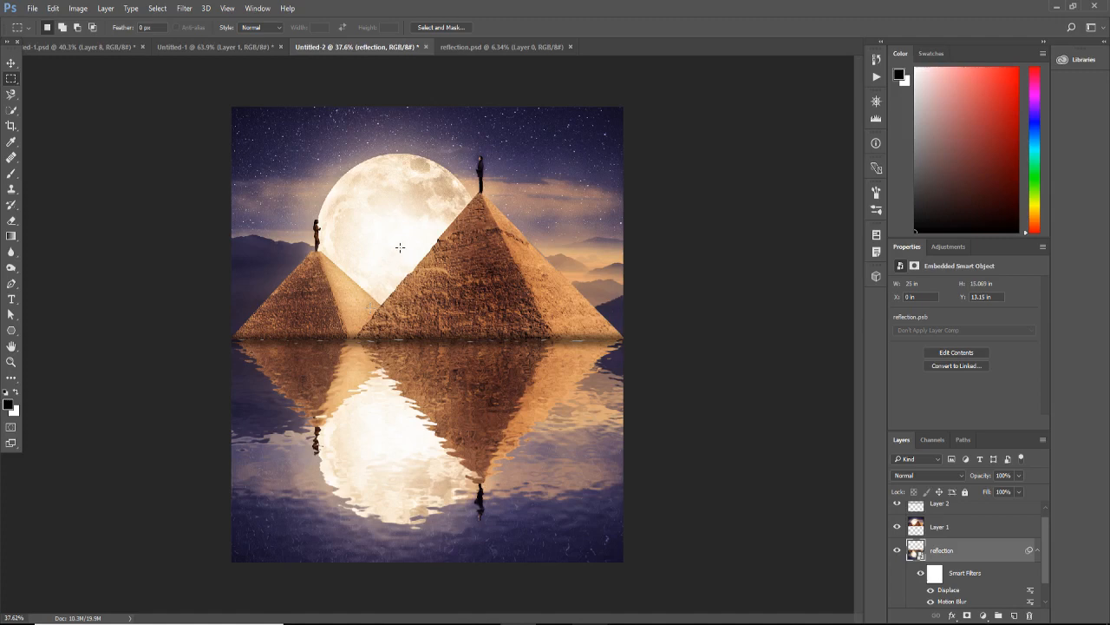